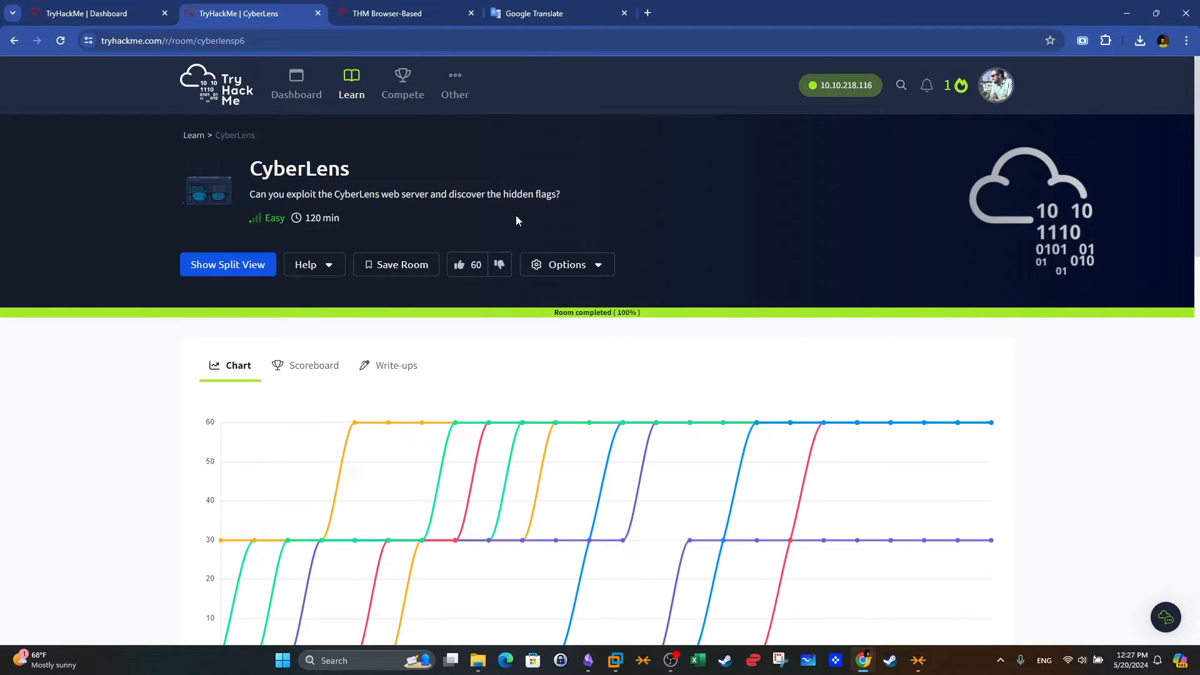
Review the TryHackMe CyberLens room page: name, Free Room type and description
{"action": "double_click", "coordinate": [300, 169]}
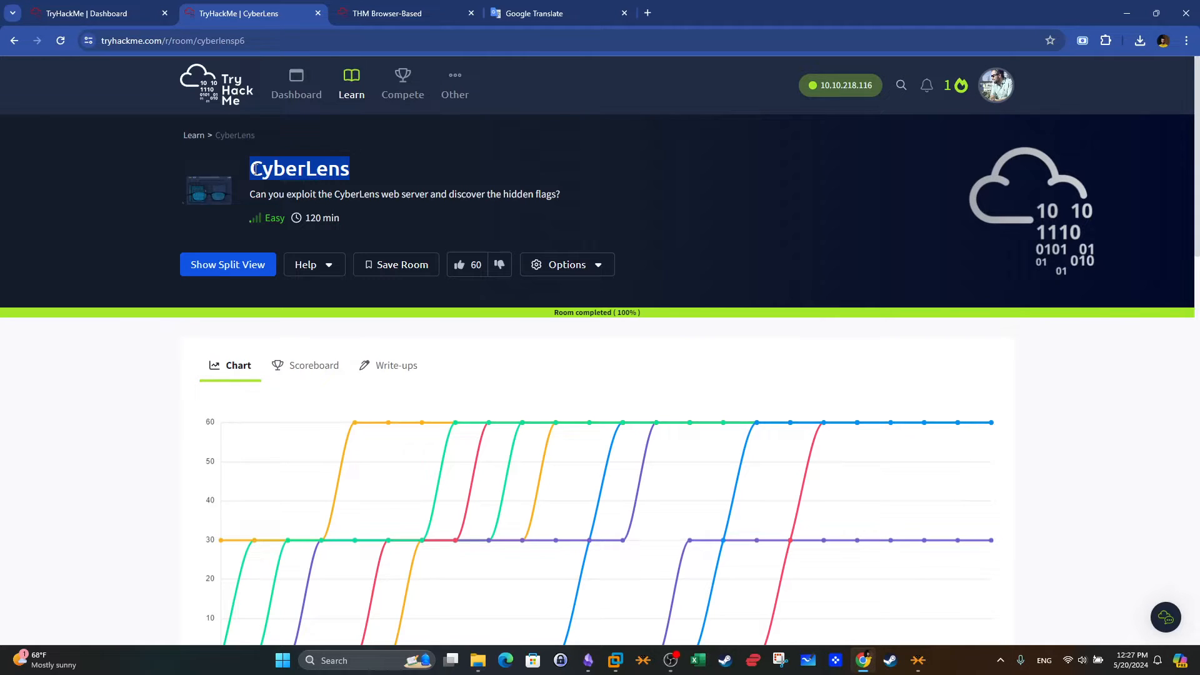
{"action": "mouse_move", "coordinate": [743, 189]}
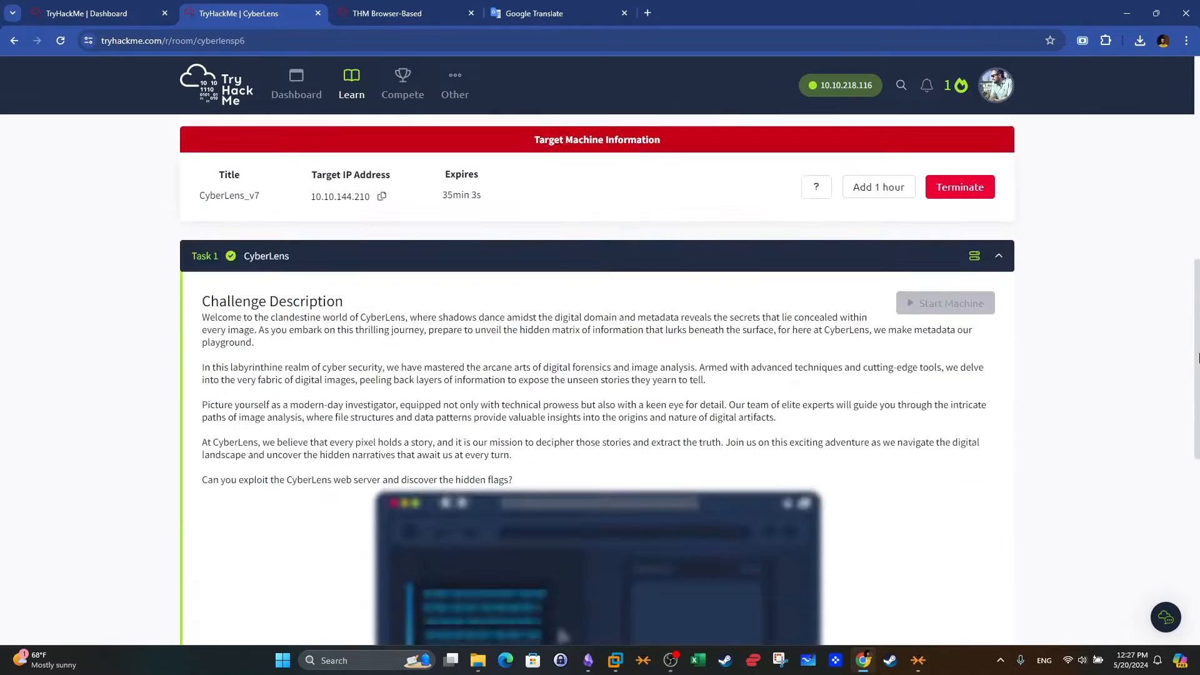
{"action": "scroll", "scroll_direction": "down", "scroll_amount": 3}
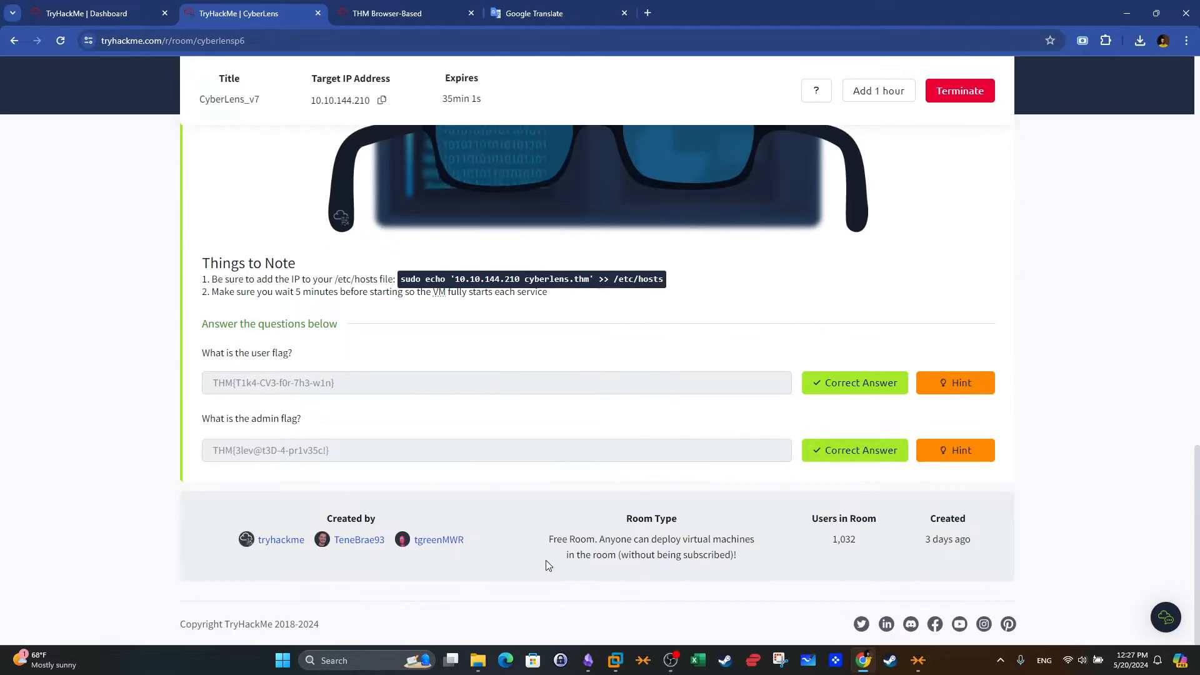
{"action": "double_click", "coordinate": [571, 540]}
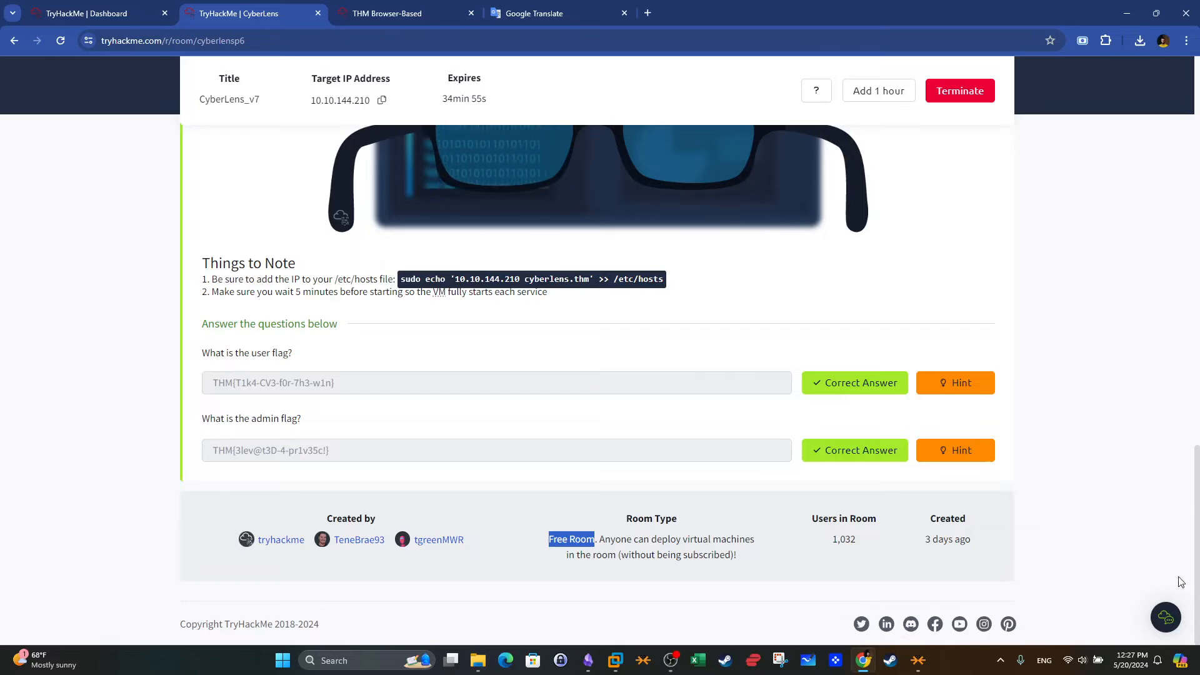
{"action": "mouse_move", "coordinate": [301, 357]}
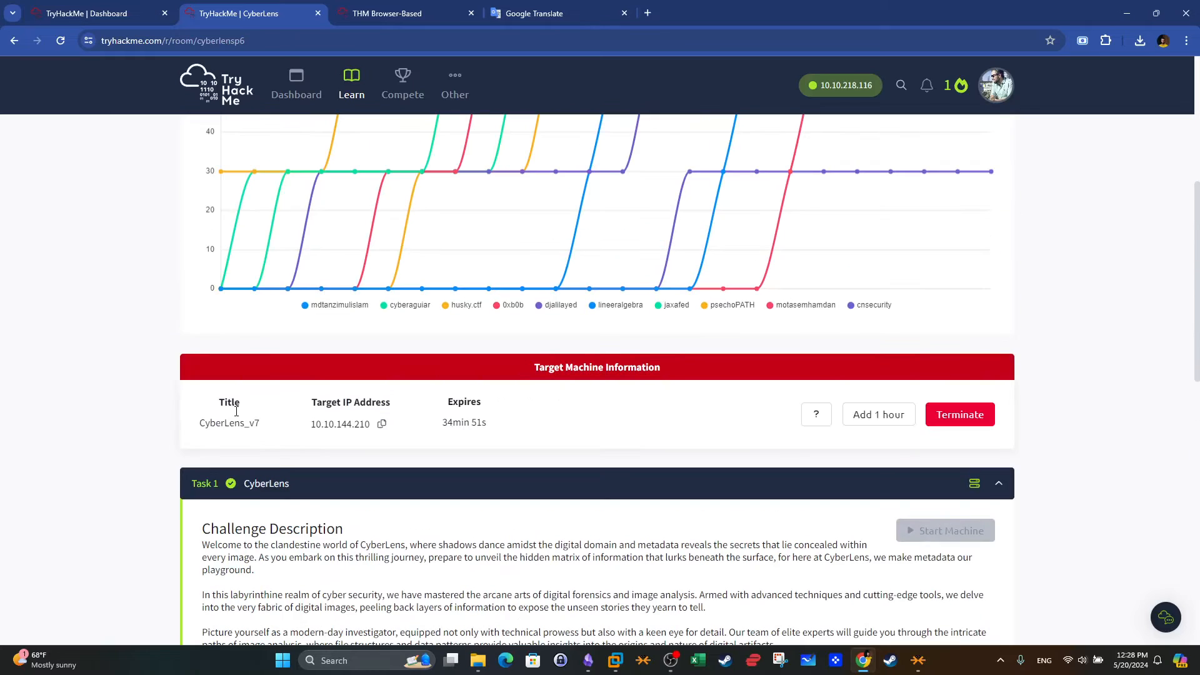
{"action": "scroll", "scroll_direction": "down", "scroll_amount": 3}
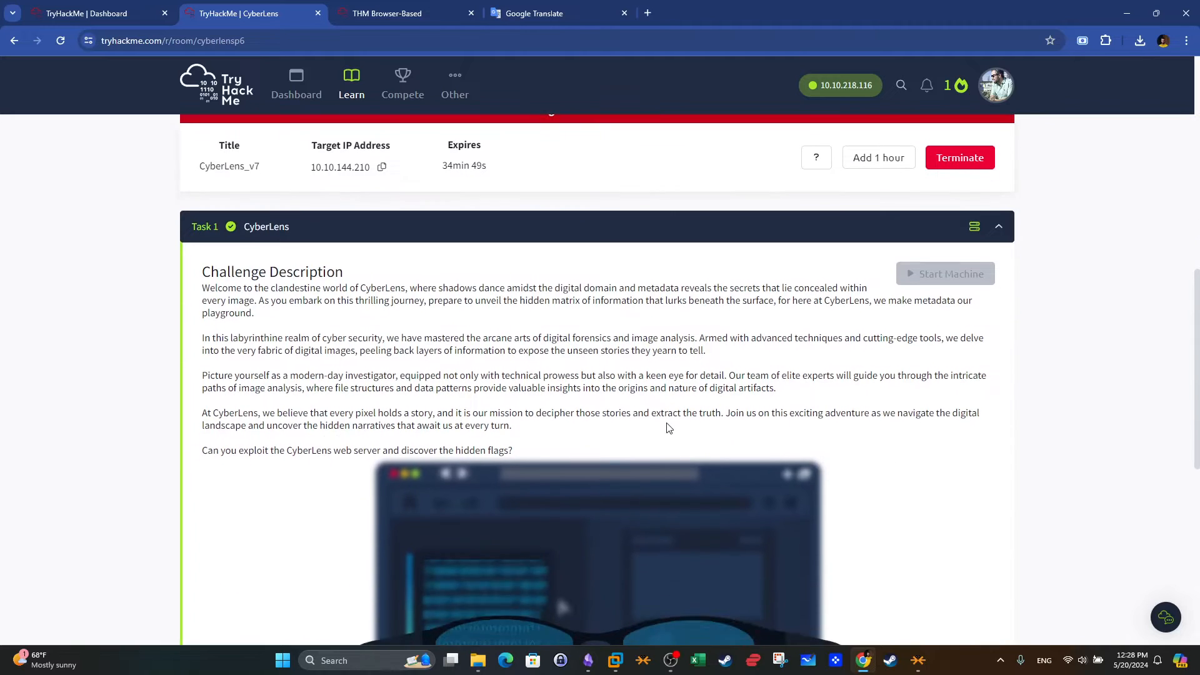
{"action": "double_click", "coordinate": [383, 288]}
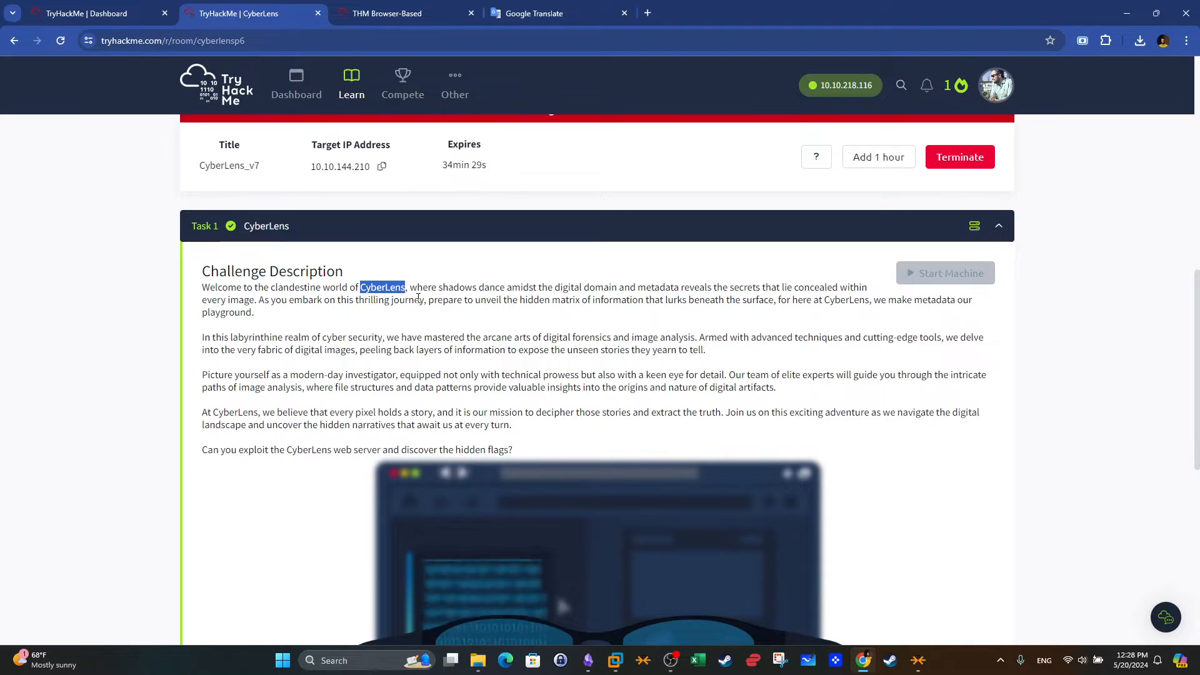
{"action": "mouse_move", "coordinate": [555, 328]}
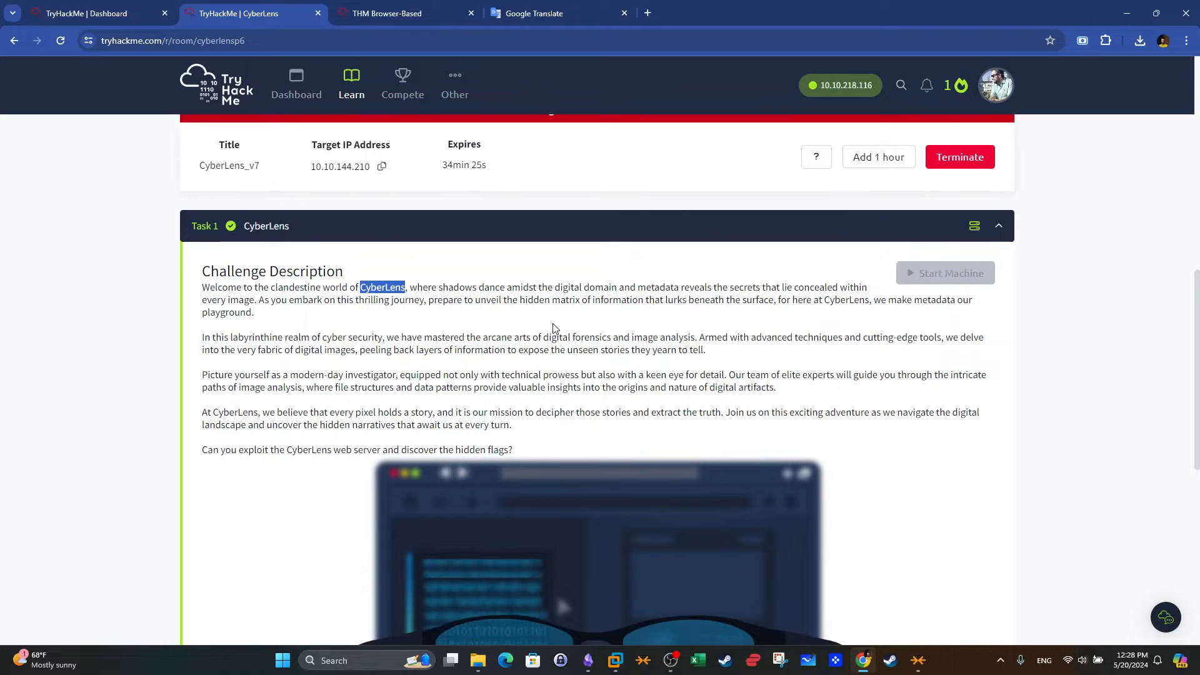
Switch to the Kali VM and review the finished nmap -sV scan of cyberlens.thm
{"action": "scroll", "scroll_direction": "down", "scroll_amount": 3}
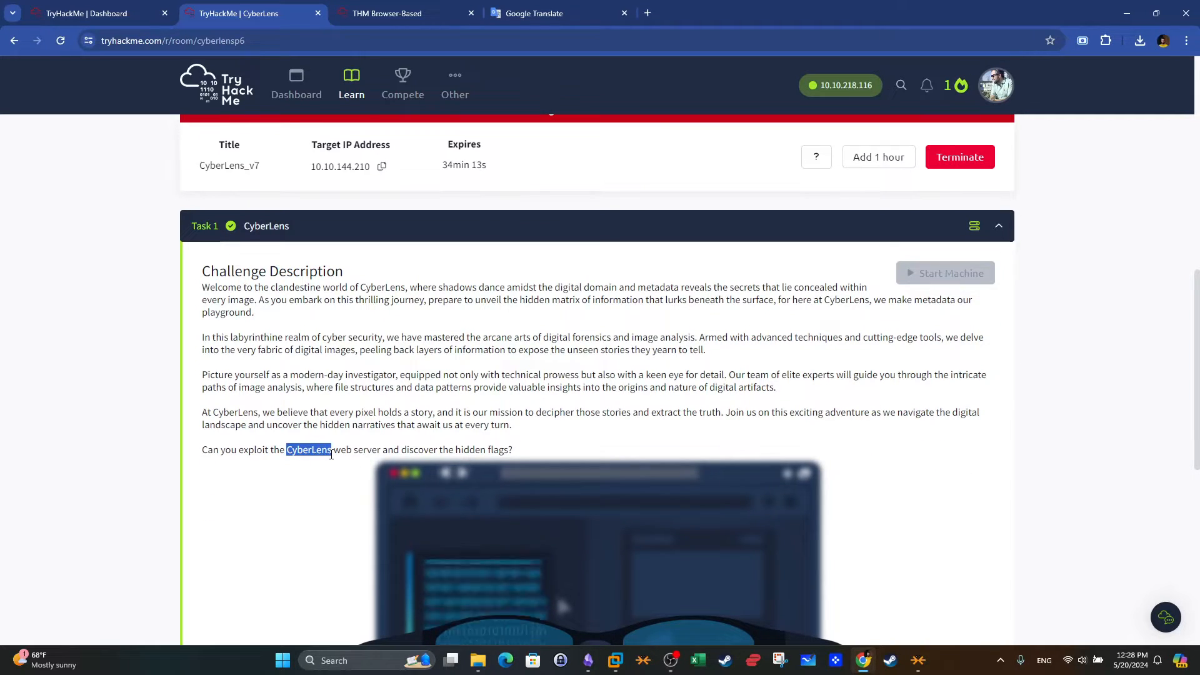
{"action": "mouse_move", "coordinate": [533, 327]}
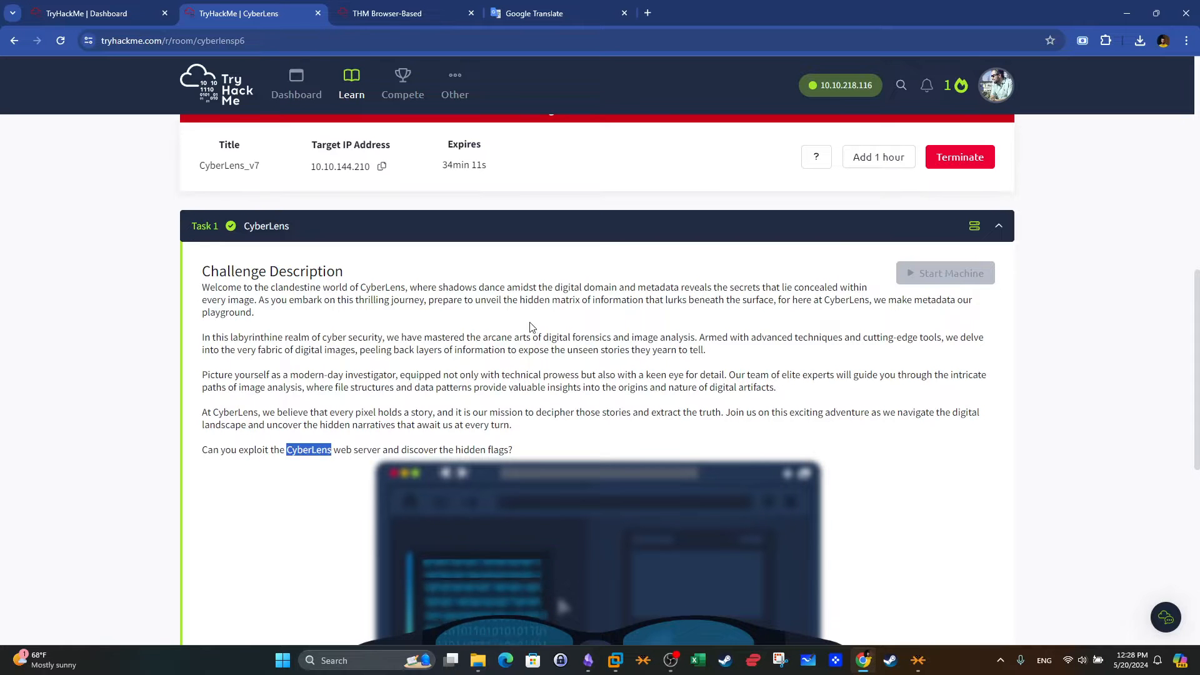
{"action": "scroll", "scroll_direction": "down", "scroll_amount": 3}
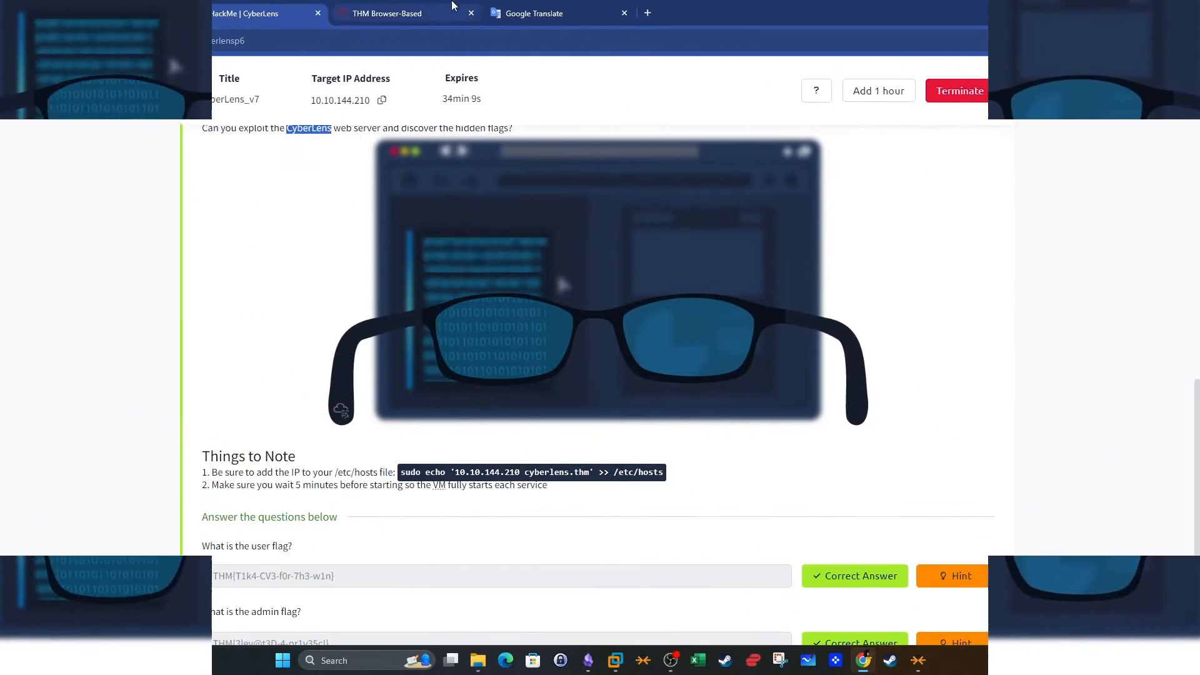
{"action": "left_click", "coordinate": [387, 13]}
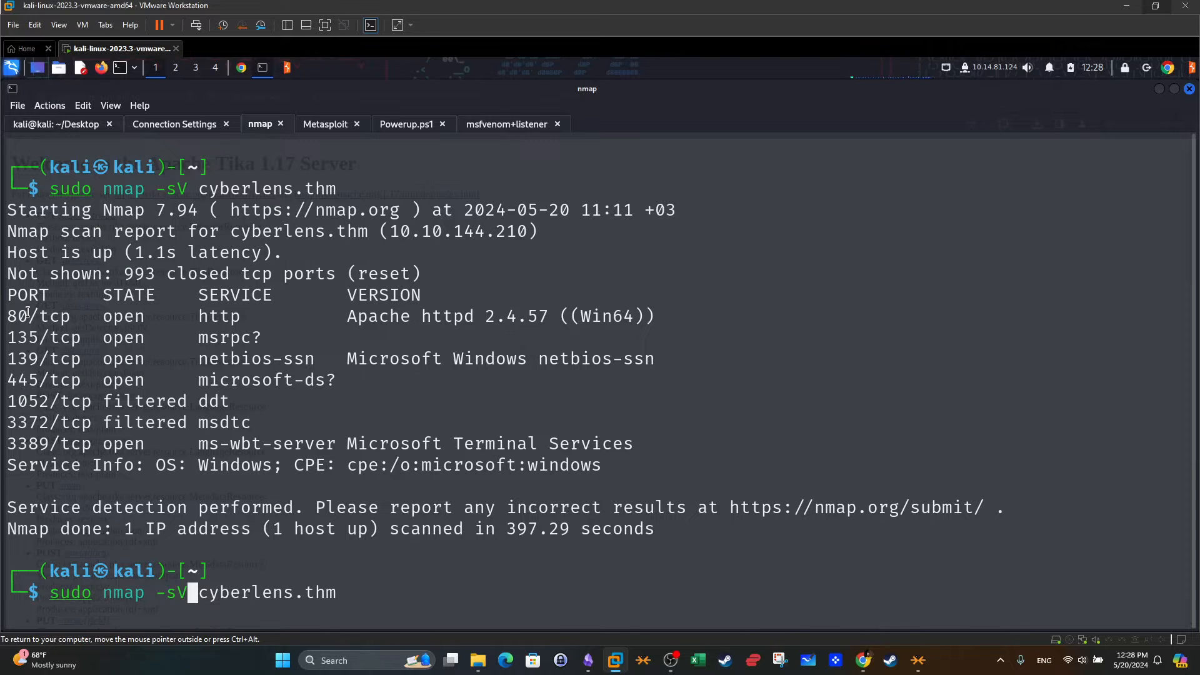
{"action": "mouse_move", "coordinate": [656, 467]}
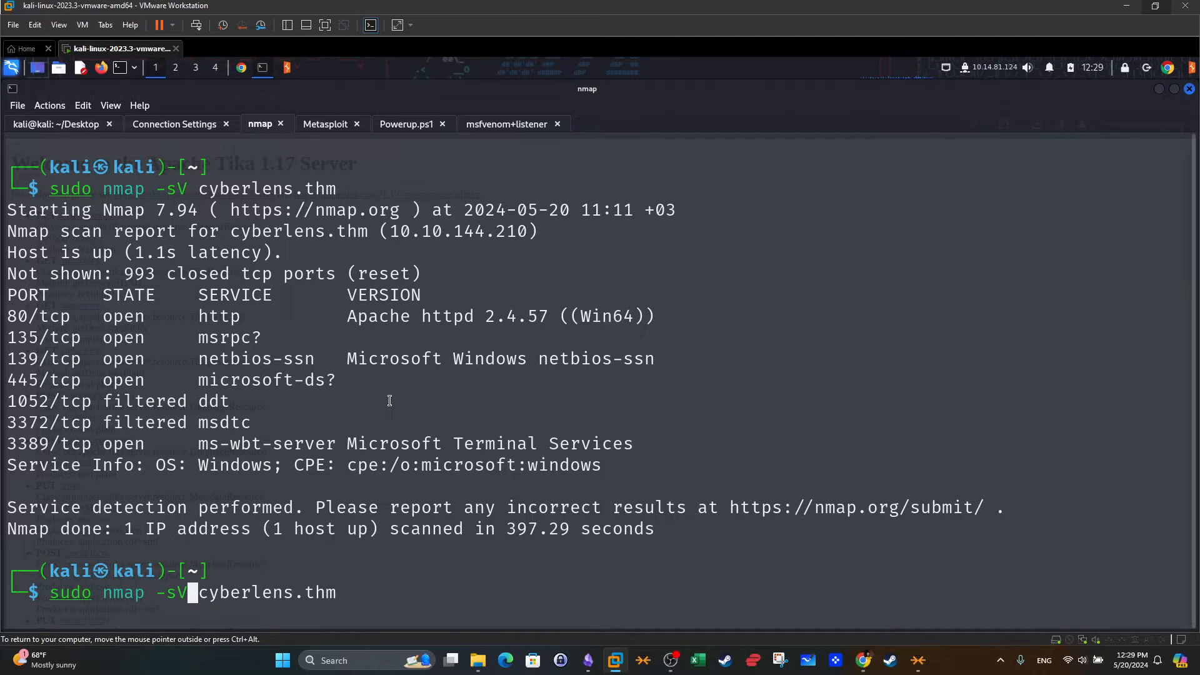
{"action": "mouse_move", "coordinate": [322, 210]}
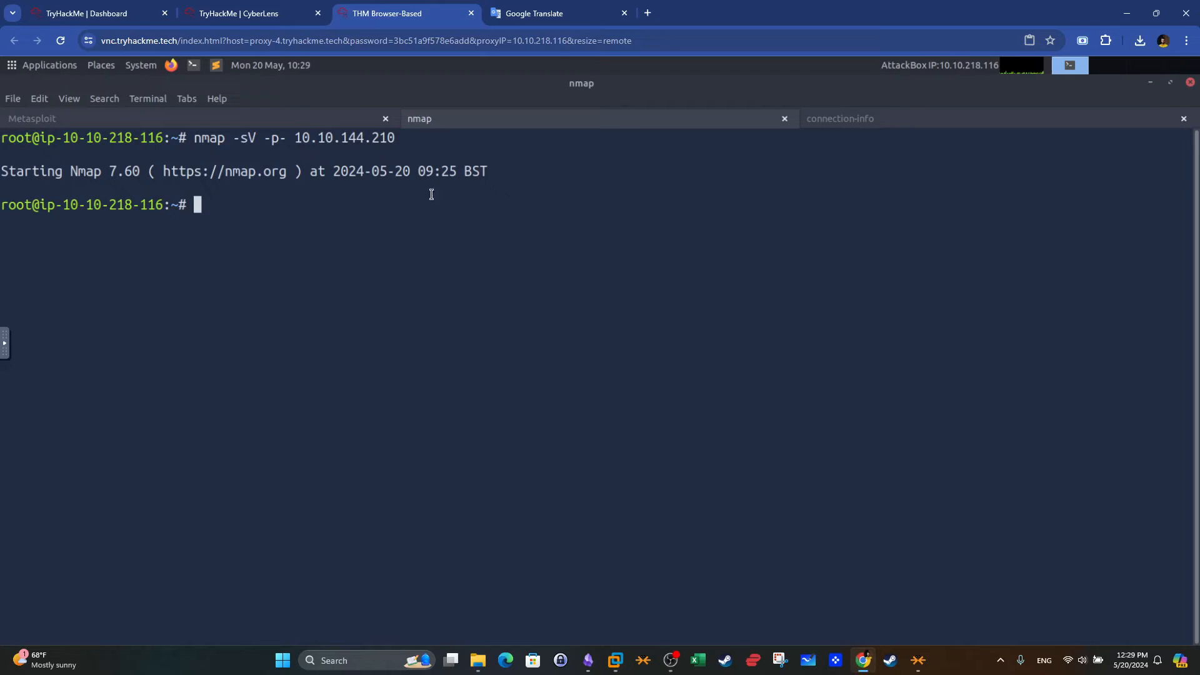
{"action": "double_click", "coordinate": [274, 138]}
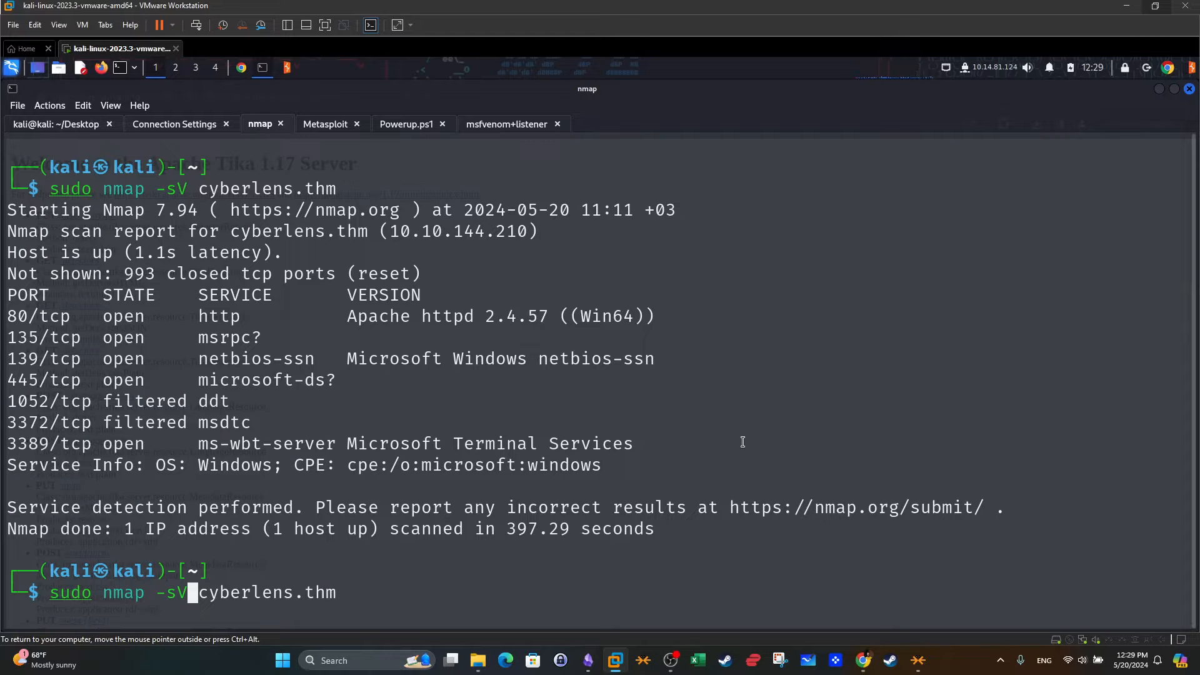
{"action": "mouse_move", "coordinate": [142, 189]}
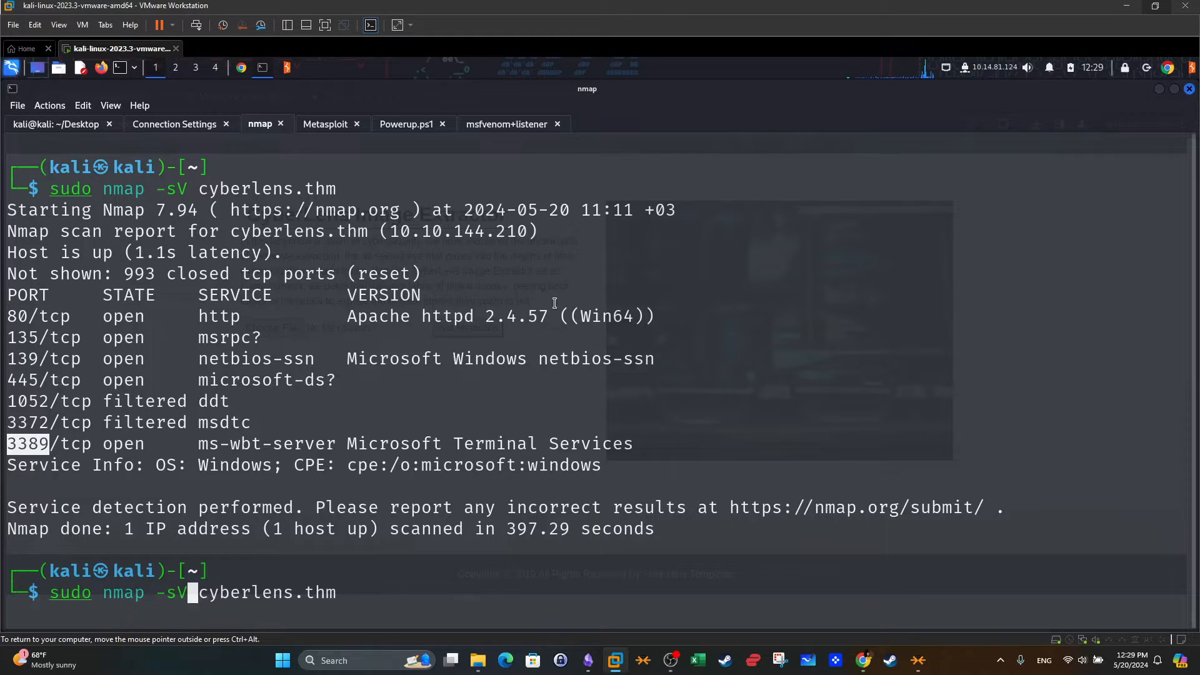
Check the AttackBox IP with ifconfig and cat /etc/hosts for the cyberlens.thm entry
{"action": "left_click", "coordinate": [174, 123]}
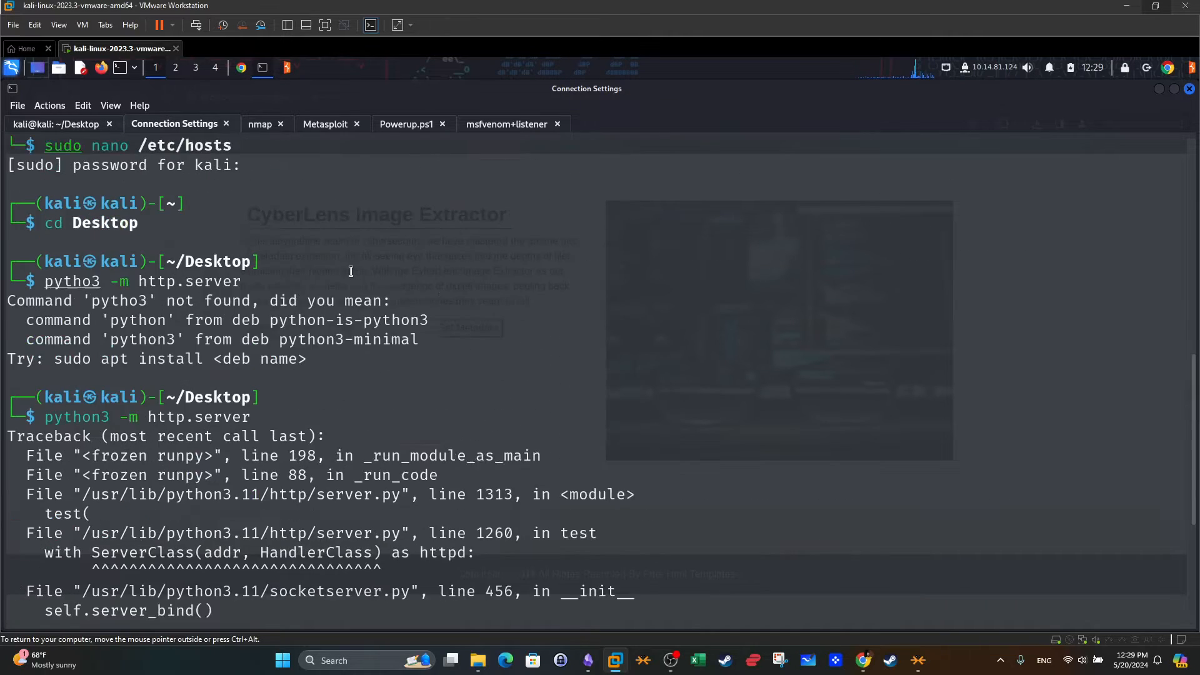
{"action": "type", "text": "ifconfig"}
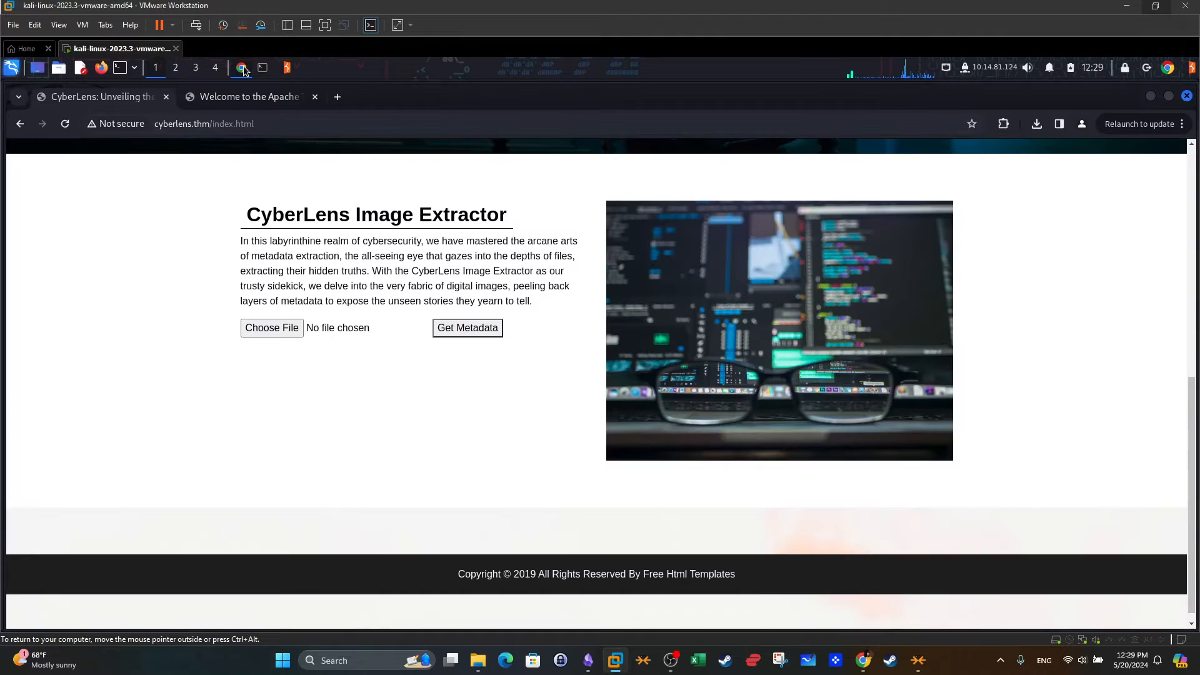
{"action": "mouse_move", "coordinate": [547, 533]}
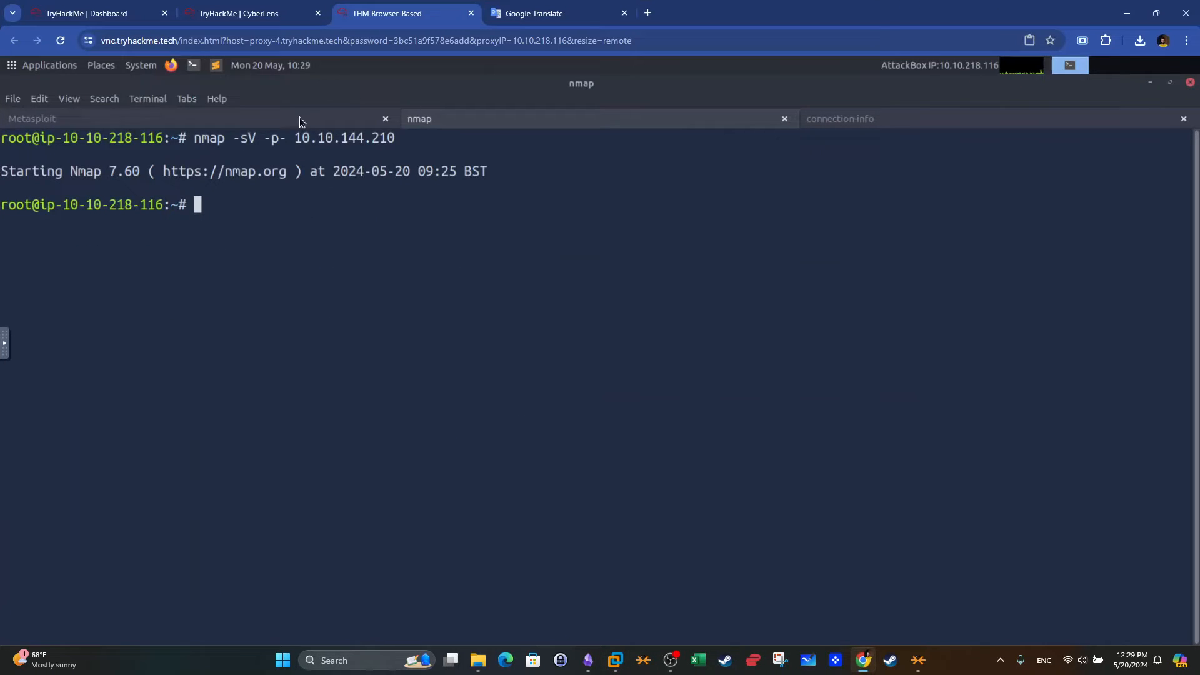
{"action": "left_click", "coordinate": [840, 119]}
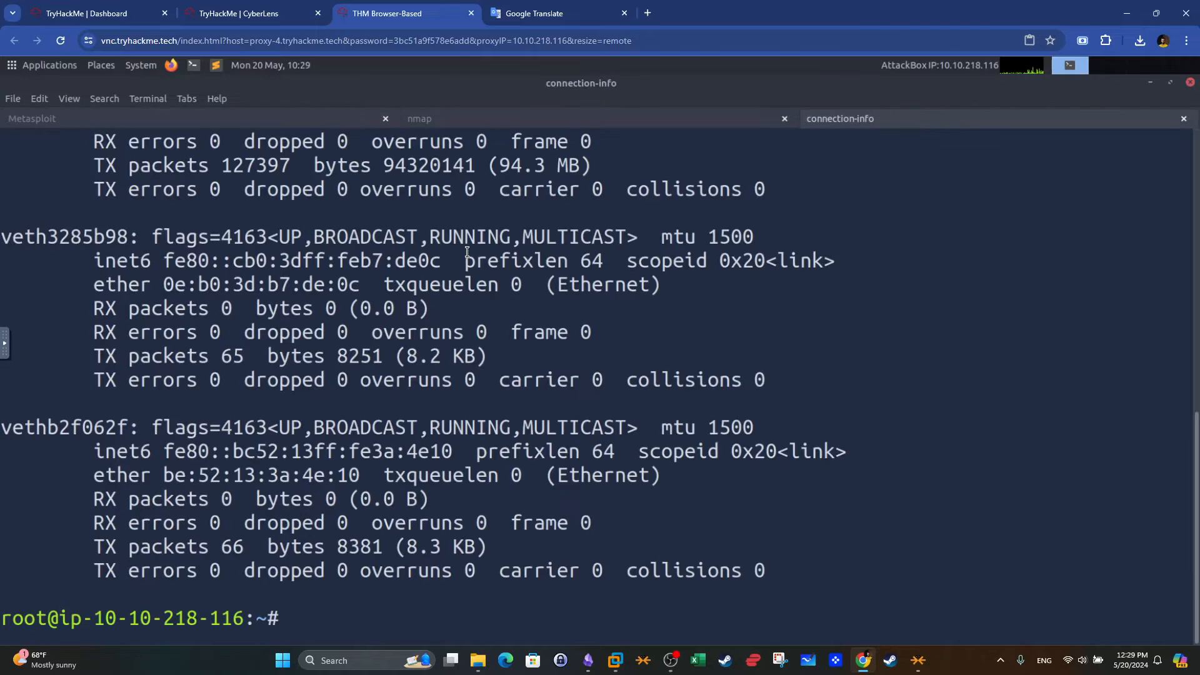
{"action": "type", "text": "c"}
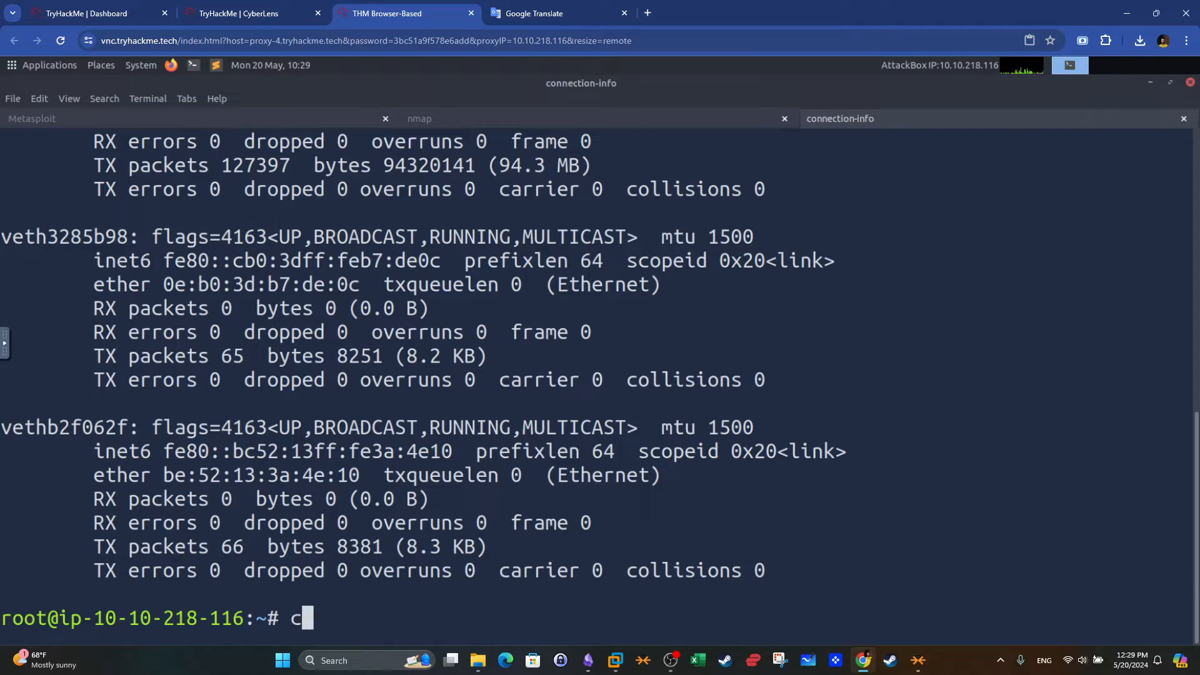
{"action": "type", "text": "at /etc/hst"}
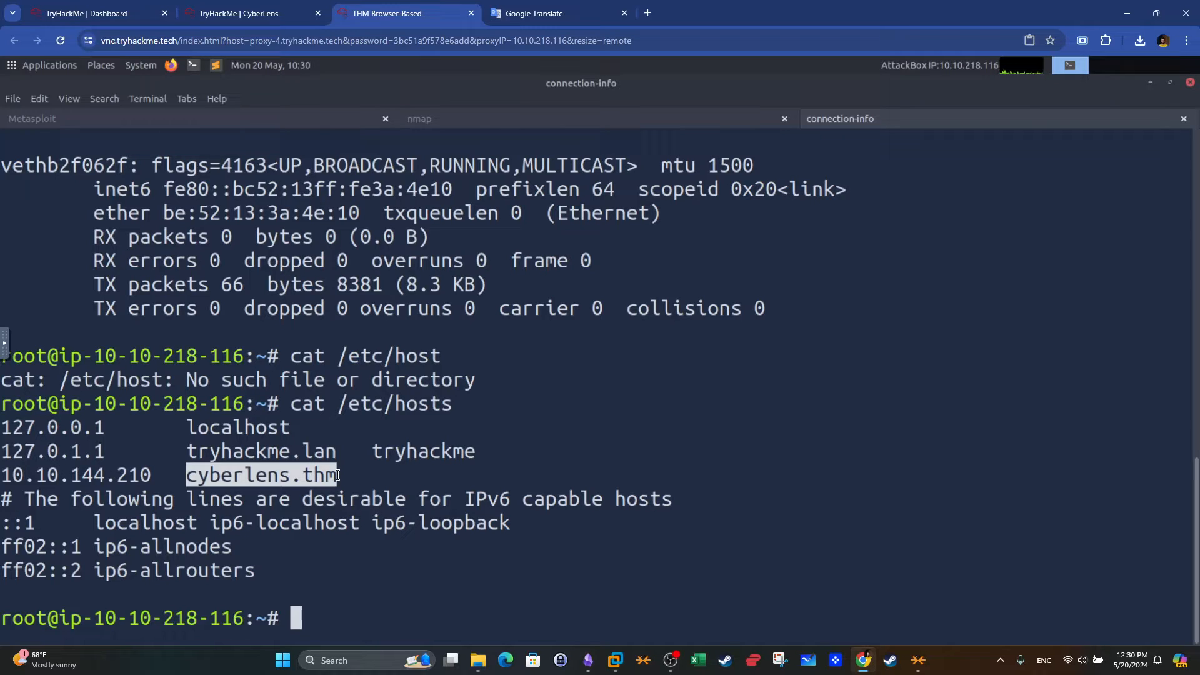
{"action": "mouse_move", "coordinate": [505, 468]}
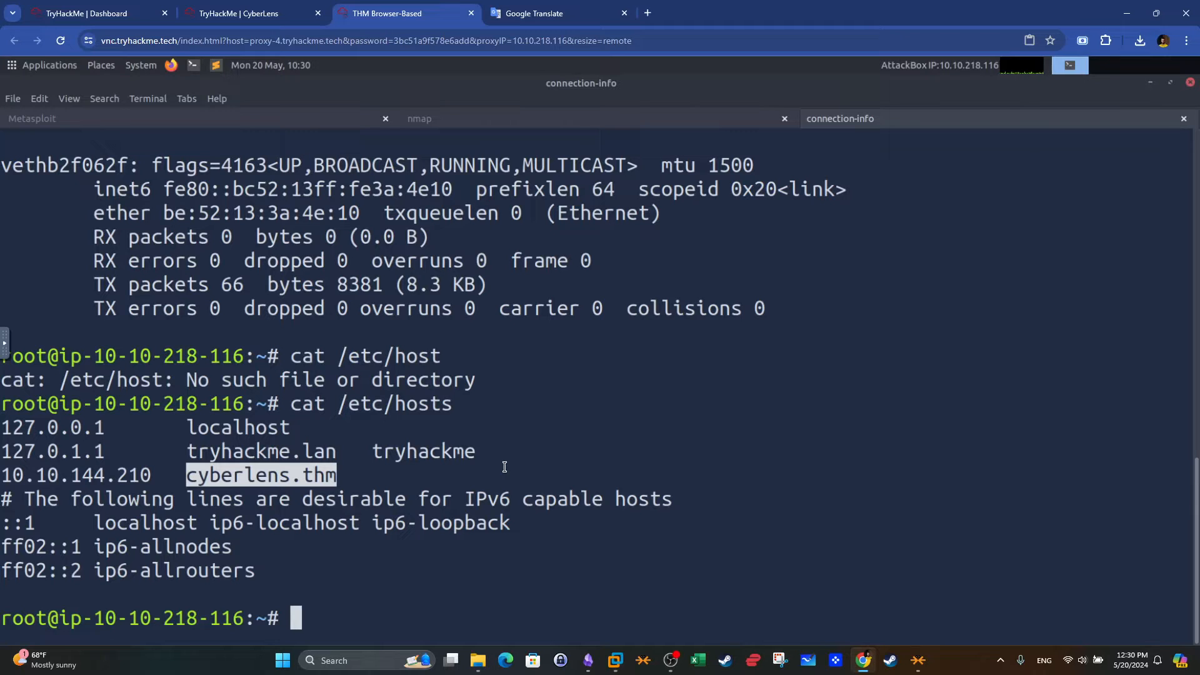
Open /etc/hosts with sudo nano, confirm 10.10.144.210 cyberlens.thm, and exit with Ctrl+X
{"action": "type", "text": "suo"}
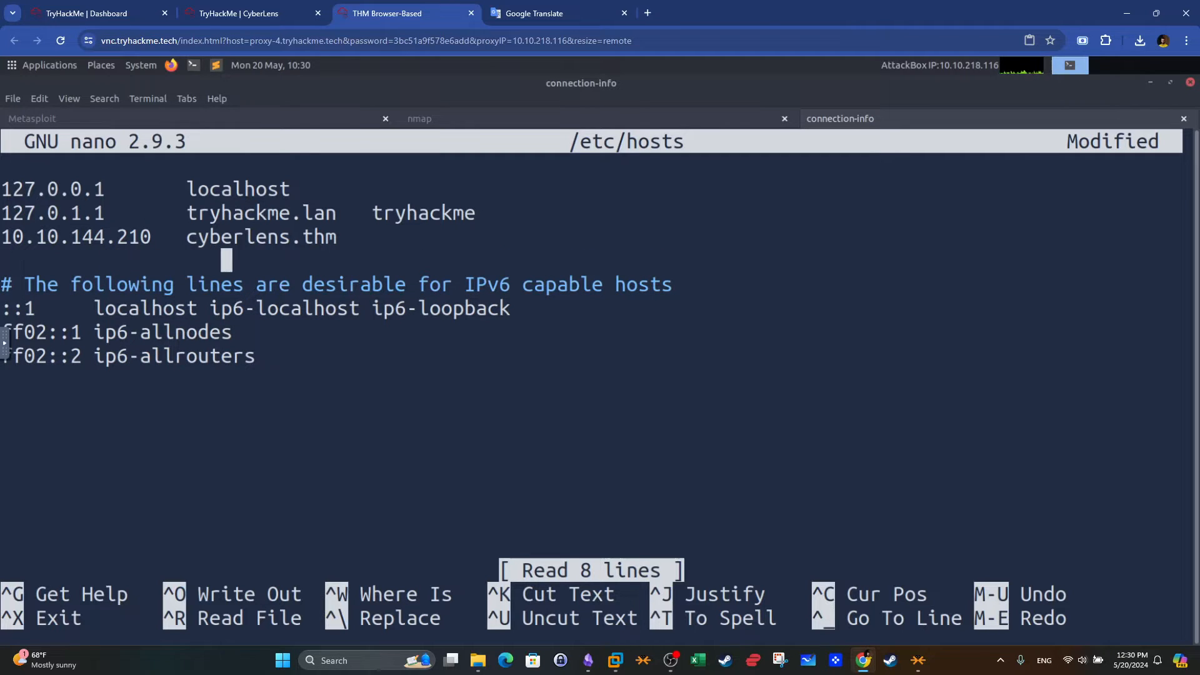
{"action": "key", "text": "ctrl+x"}
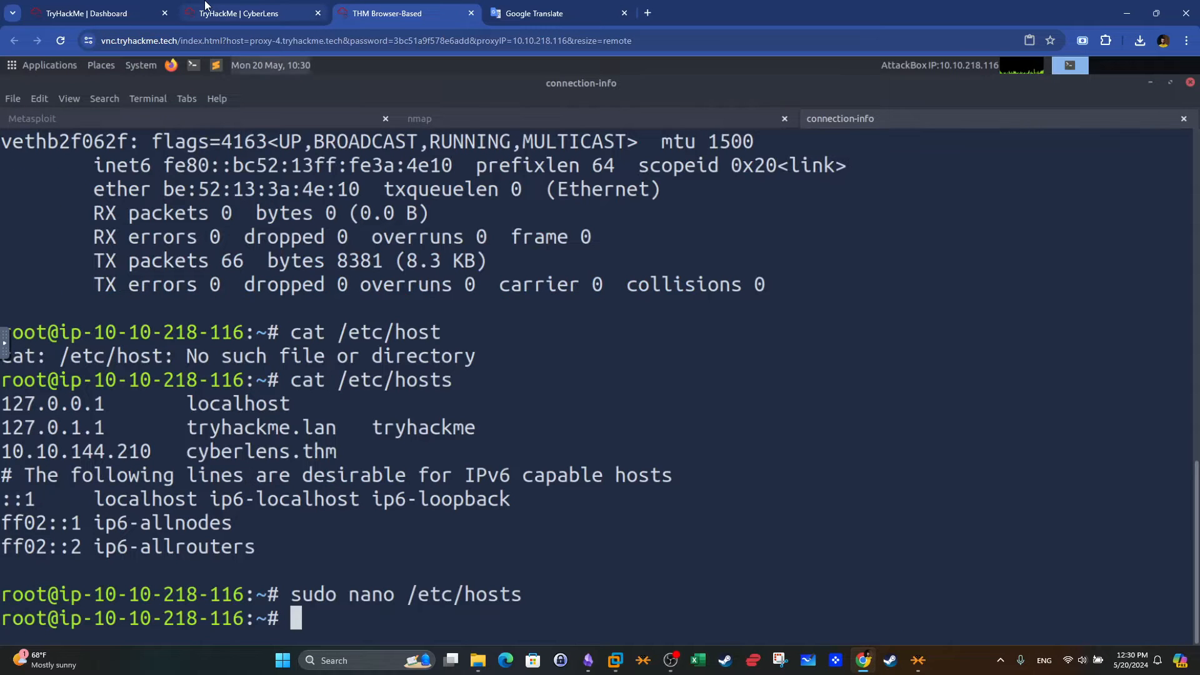
{"action": "left_click", "coordinate": [250, 13]}
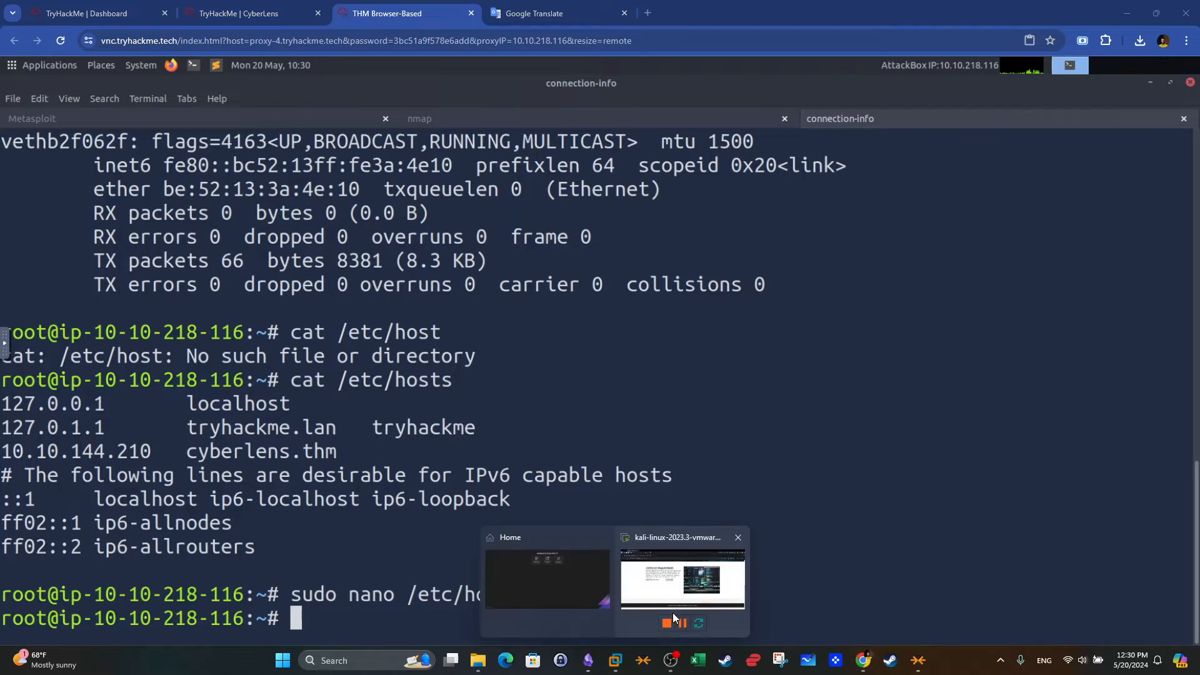
Return to the Kali browser and navigate the CyberLens site to the Image Extractor form
{"action": "left_click", "coordinate": [682, 580]}
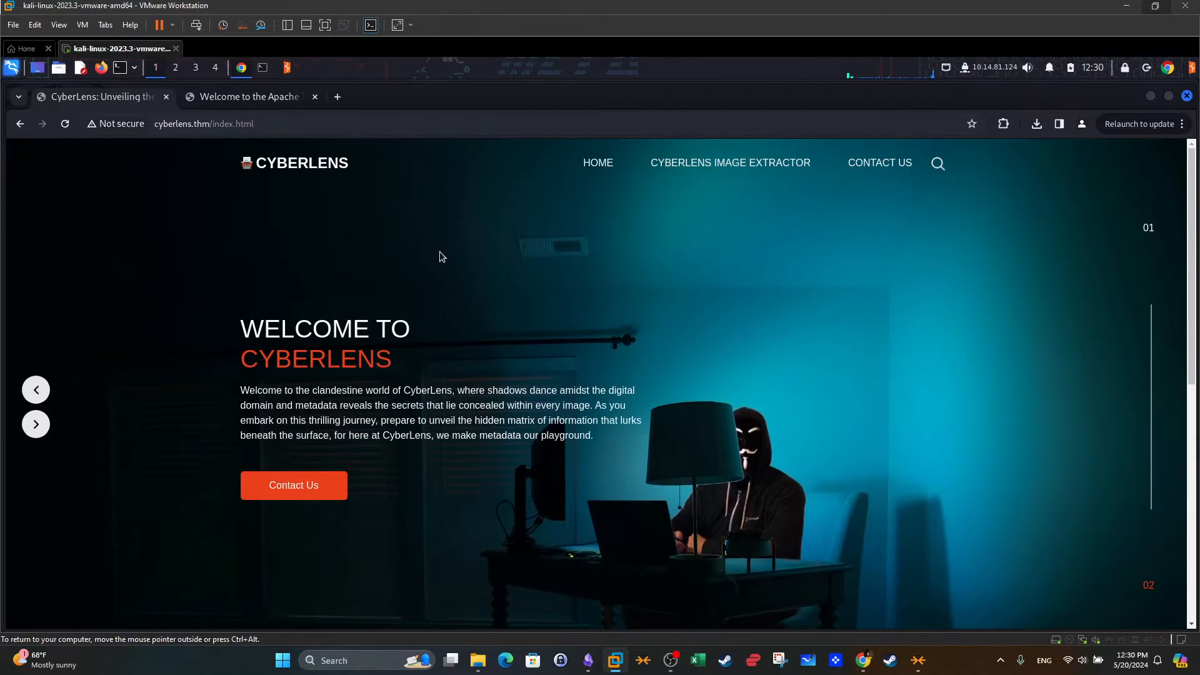
{"action": "scroll", "scroll_direction": "down", "scroll_amount": 3}
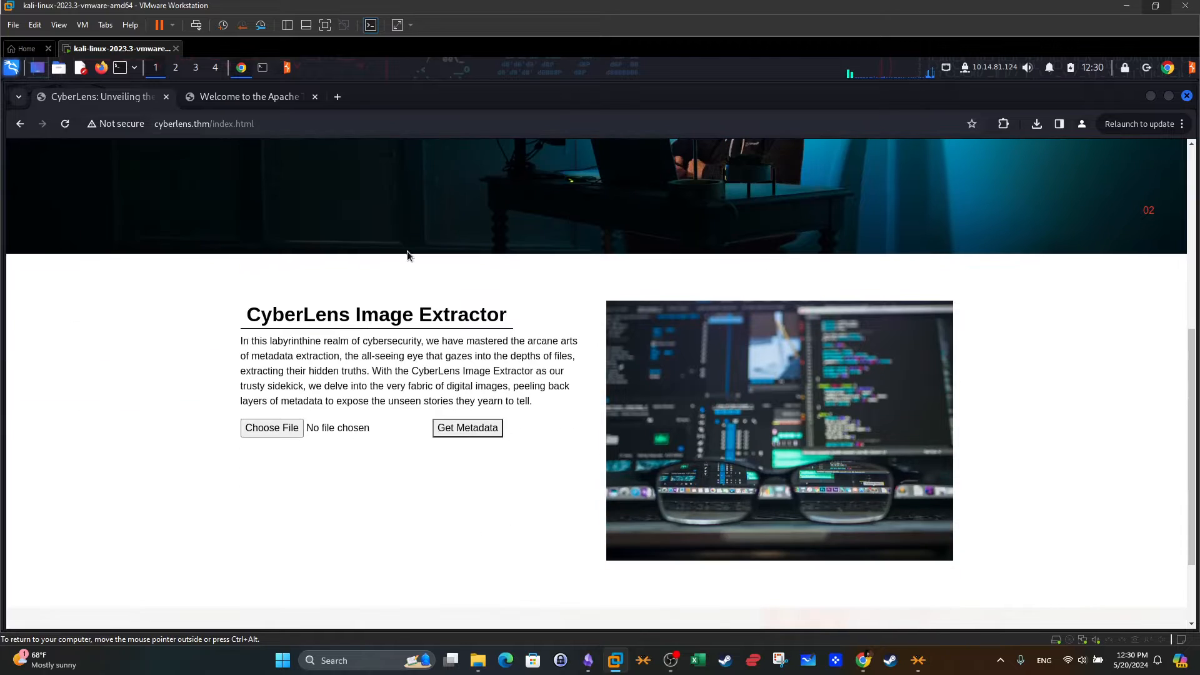
{"action": "mouse_move", "coordinate": [530, 462]}
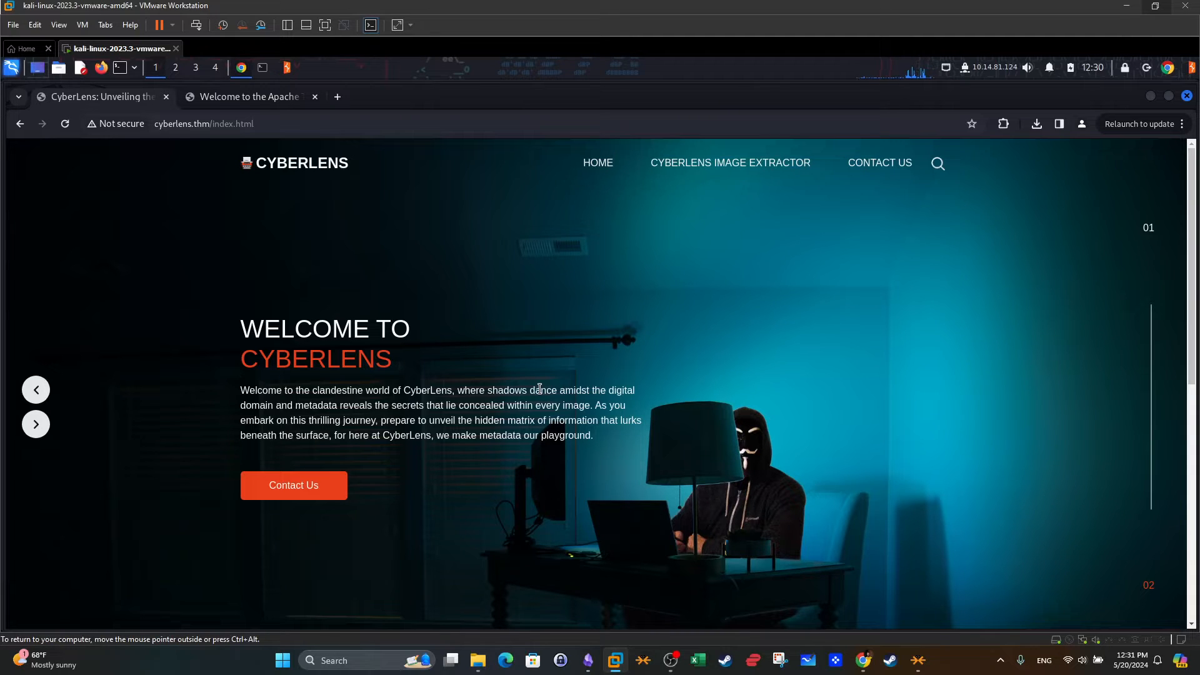
{"action": "mouse_move", "coordinate": [812, 183]}
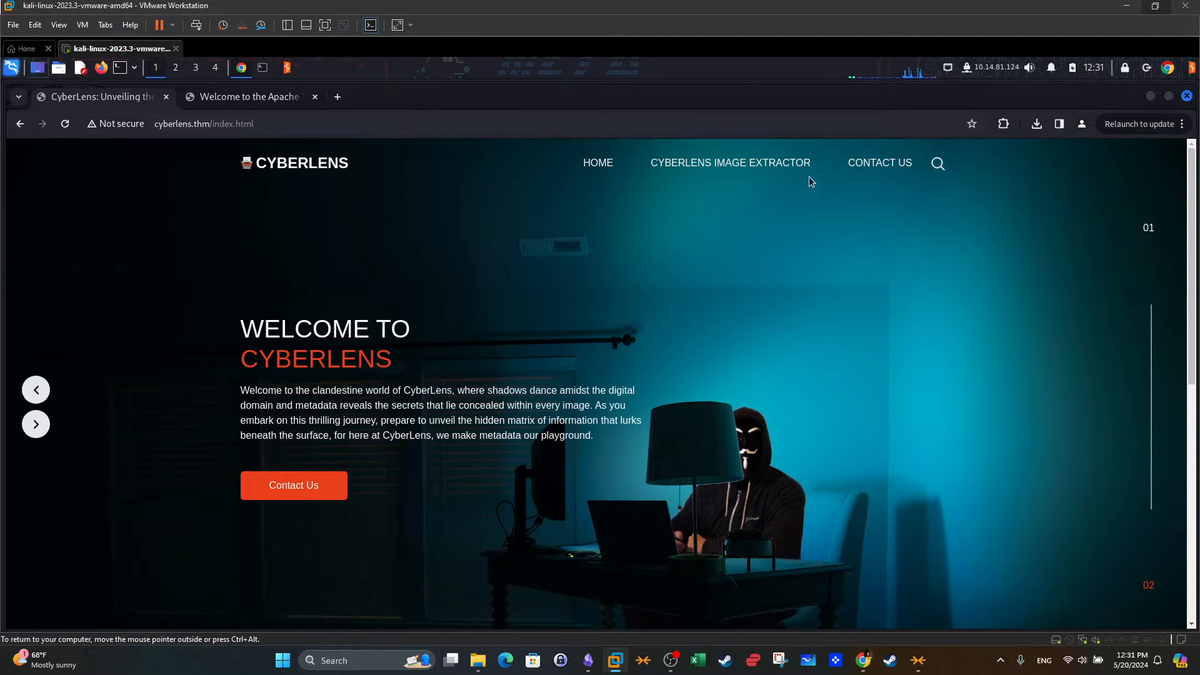
{"action": "left_click", "coordinate": [880, 163]}
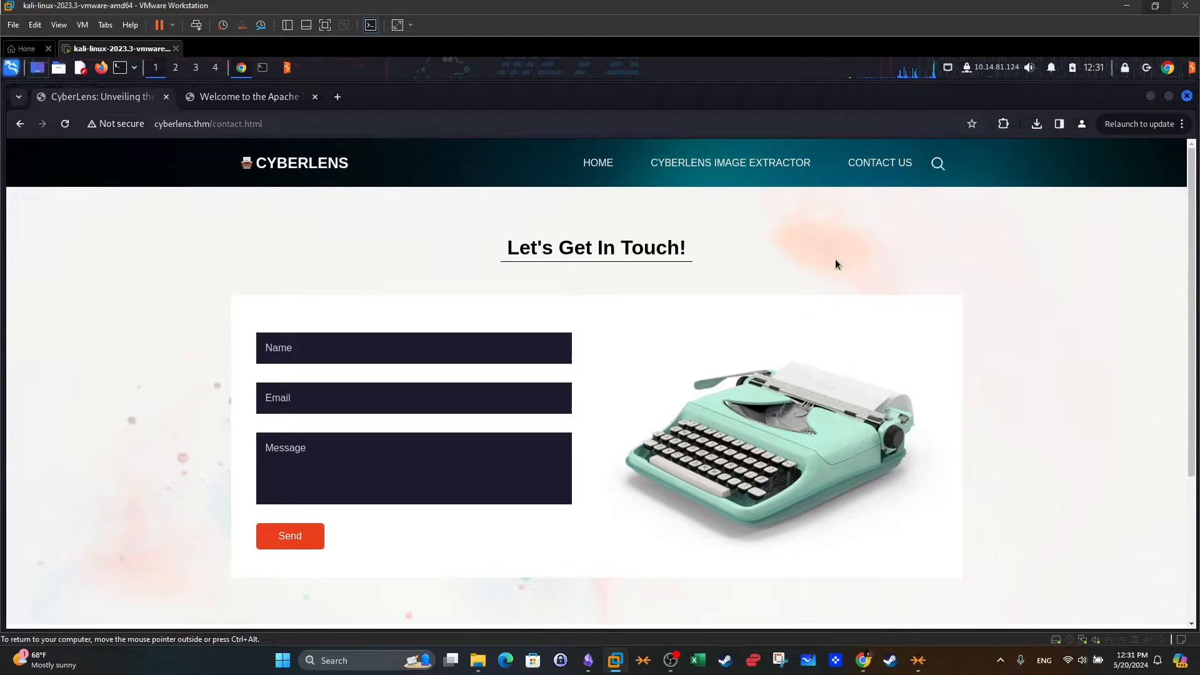
{"action": "scroll", "scroll_direction": "down", "scroll_amount": 3}
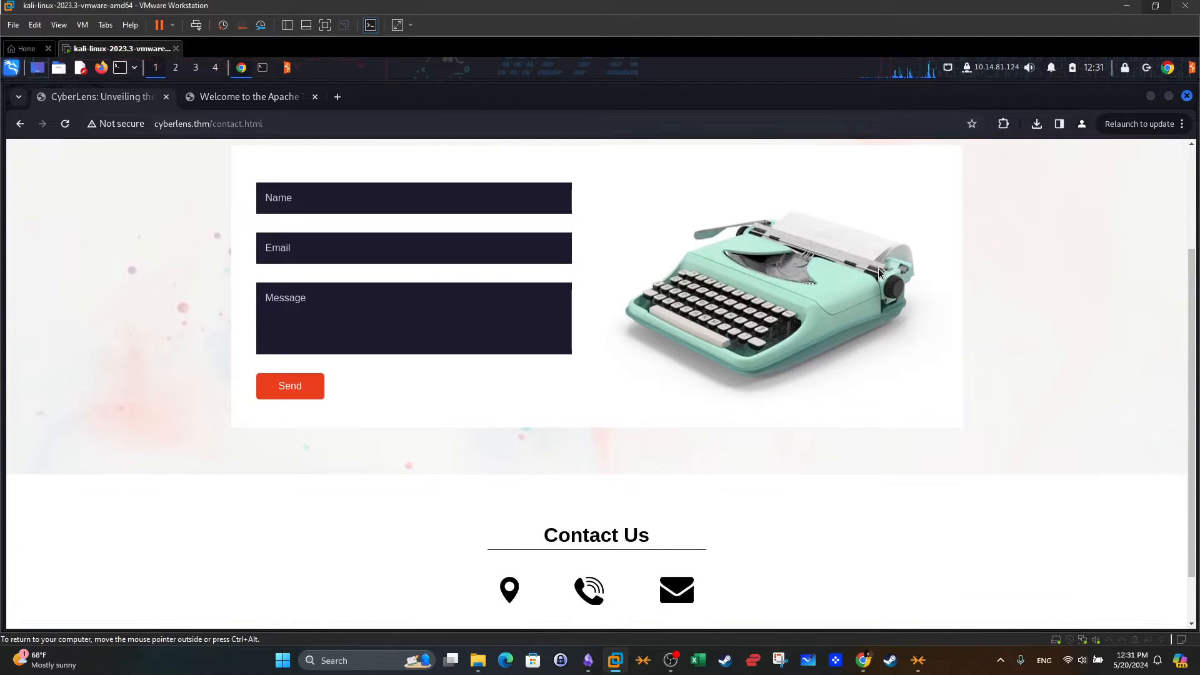
{"action": "scroll", "scroll_direction": "down", "scroll_amount": 3}
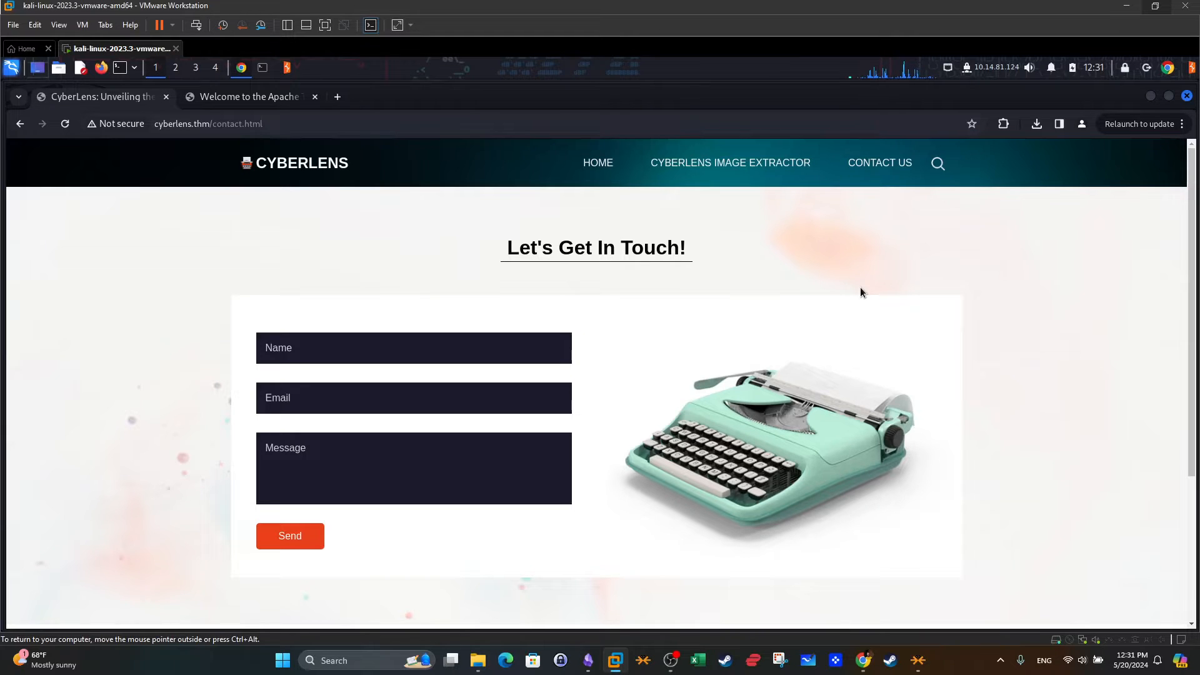
{"action": "mouse_move", "coordinate": [455, 300]}
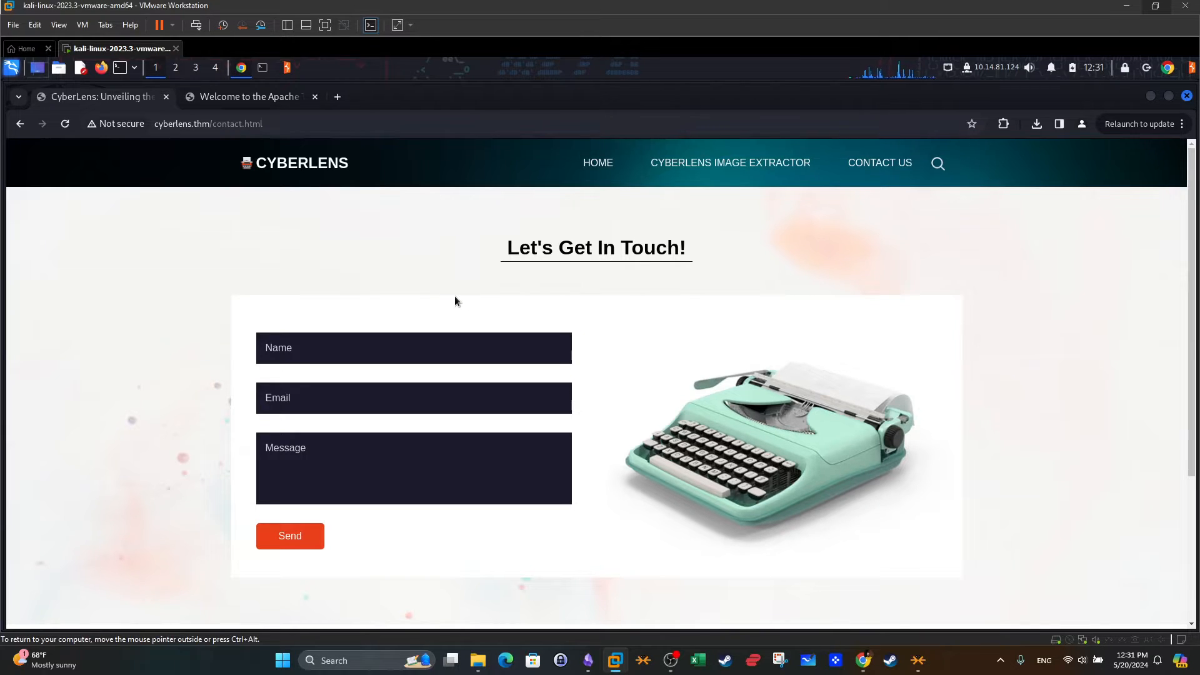
{"action": "mouse_move", "coordinate": [734, 173]}
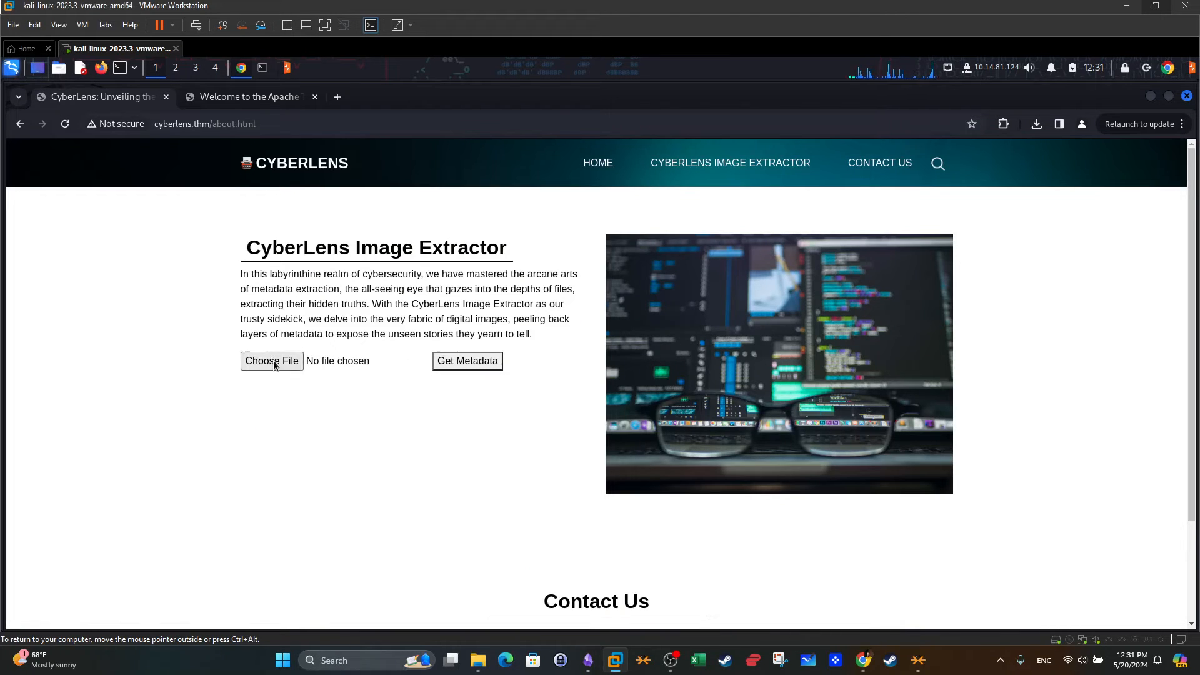
Upload 11.png and run Get Metadata, listing its extracted metadata on the page
{"action": "left_click", "coordinate": [271, 360]}
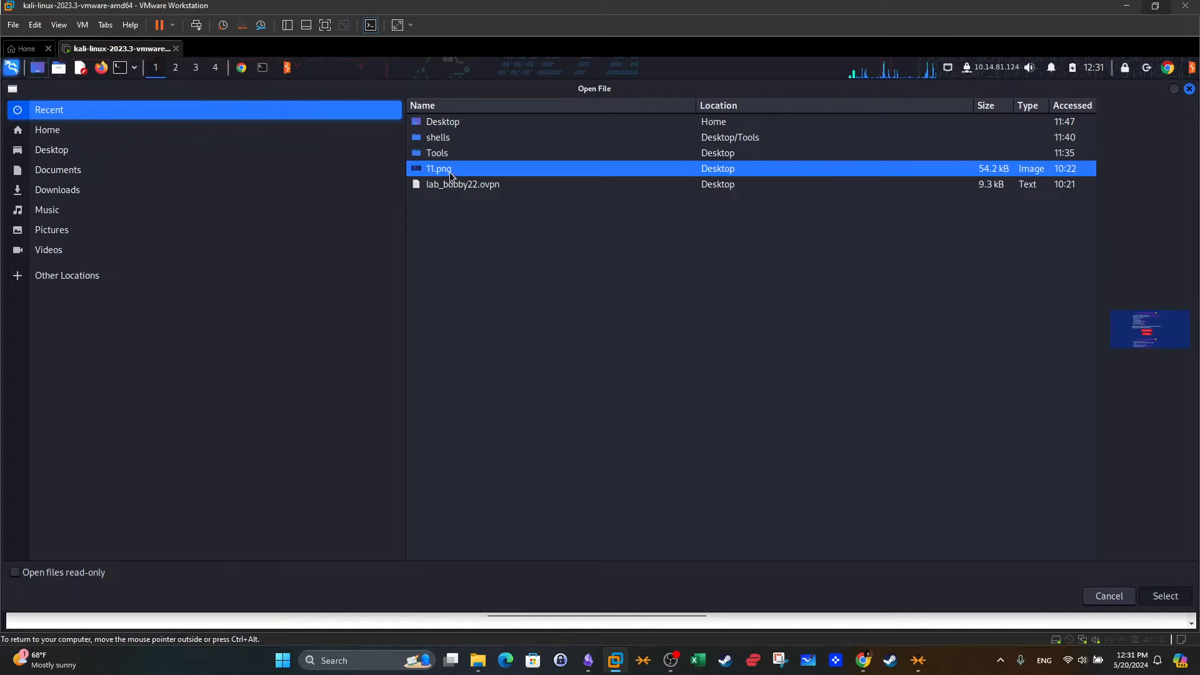
{"action": "left_click", "coordinate": [1165, 595]}
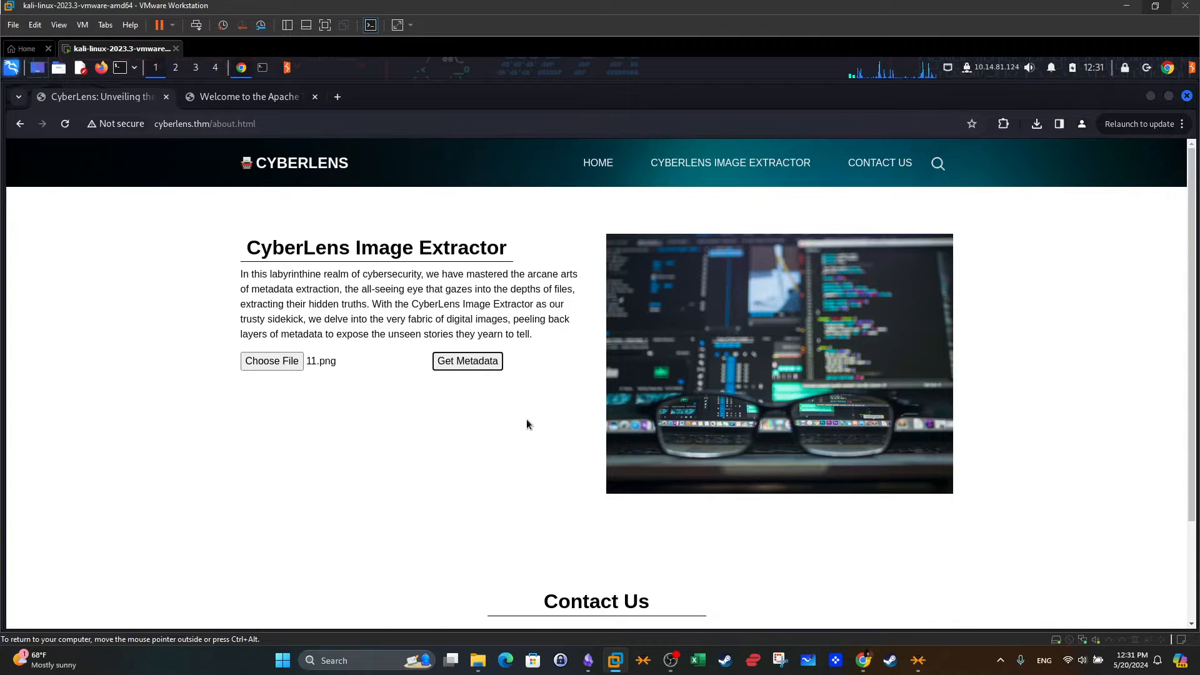
{"action": "left_click", "coordinate": [467, 360]}
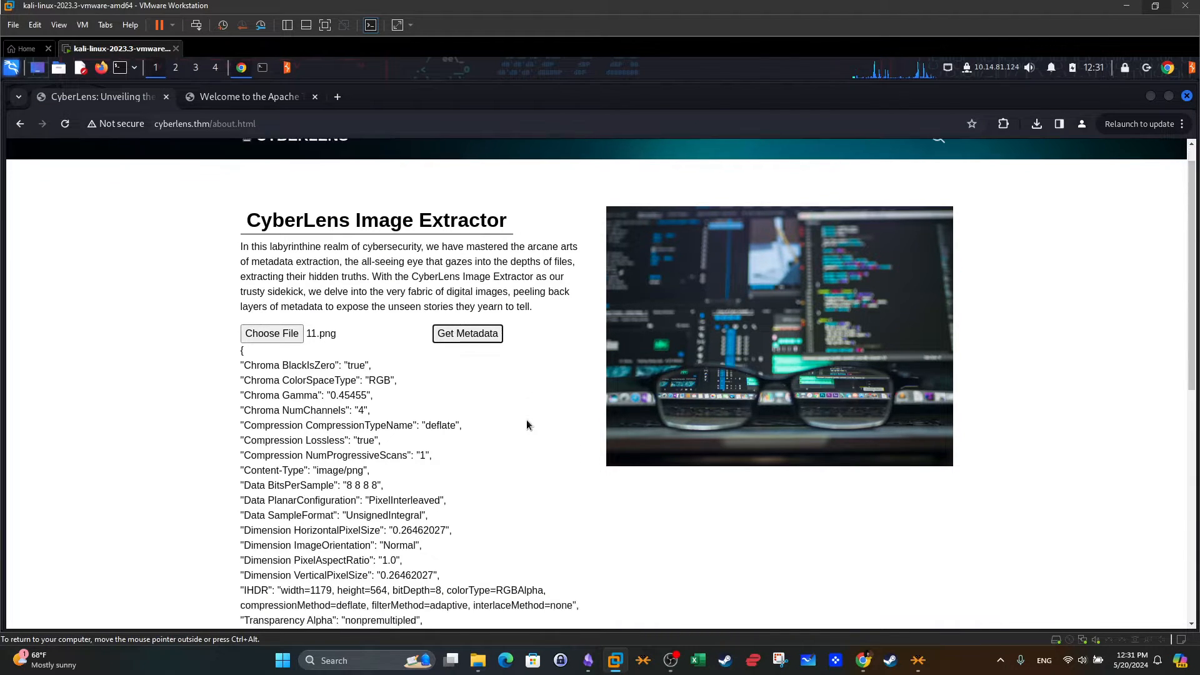
{"action": "scroll", "scroll_direction": "down", "scroll_amount": 3}
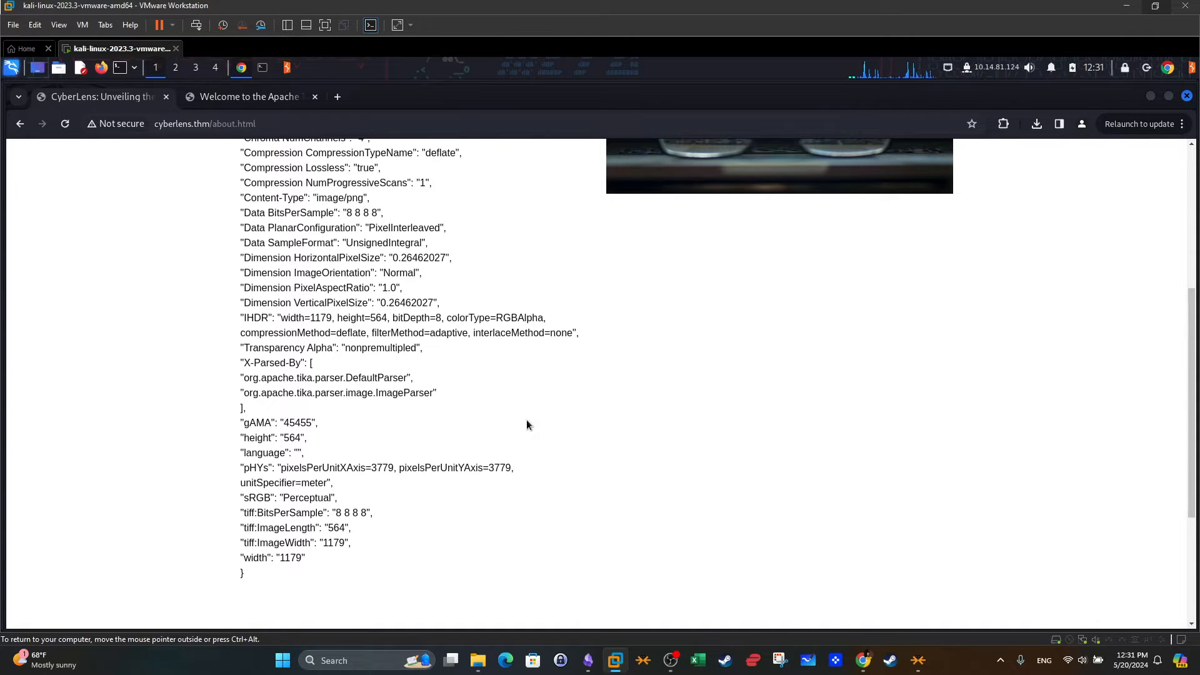
{"action": "left_click_drag", "start_coordinate": [257, 482], "coordinate": [242, 576]}
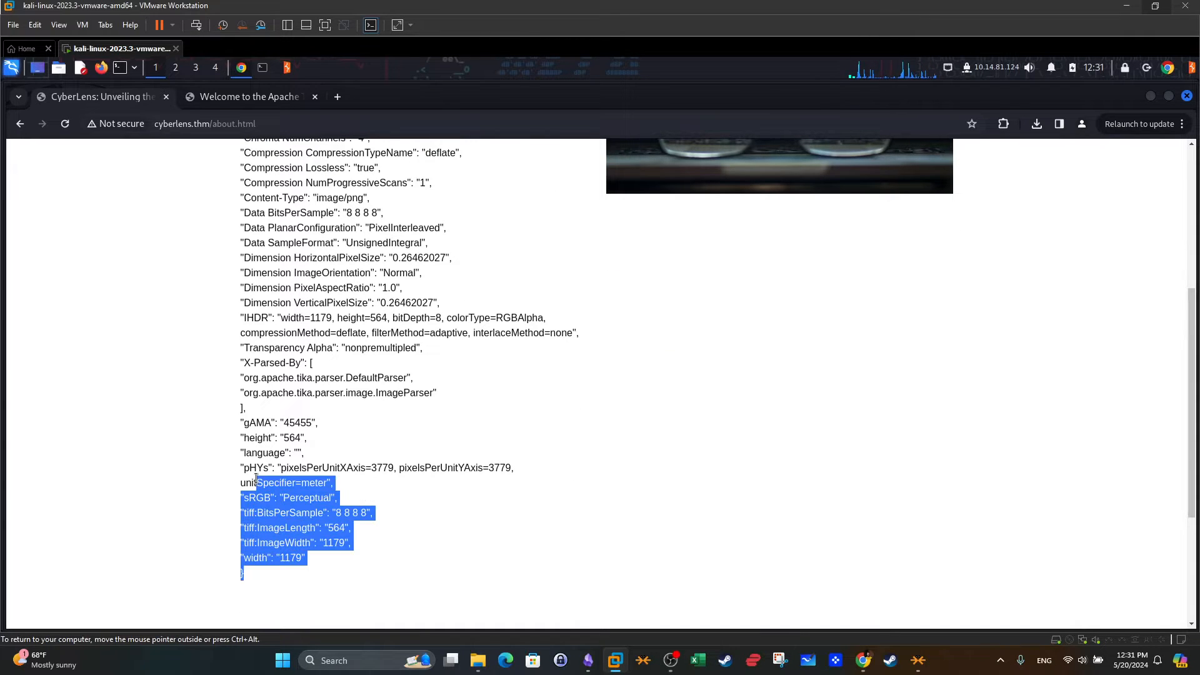
{"action": "scroll", "scroll_direction": "up", "scroll_amount": 3}
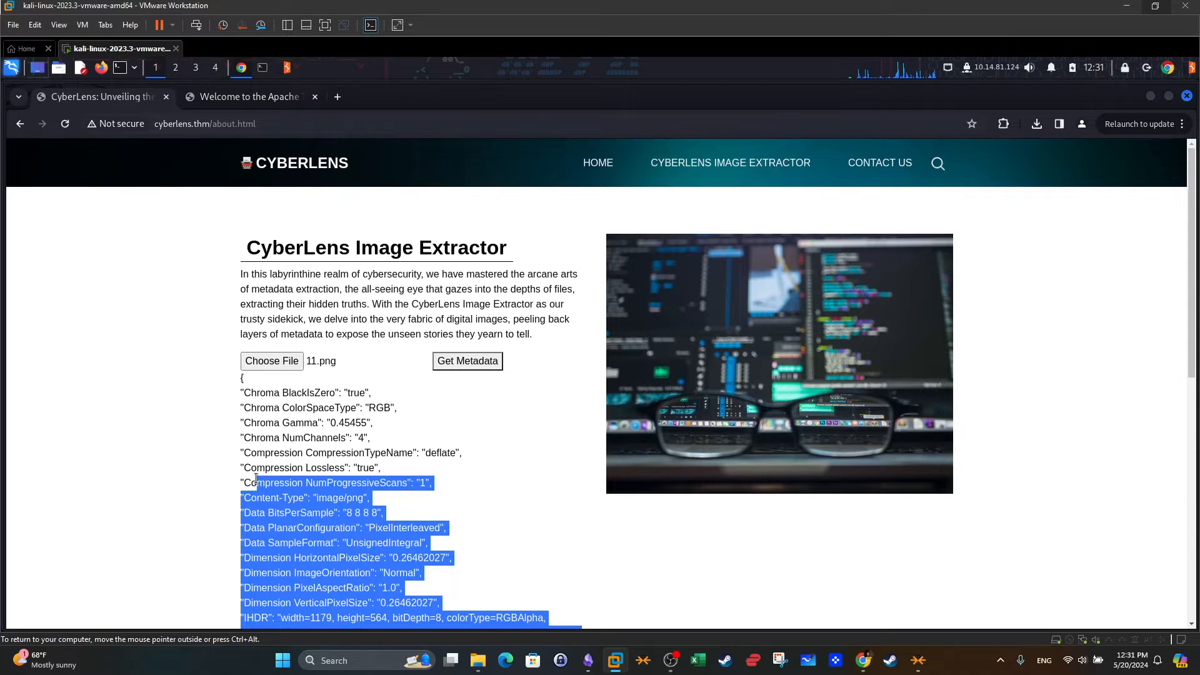
{"action": "left_click", "coordinate": [536, 466]}
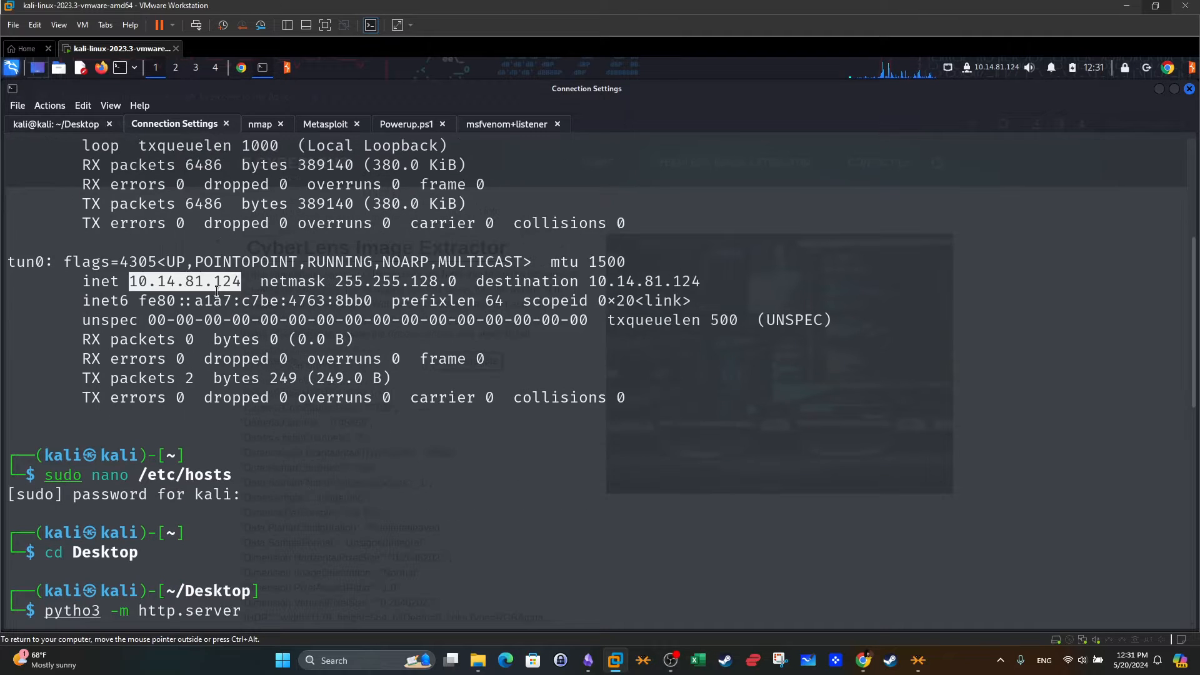
{"action": "left_click", "coordinate": [260, 124]}
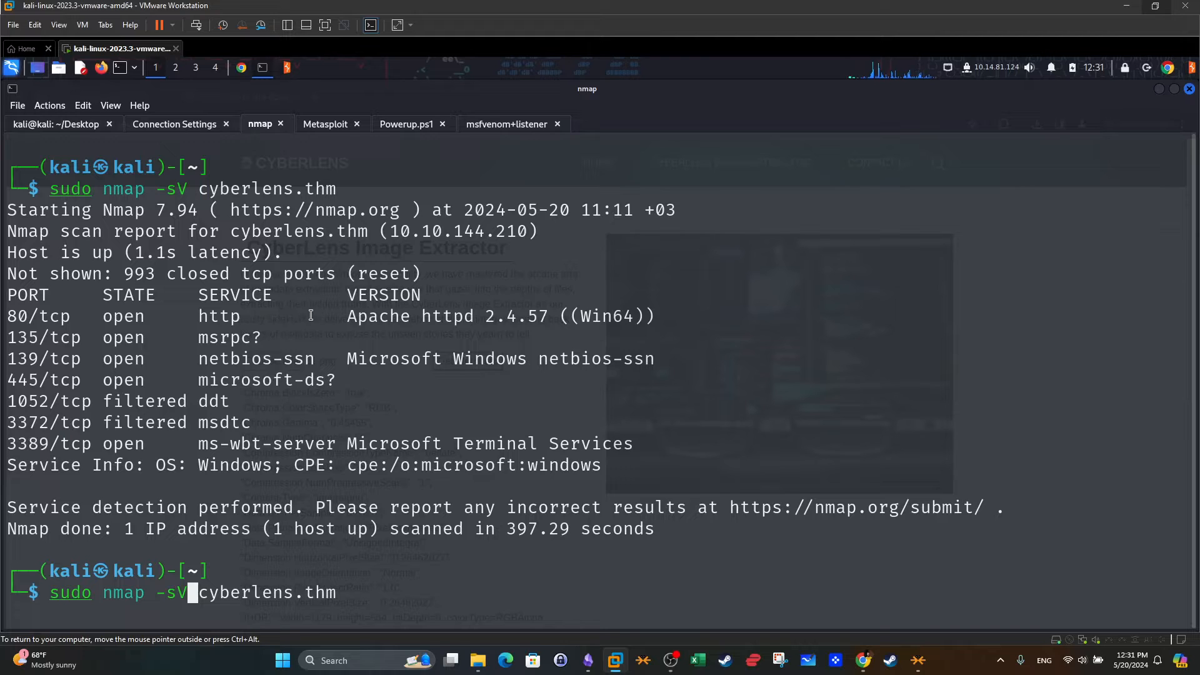
{"action": "left_click_drag", "start_coordinate": [36, 316], "coordinate": [230, 421]}
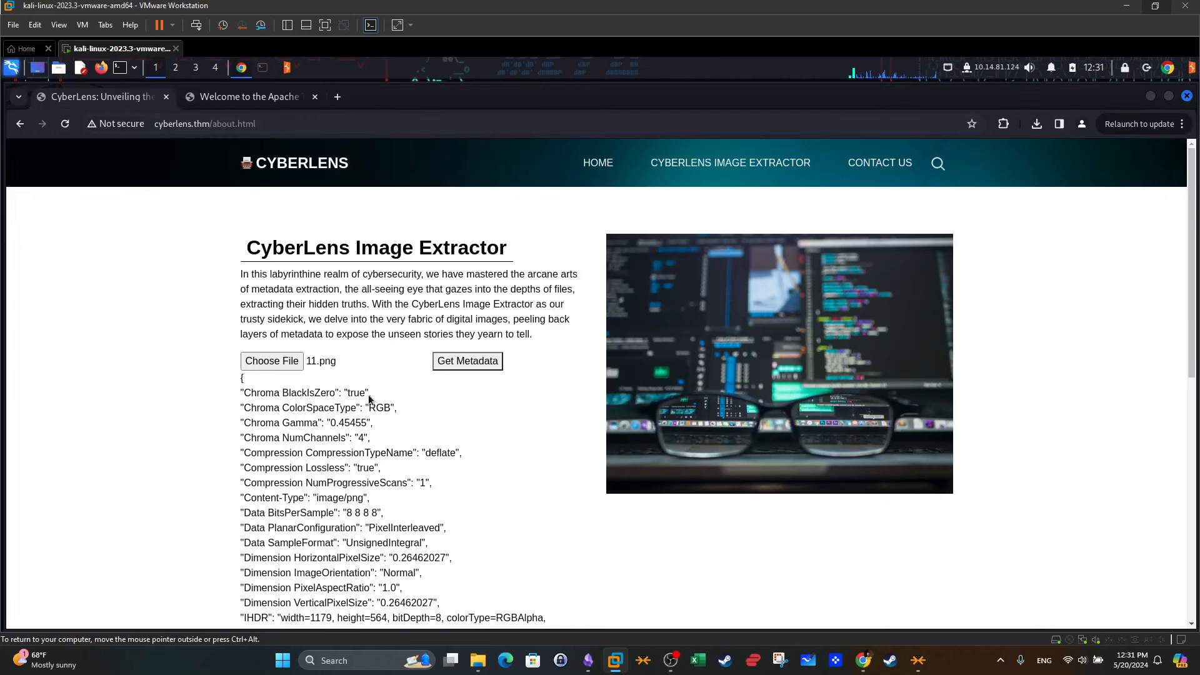
Bring up Chrome DevTools with F12 on the extractor page and show the Network panel
{"action": "left_click", "coordinate": [272, 360]}
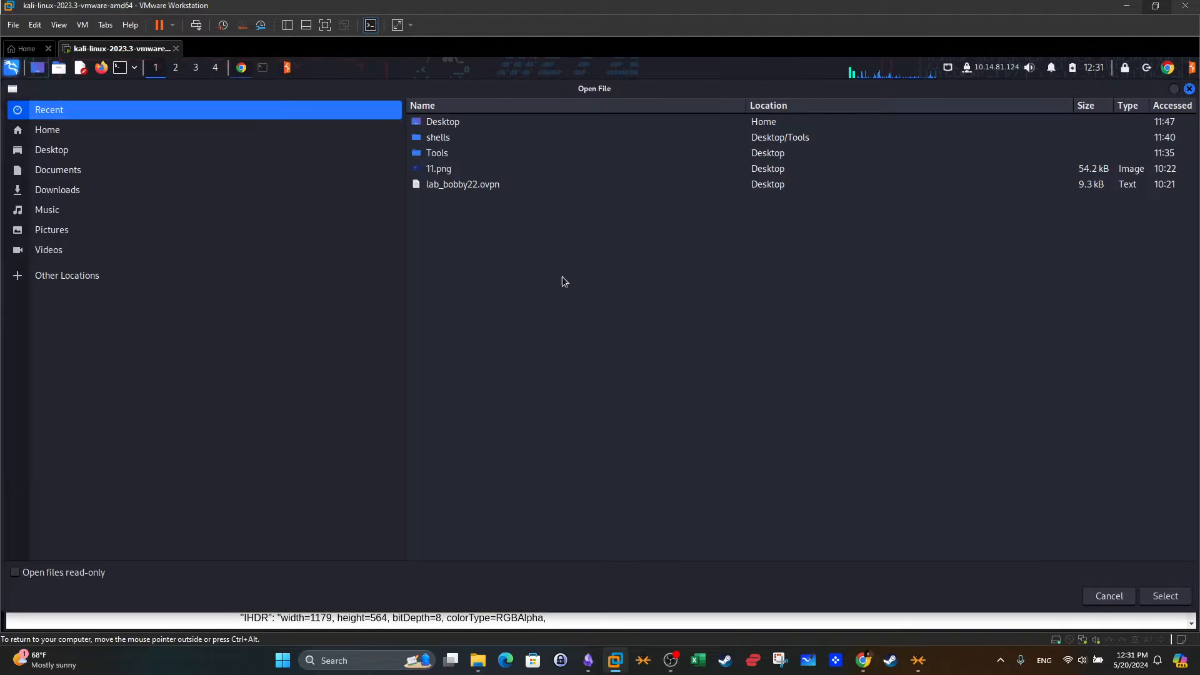
{"action": "left_click", "coordinate": [1165, 595]}
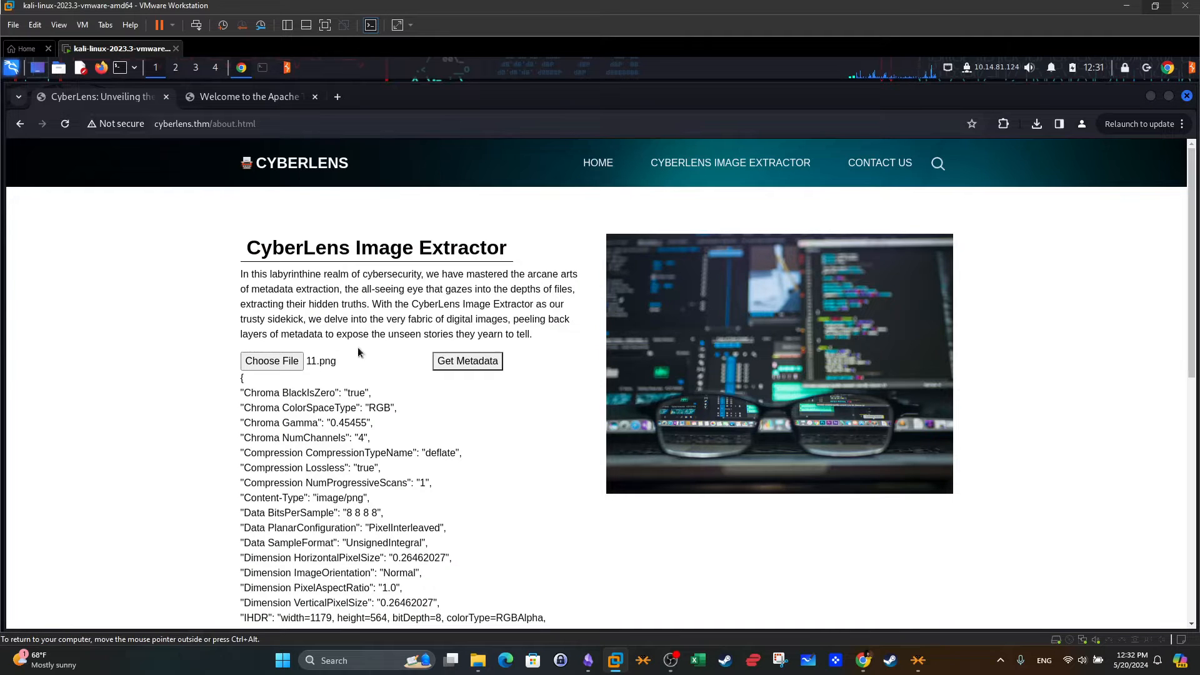
{"action": "right_click", "coordinate": [480, 369]}
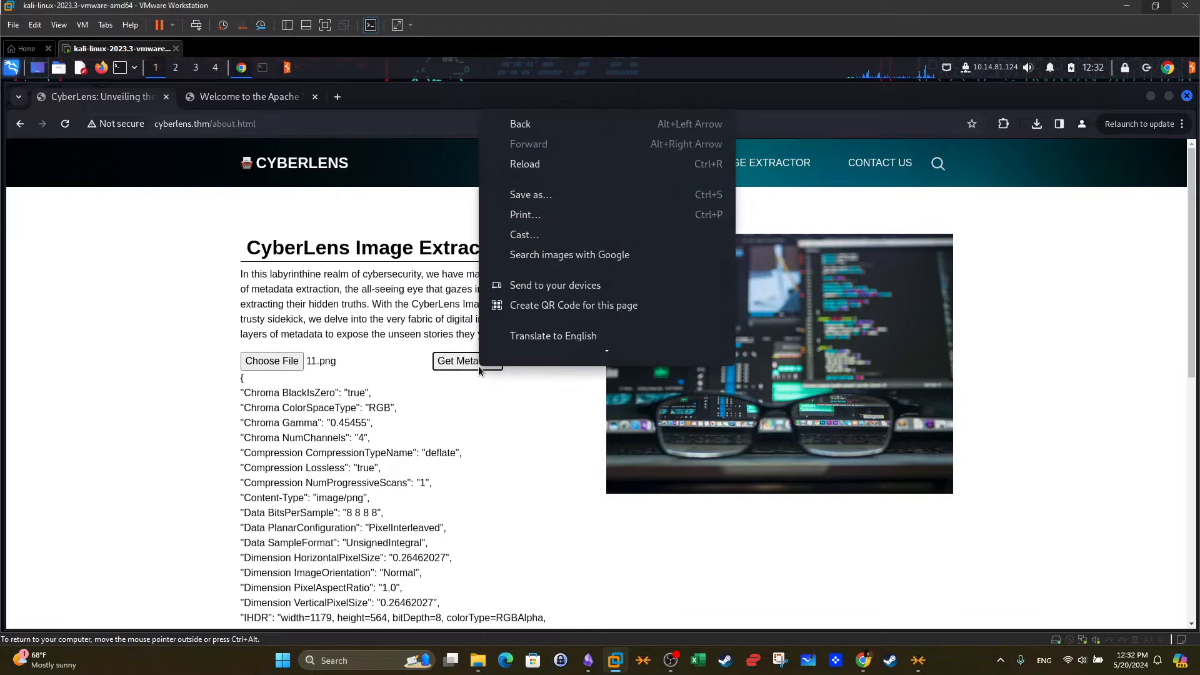
{"action": "left_click", "coordinate": [561, 363]}
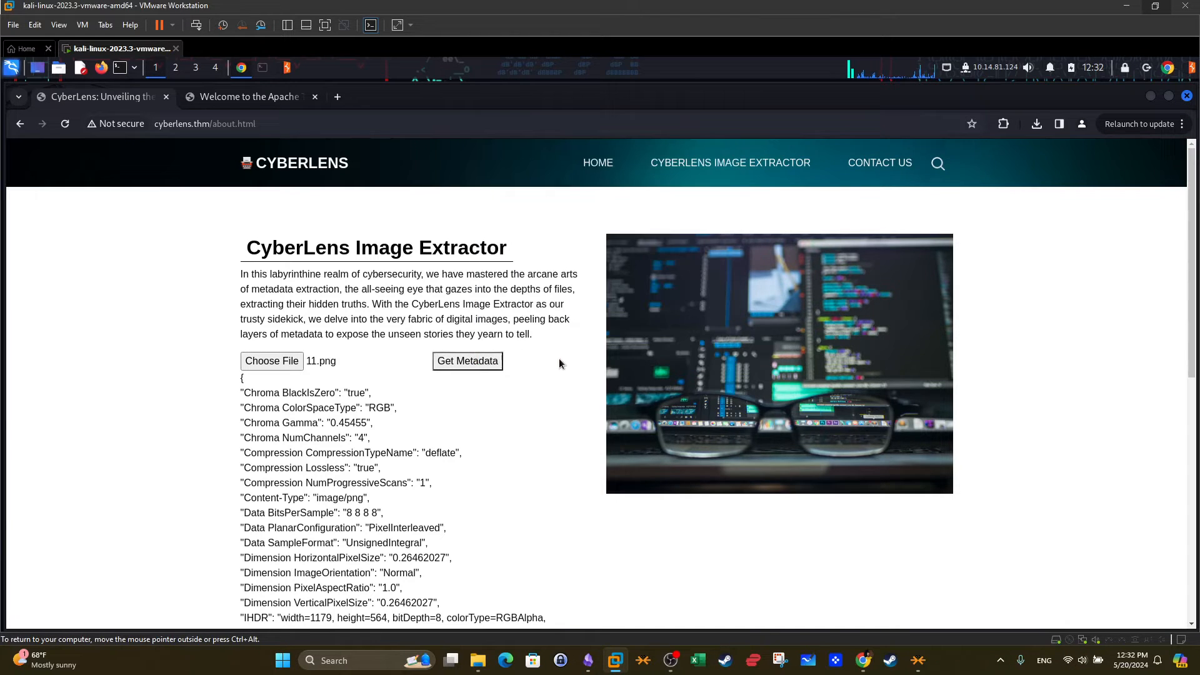
{"action": "key", "text": "F12"}
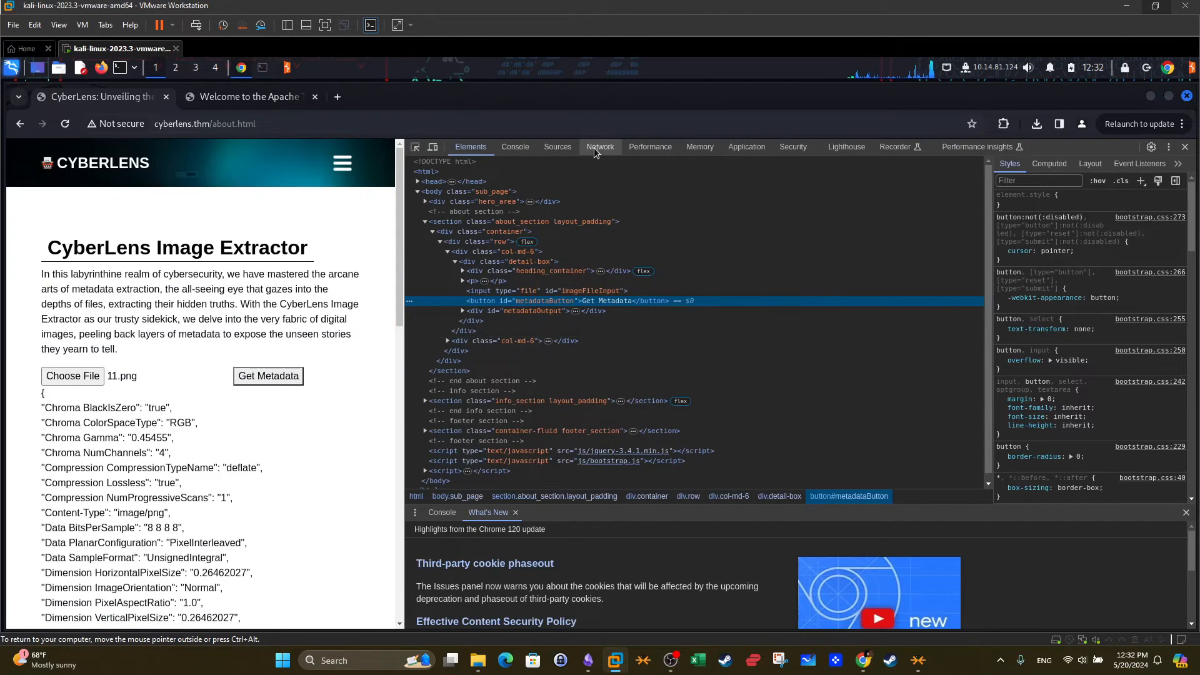
{"action": "left_click", "coordinate": [600, 146]}
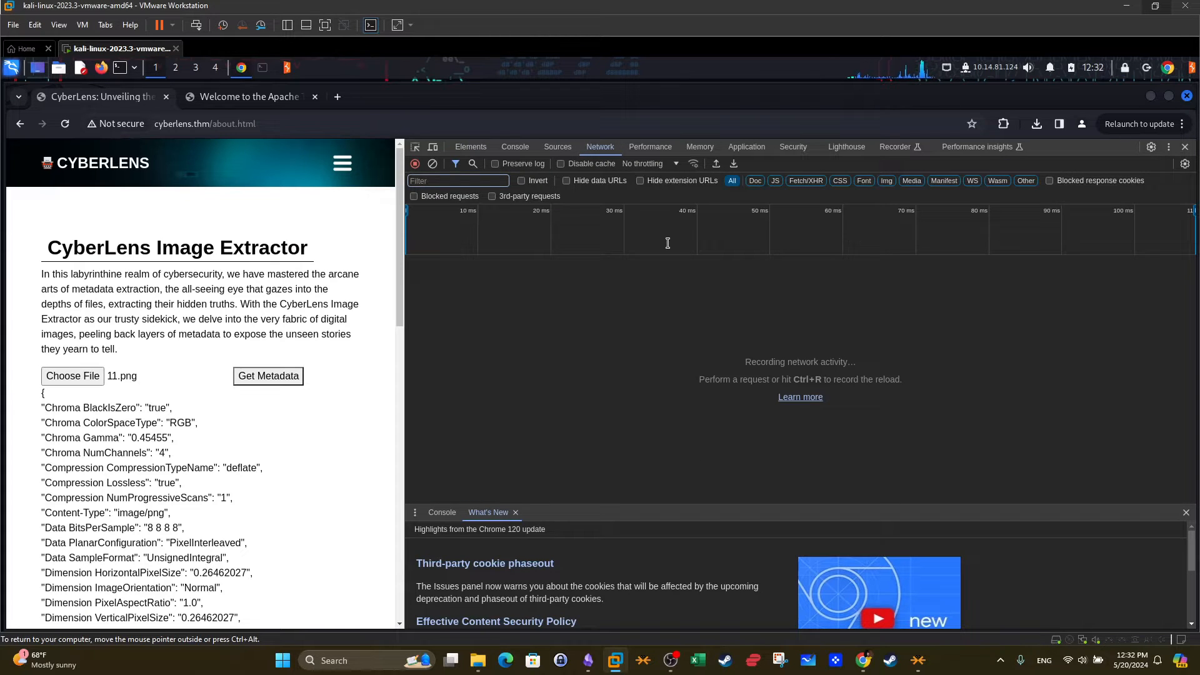
{"action": "left_click", "coordinate": [458, 180]}
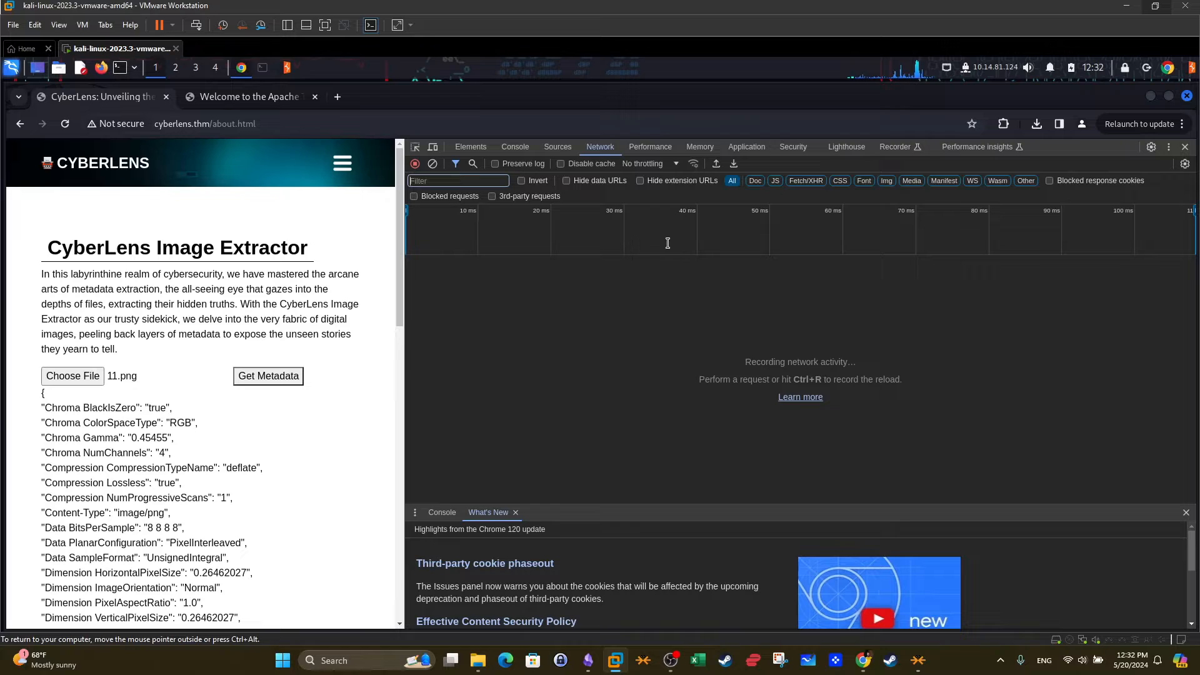
{"action": "mouse_move", "coordinate": [205, 351]}
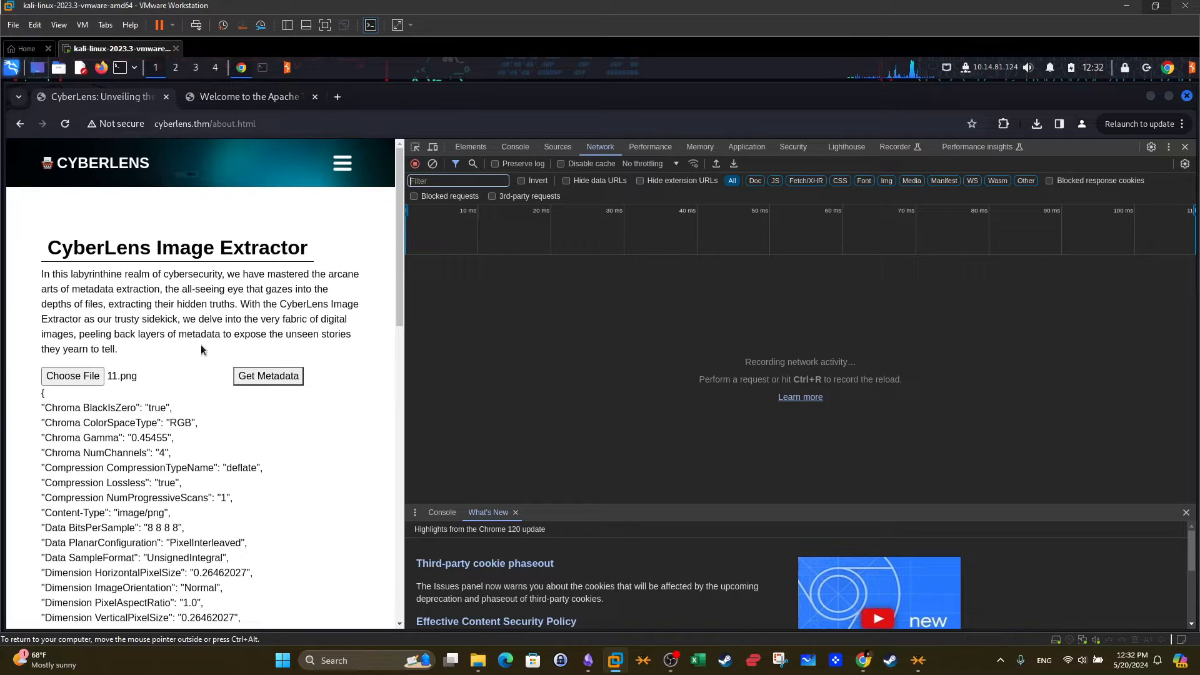
{"action": "left_click", "coordinate": [267, 376]}
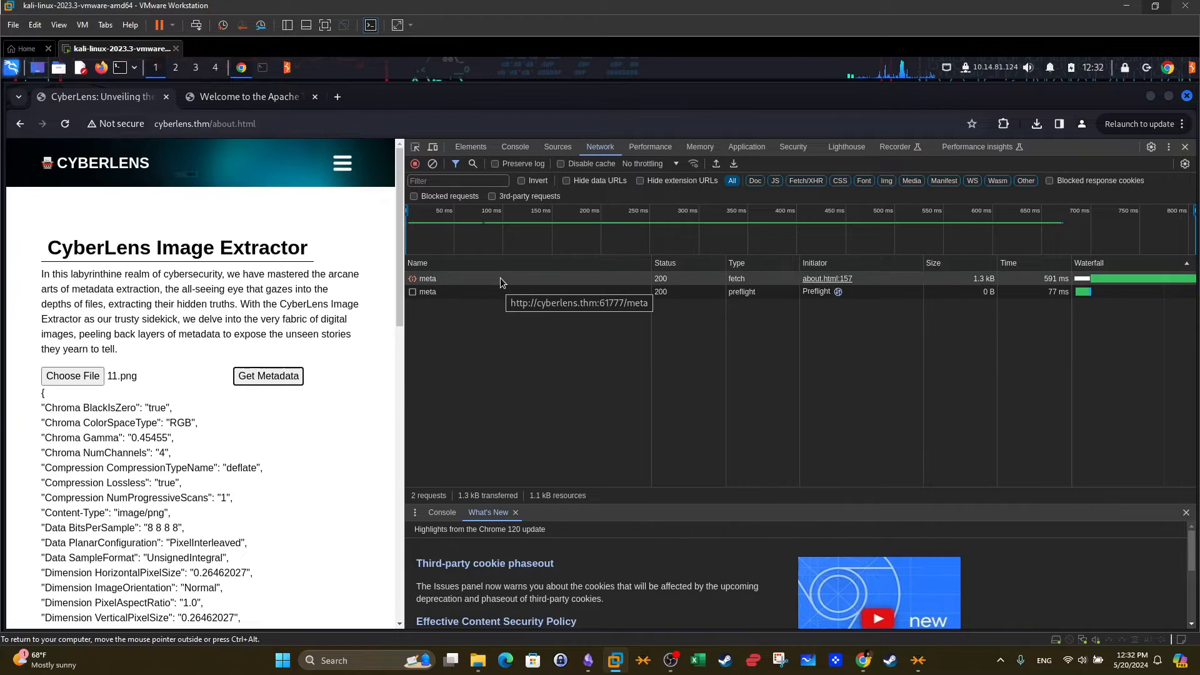
{"action": "left_click", "coordinate": [428, 277]}
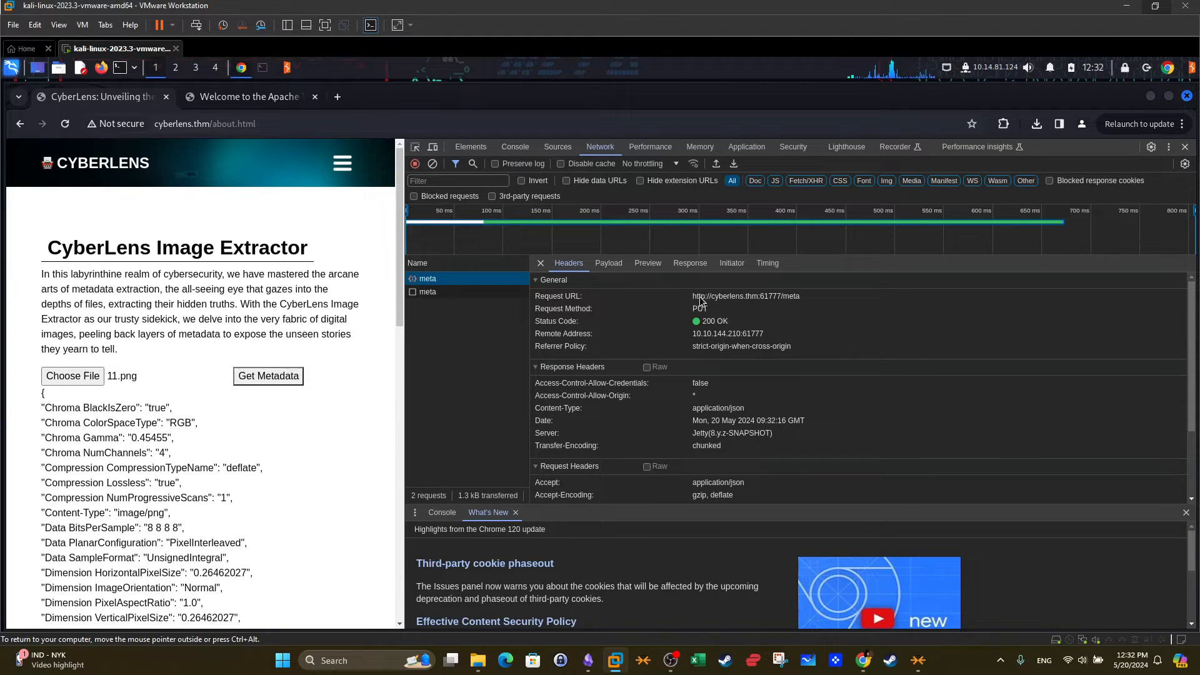
{"action": "double_click", "coordinate": [733, 295]}
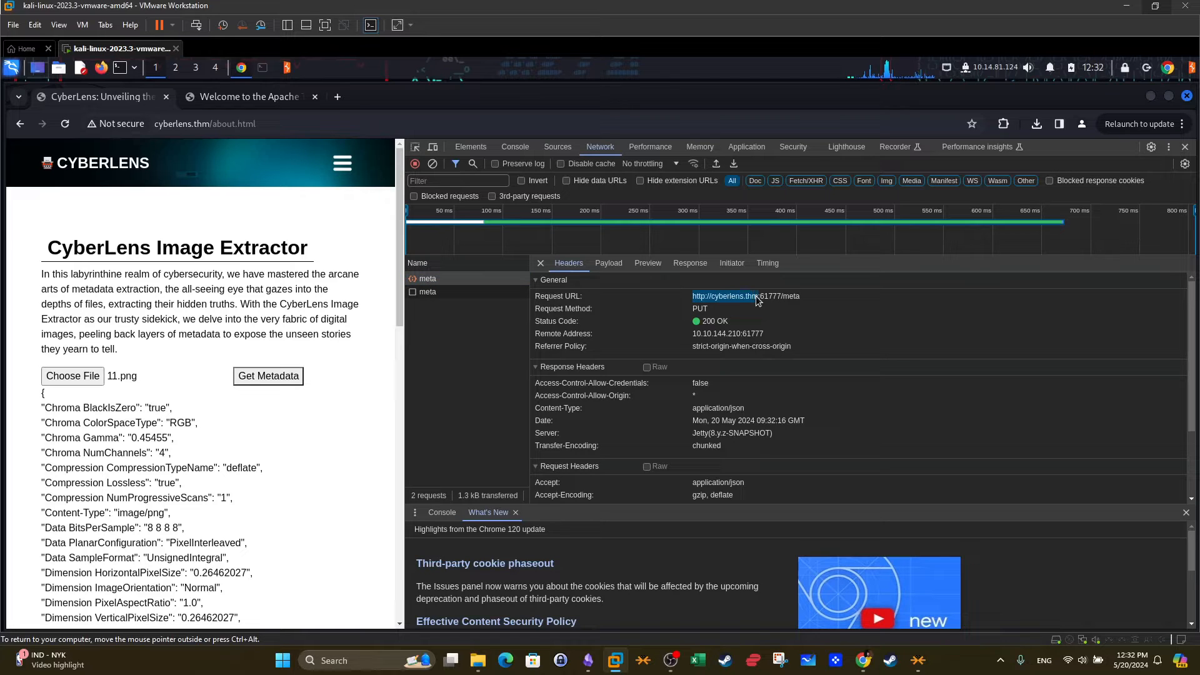
{"action": "mouse_move", "coordinate": [763, 303]}
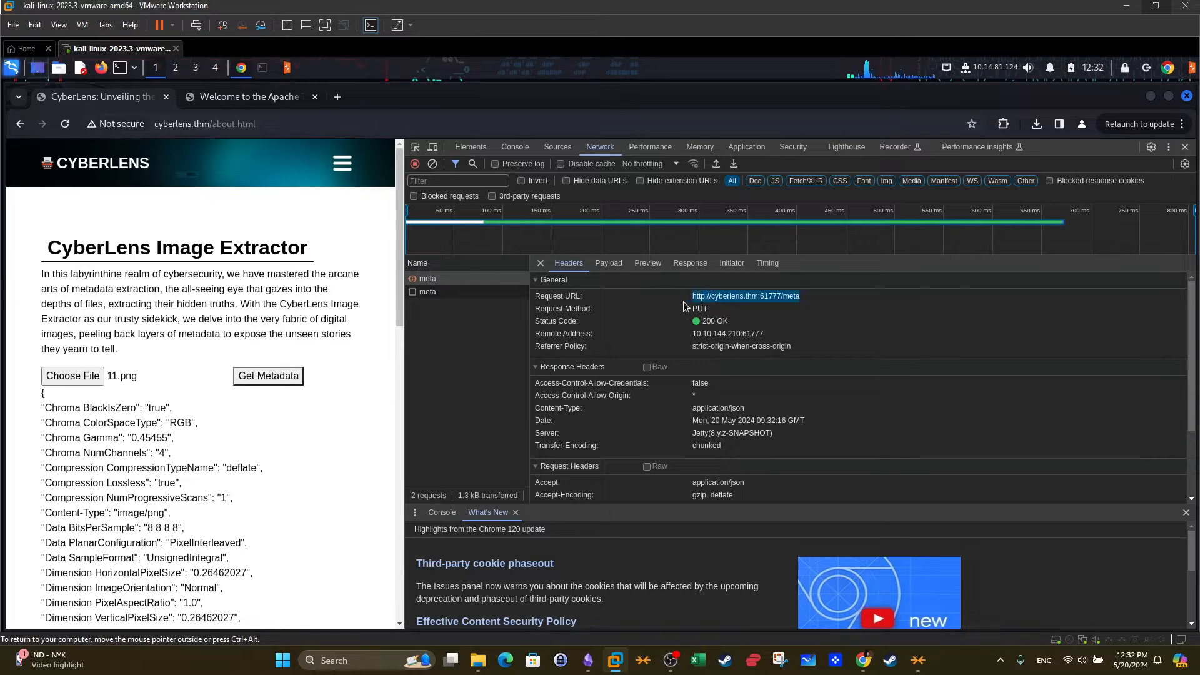
{"action": "scroll", "scroll_direction": "down", "scroll_amount": 3}
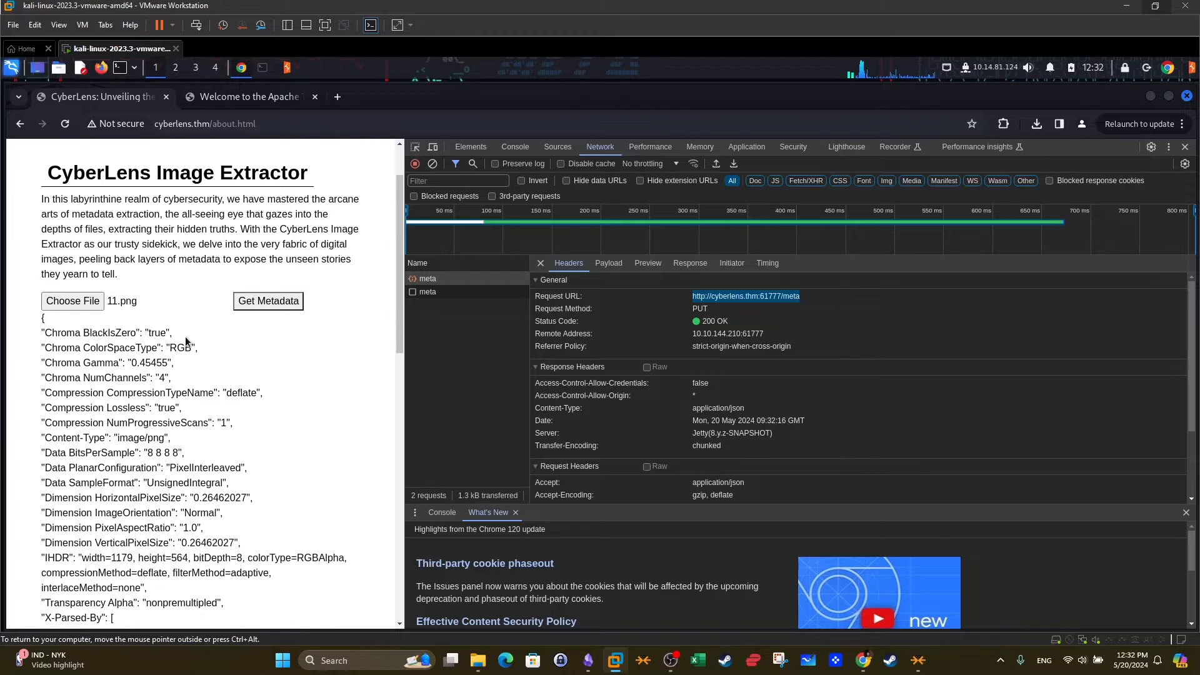
Launch sudo nmap -sC -sV -p61777 against the target, then return to the Kali Chrome metadata page
{"action": "scroll", "scroll_direction": "down", "scroll_amount": 3}
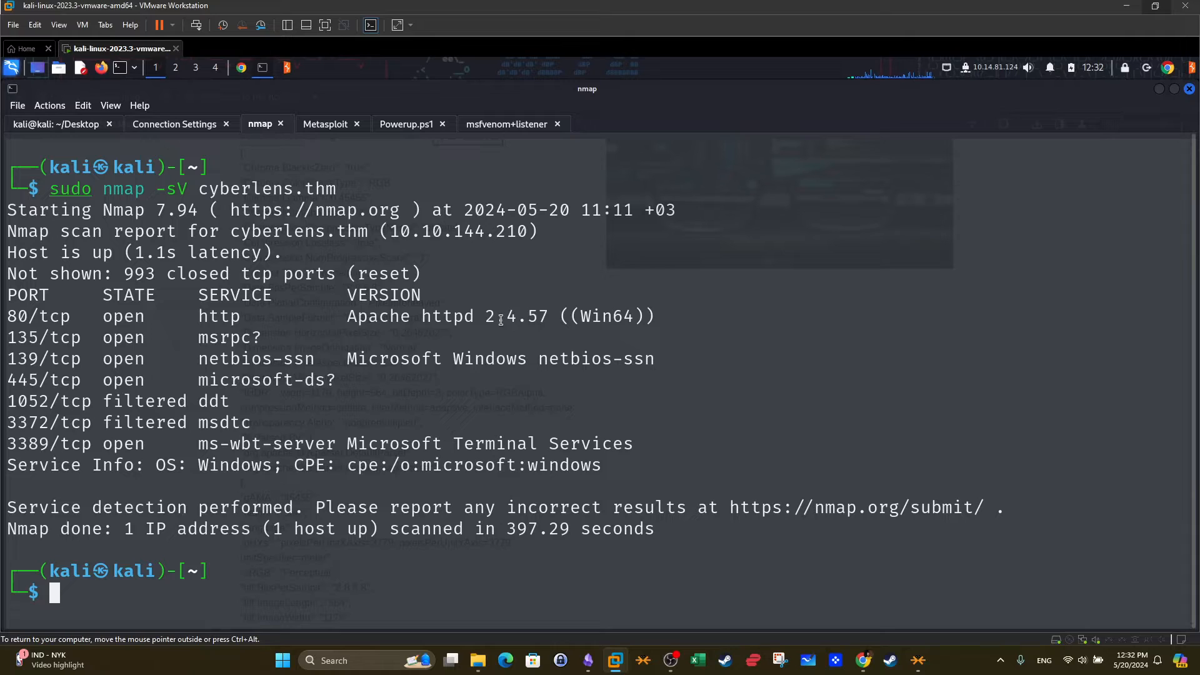
{"action": "type", "text": "nano exploit.py"}
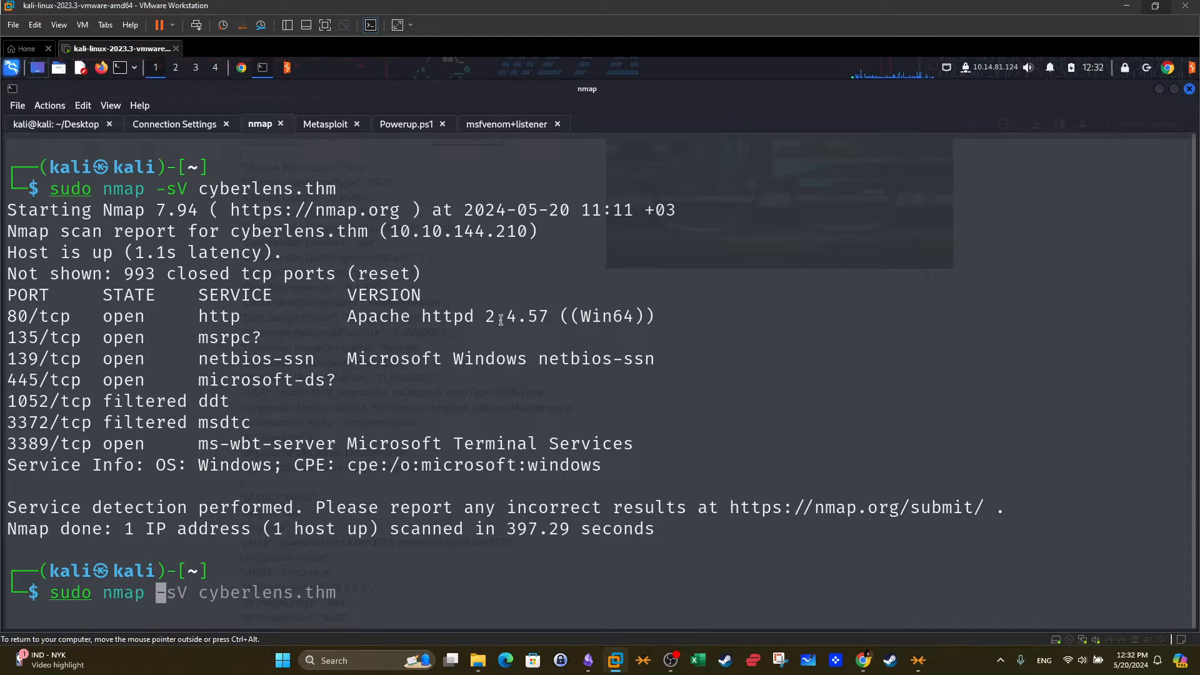
{"action": "type", "text": "sudo nmap -sC -sV -p- 10.10.182.235"}
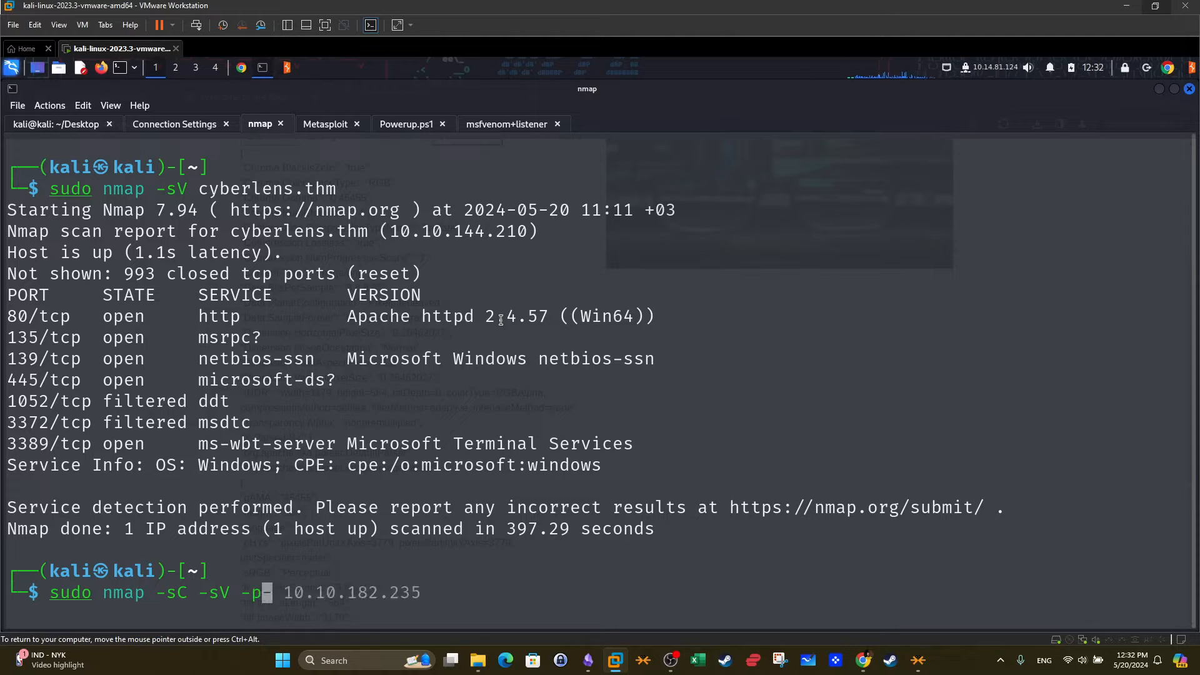
{"action": "type", "text": "61777"}
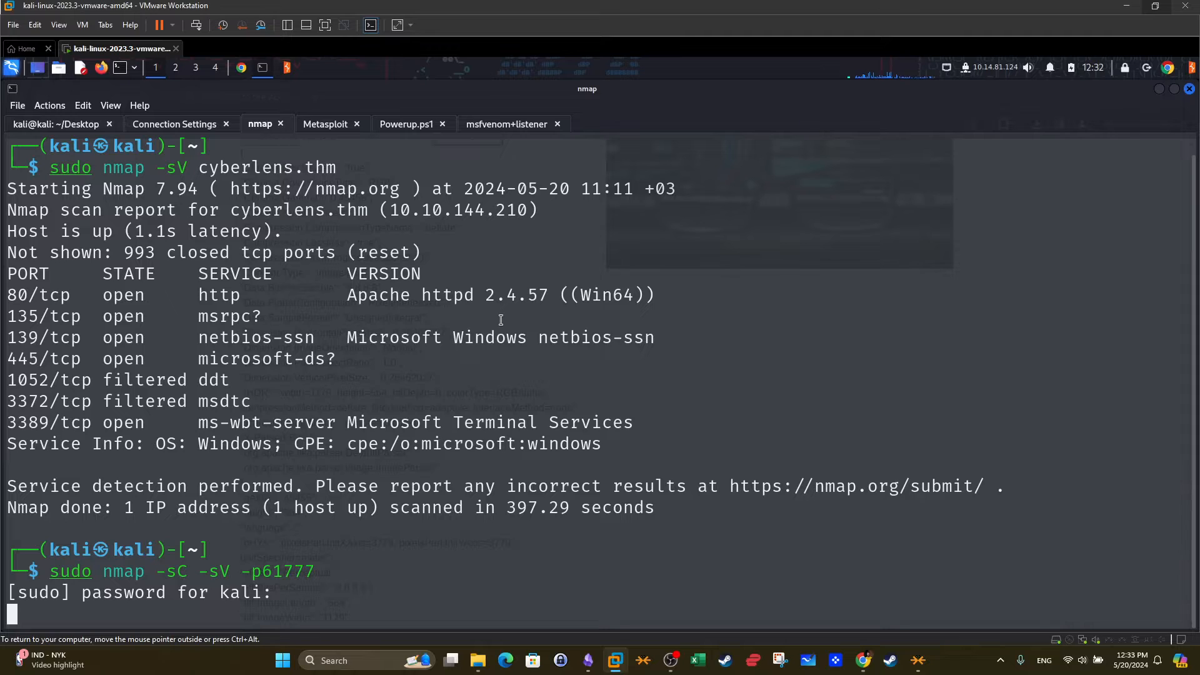
{"action": "key", "text": "Return"}
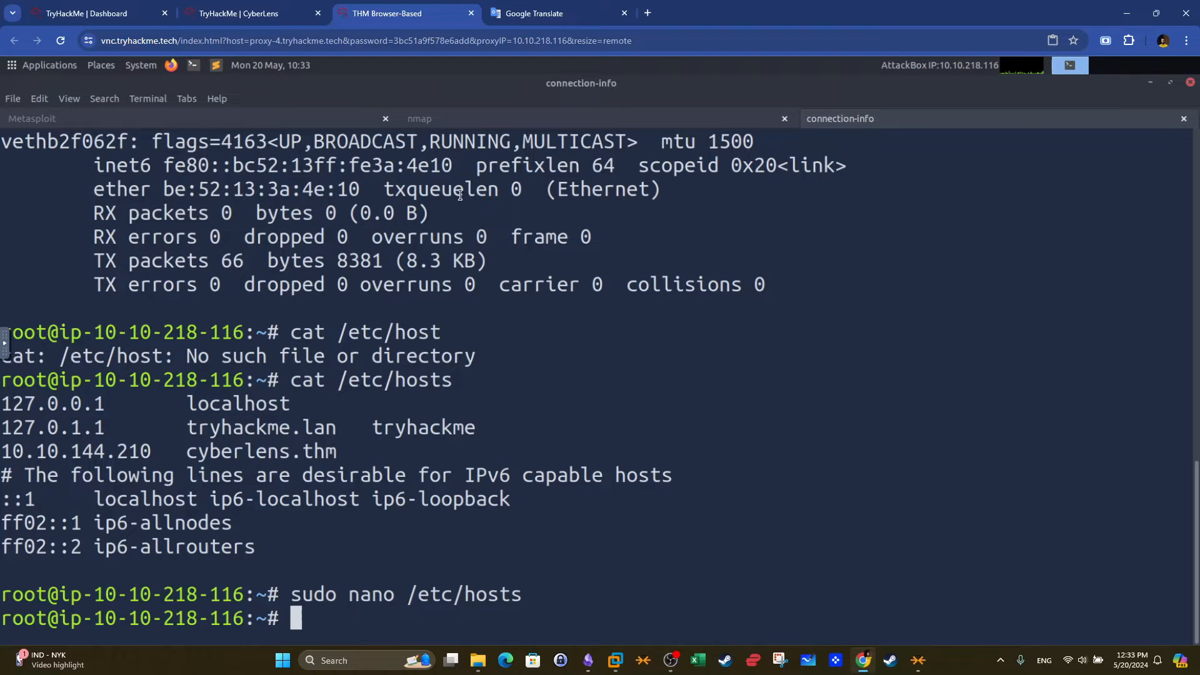
{"action": "left_click", "coordinate": [240, 12]}
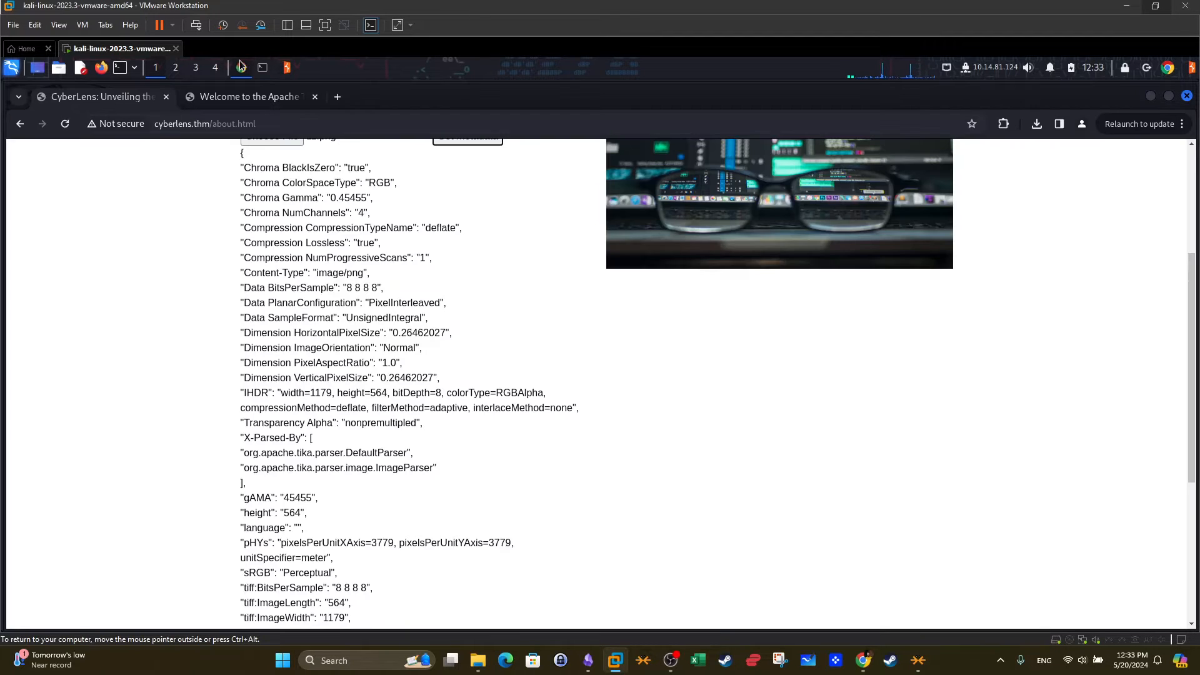
Confirm cyberlens.thm:61777 serves the 'Welcome to the Apache Tika 1.17 Server' page
{"action": "left_click", "coordinate": [249, 98]}
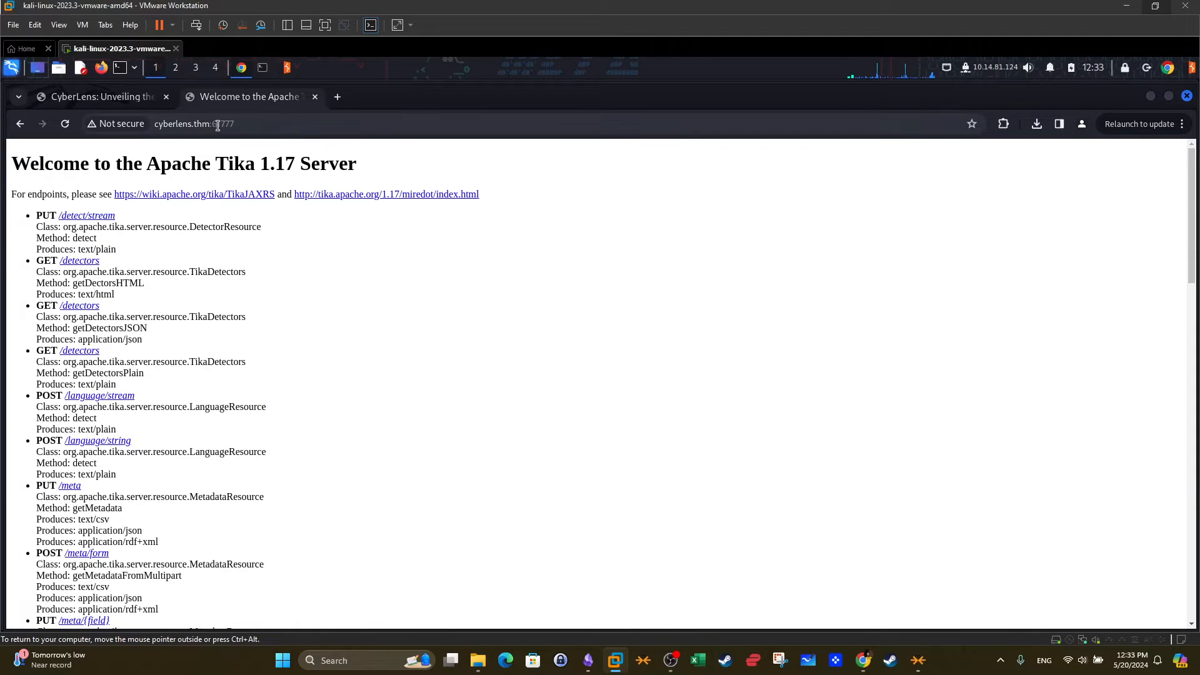
{"action": "left_click", "coordinate": [217, 123]}
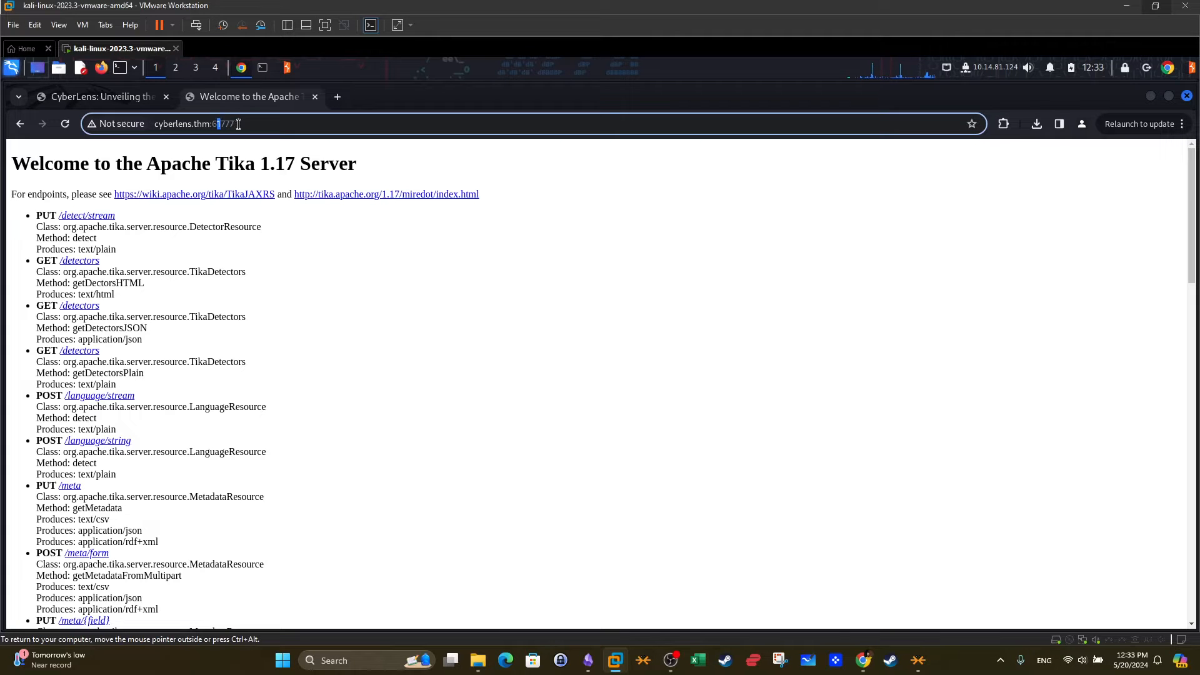
{"action": "scroll", "scroll_direction": "down", "scroll_amount": 3}
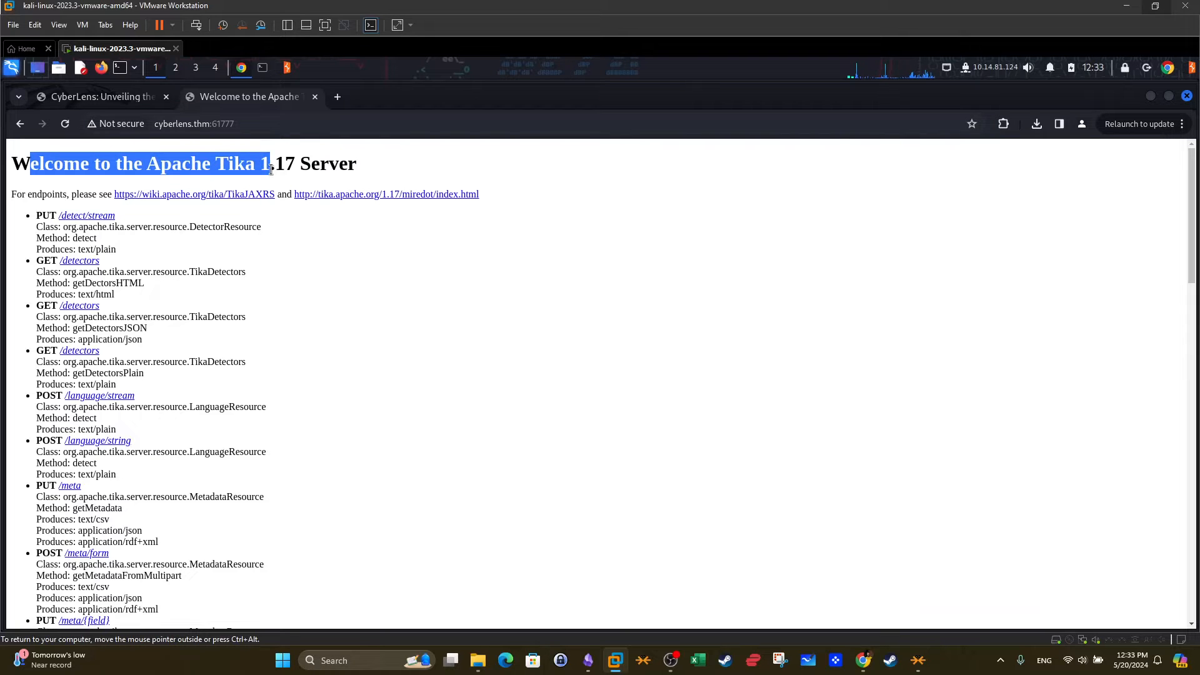
{"action": "left_click_drag", "start_coordinate": [270, 162], "coordinate": [360, 162]}
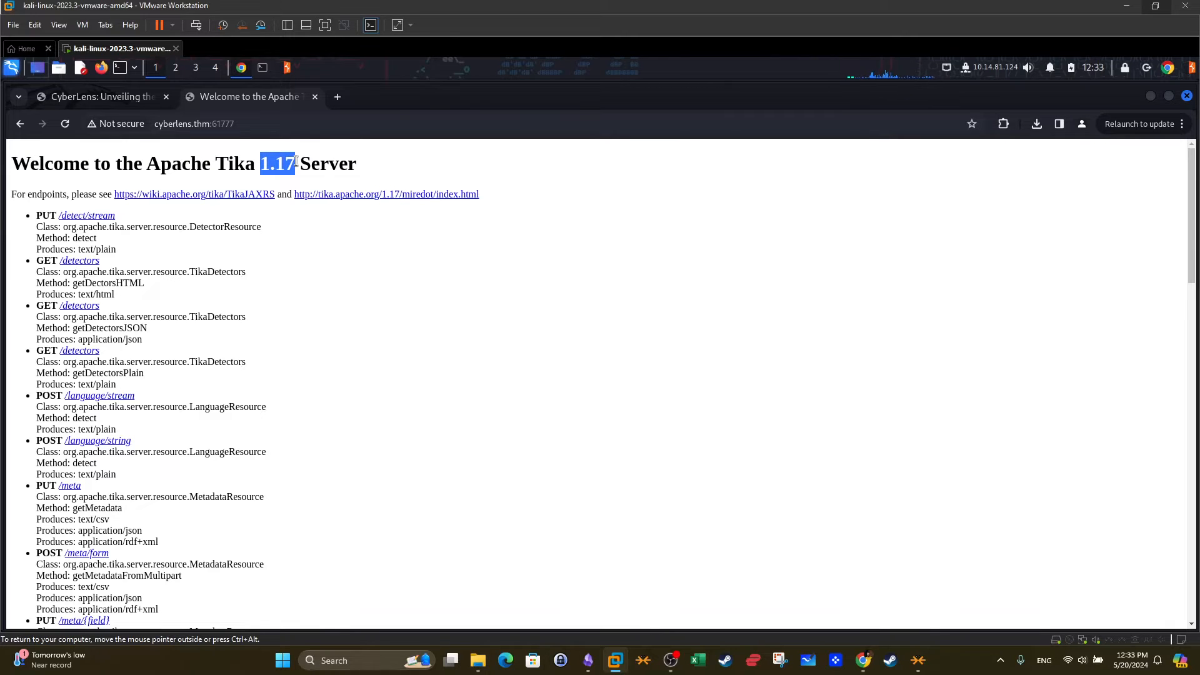
{"action": "left_click", "coordinate": [314, 167]}
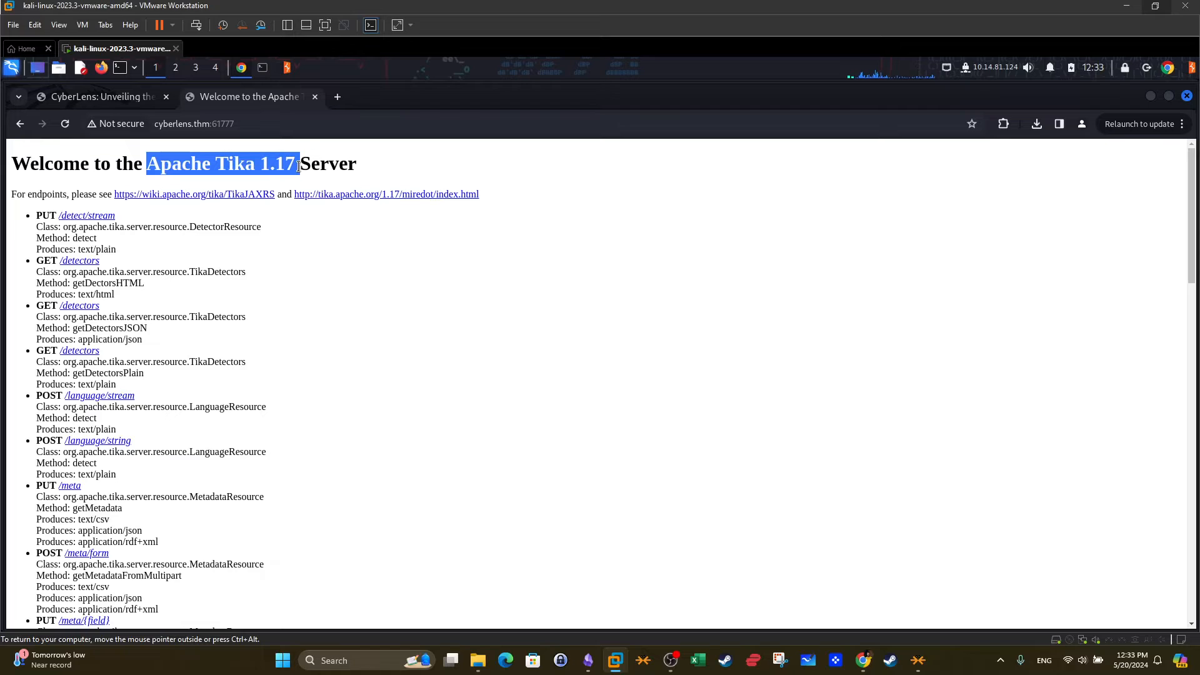
{"action": "mouse_move", "coordinate": [355, 270]}
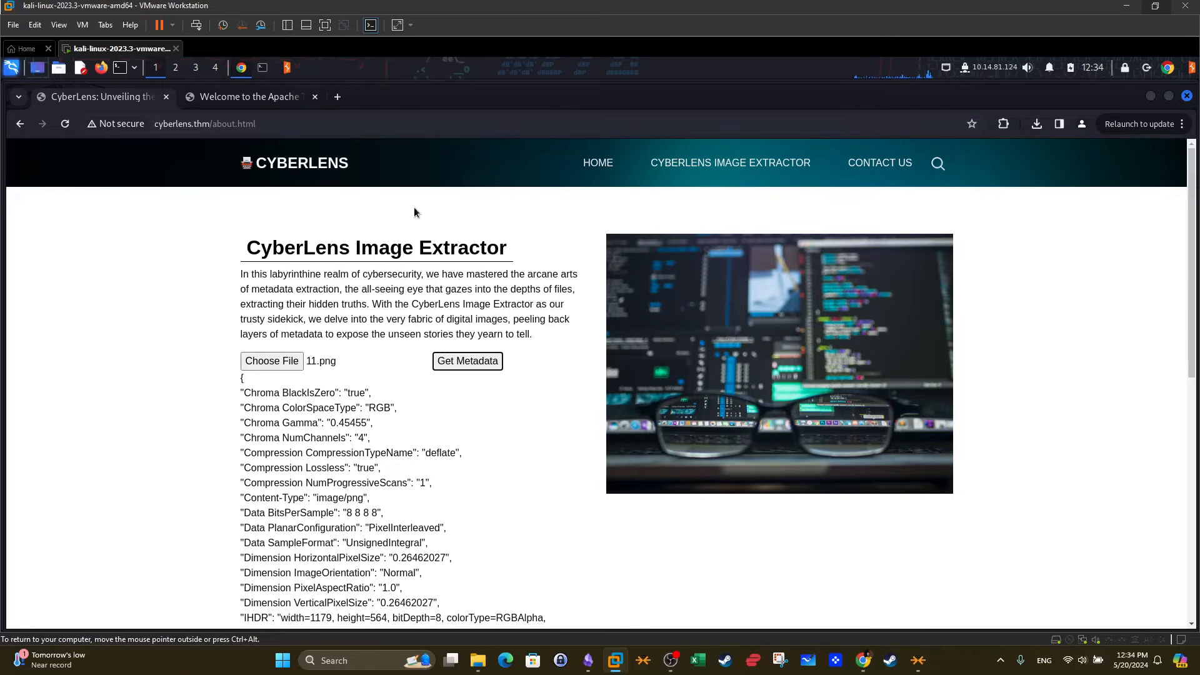
{"action": "mouse_move", "coordinate": [518, 219]}
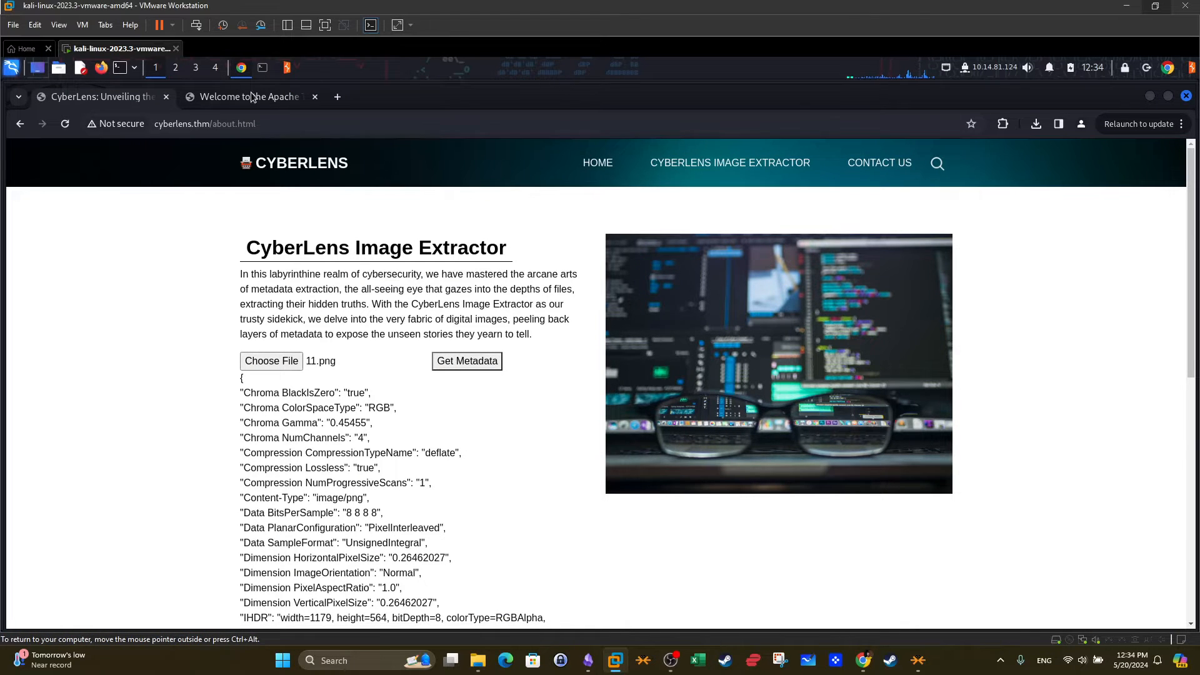
Show the nmap -p61777 results: Jetty serving the Apache Tika 1.17 Server title
{"action": "left_click", "coordinate": [249, 96]}
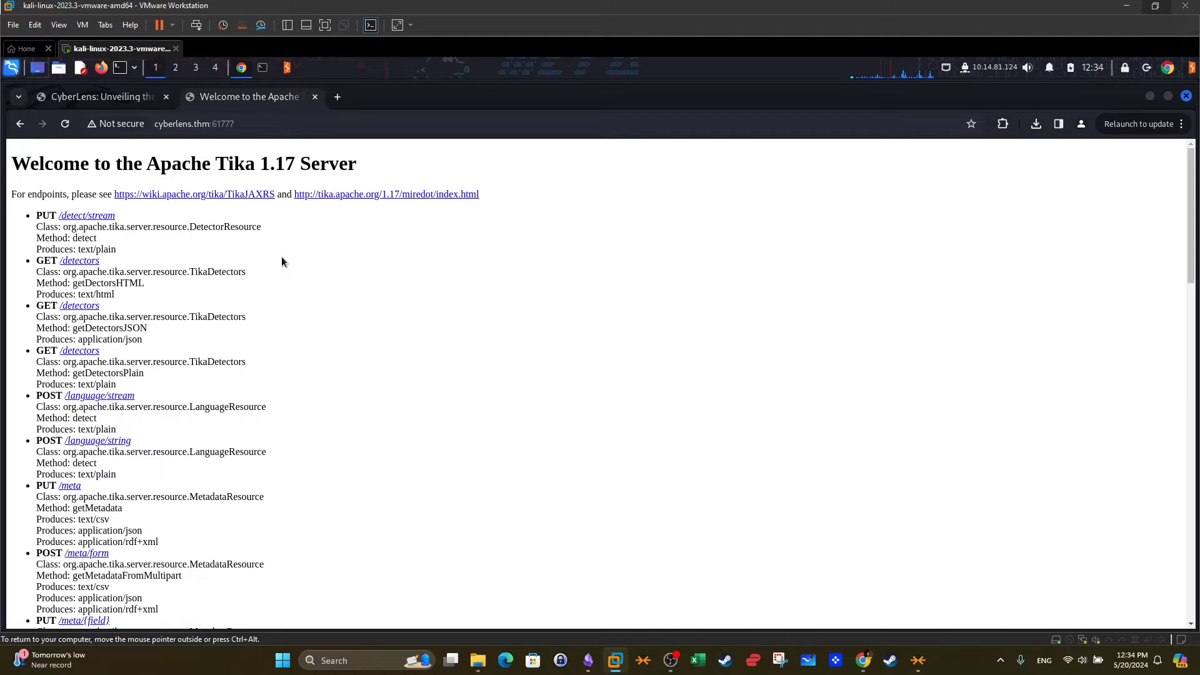
{"action": "triple_click", "coordinate": [181, 162]}
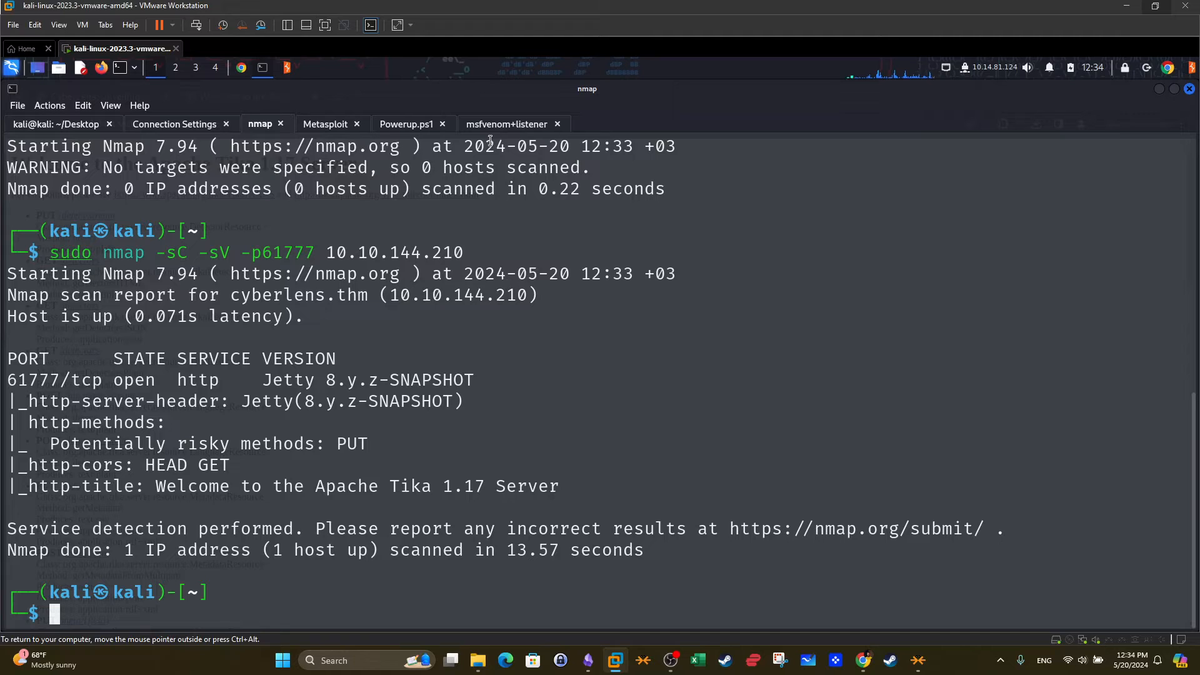
Run searchsploit tika in a new terminal tab, finding the Tika 1.15–1.17 header command injection module
{"action": "left_click", "coordinate": [607, 123]}
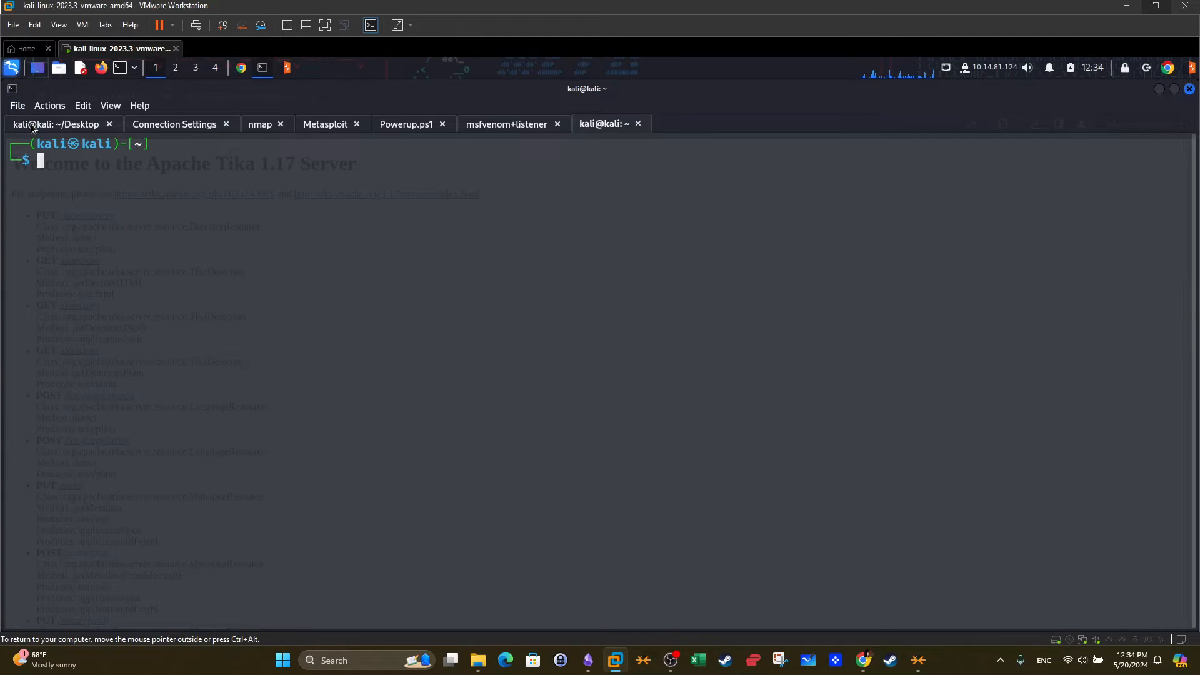
{"action": "type", "text": "searchsploit -m php/webapps/49909.py"}
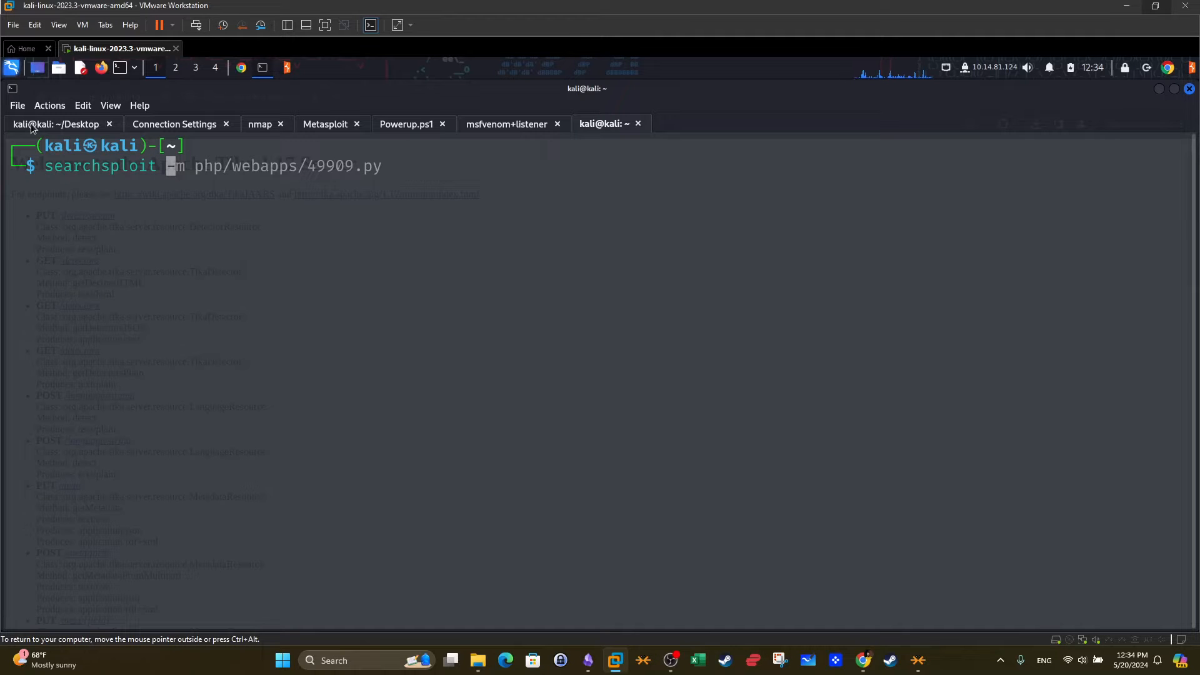
{"action": "type", "text": "tika"}
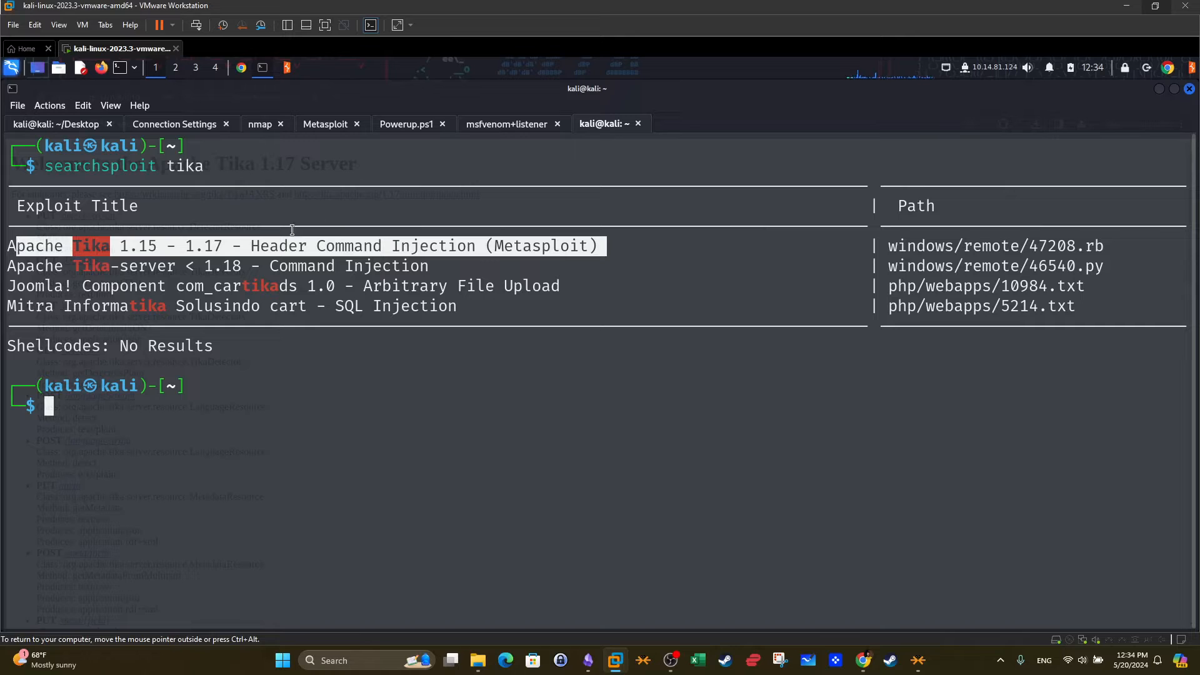
{"action": "left_click", "coordinate": [325, 123]}
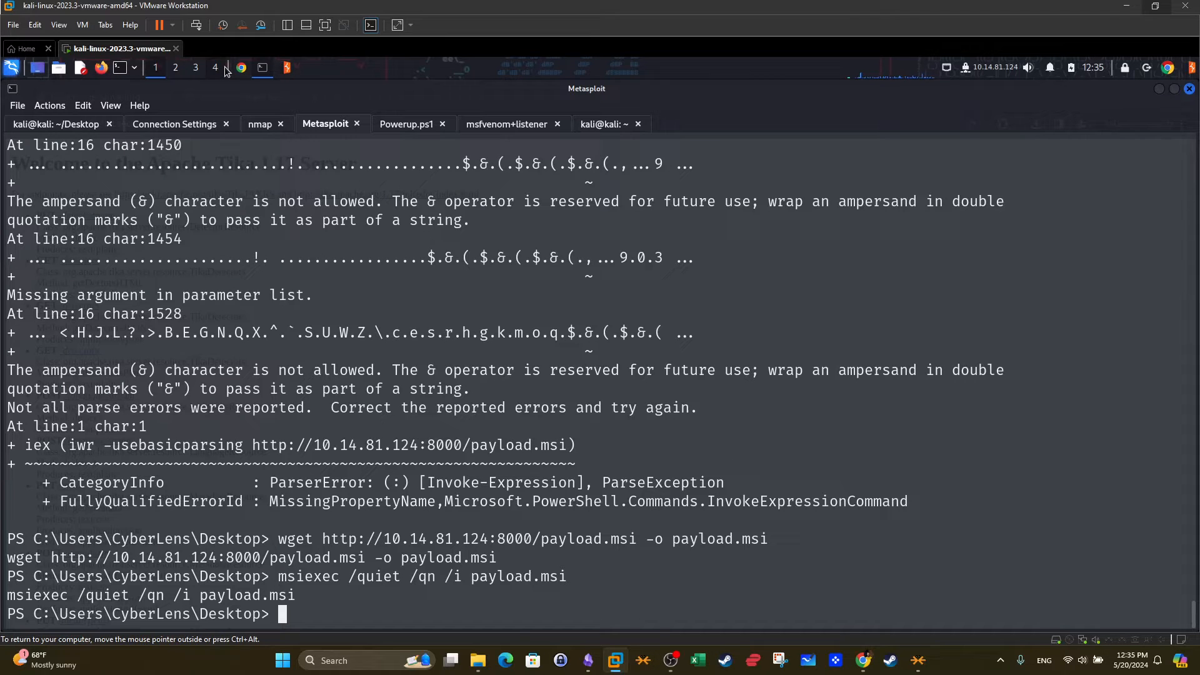
{"action": "mouse_move", "coordinate": [798, 646]}
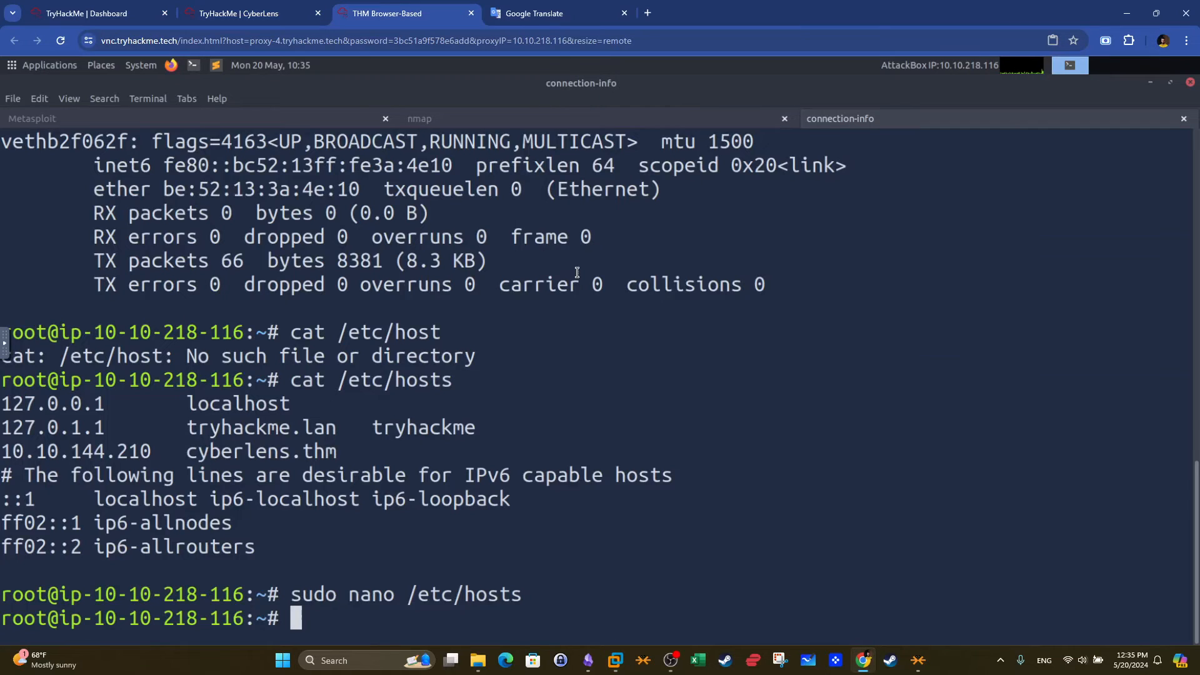
Bring the AttackBox Metasploit terminal tab to the front
{"action": "left_click", "coordinate": [32, 117]}
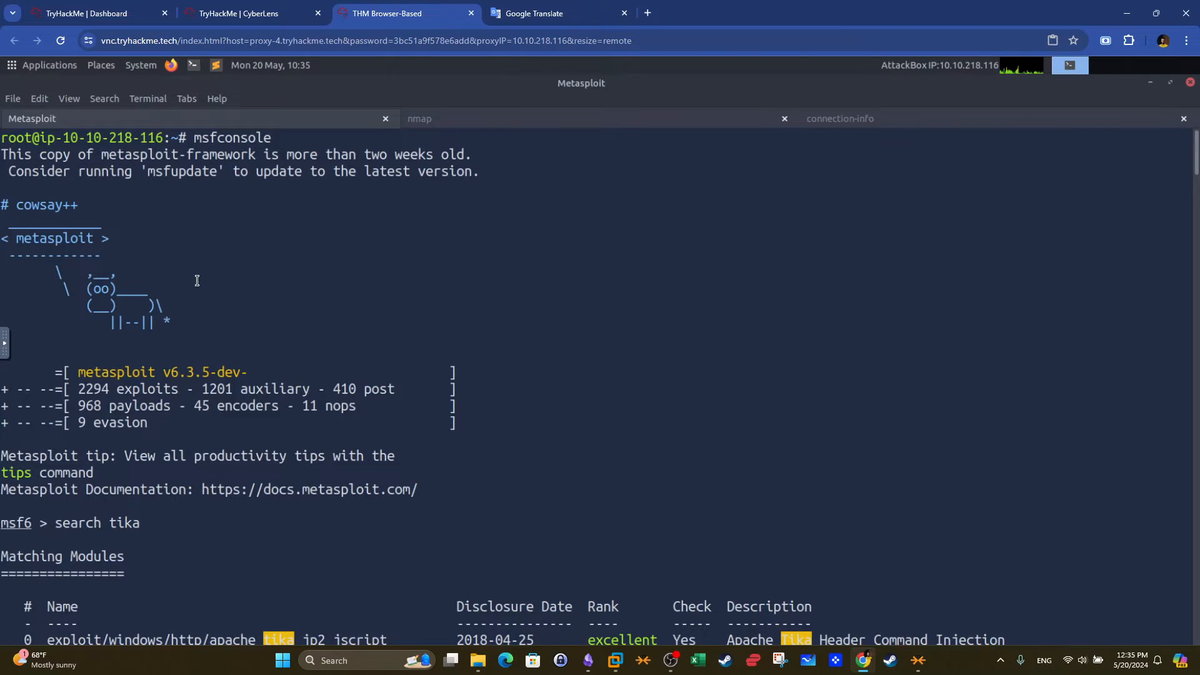
Load exploit/windows/http/apache_tika_jp2_jscript and highlight its Header Command Injection description
{"action": "scroll", "scroll_direction": "down", "scroll_amount": 3}
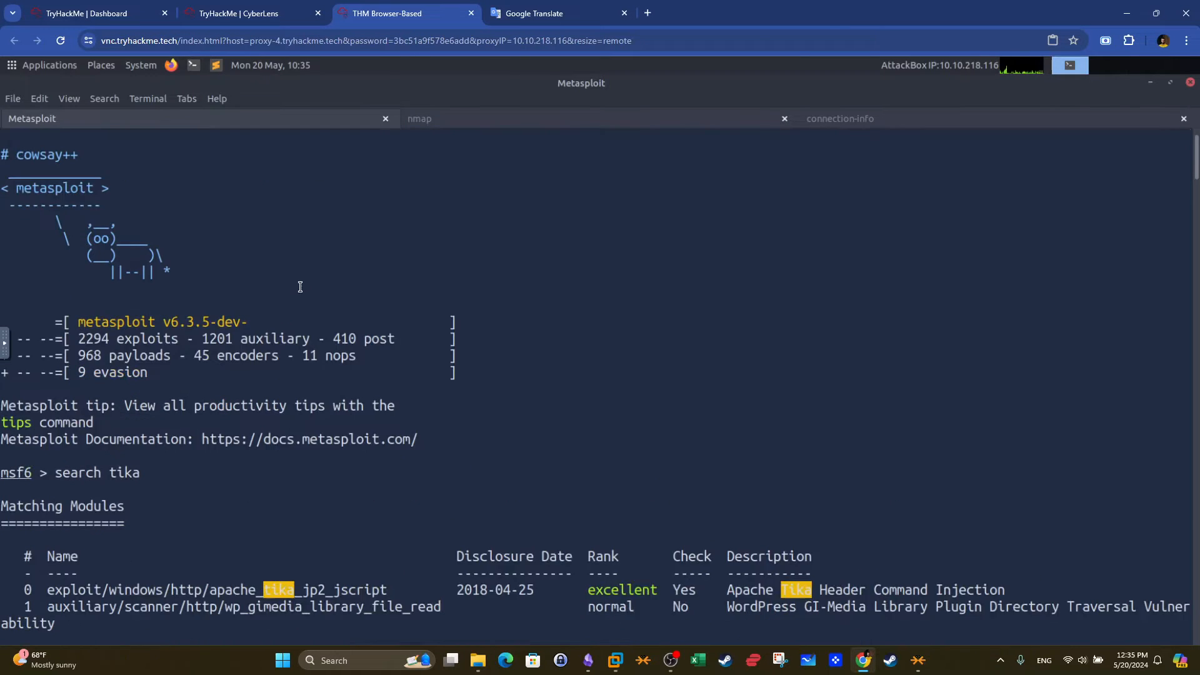
{"action": "type", "text": "use exploit/windows/http/apache_tika_jp2_jscript"}
{"action": "type", "text": "show options"}
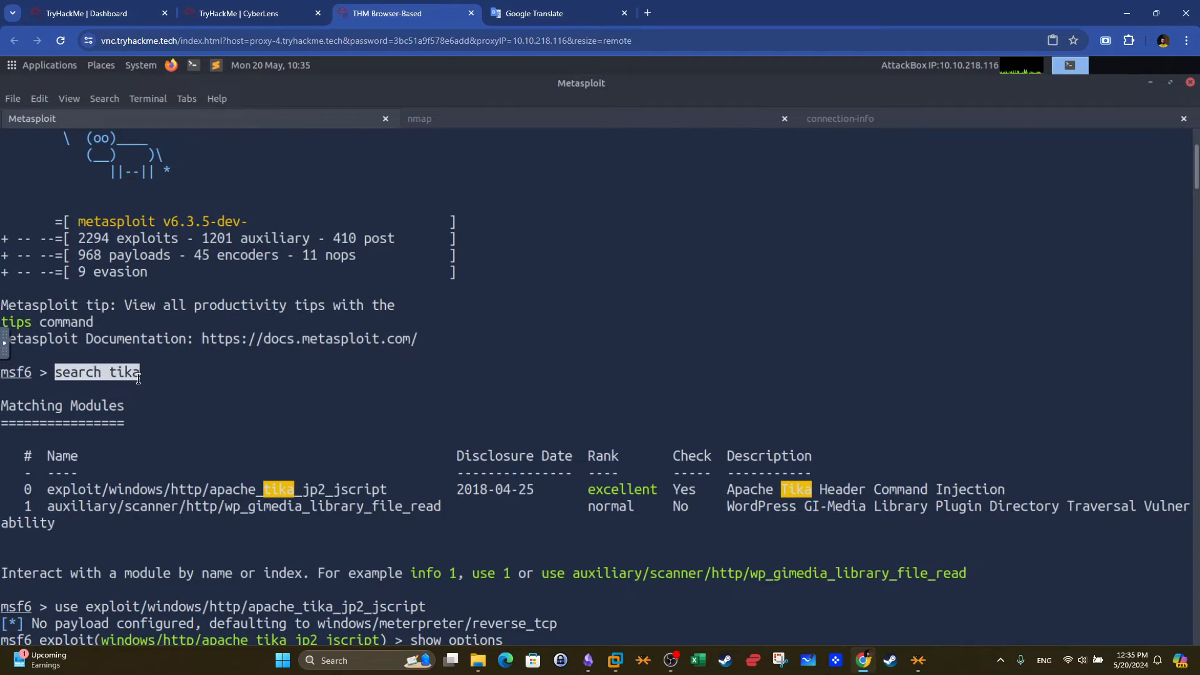
{"action": "mouse_move", "coordinate": [305, 388]}
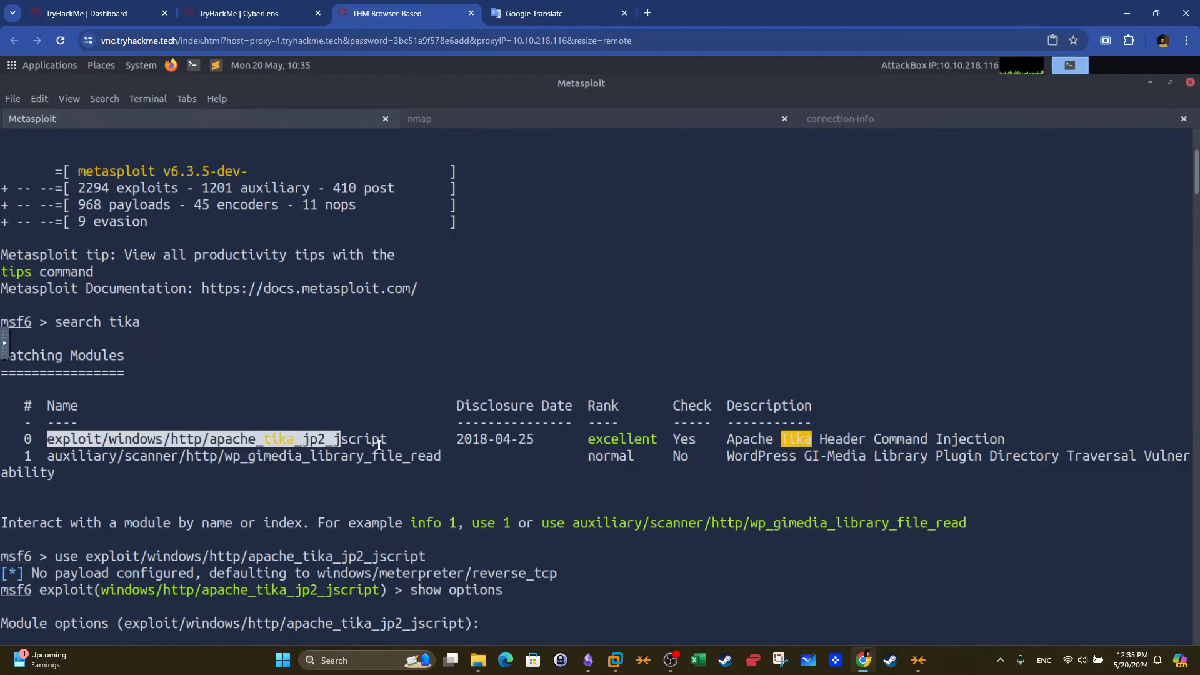
{"action": "left_click_drag", "start_coordinate": [741, 438], "coordinate": [983, 439]}
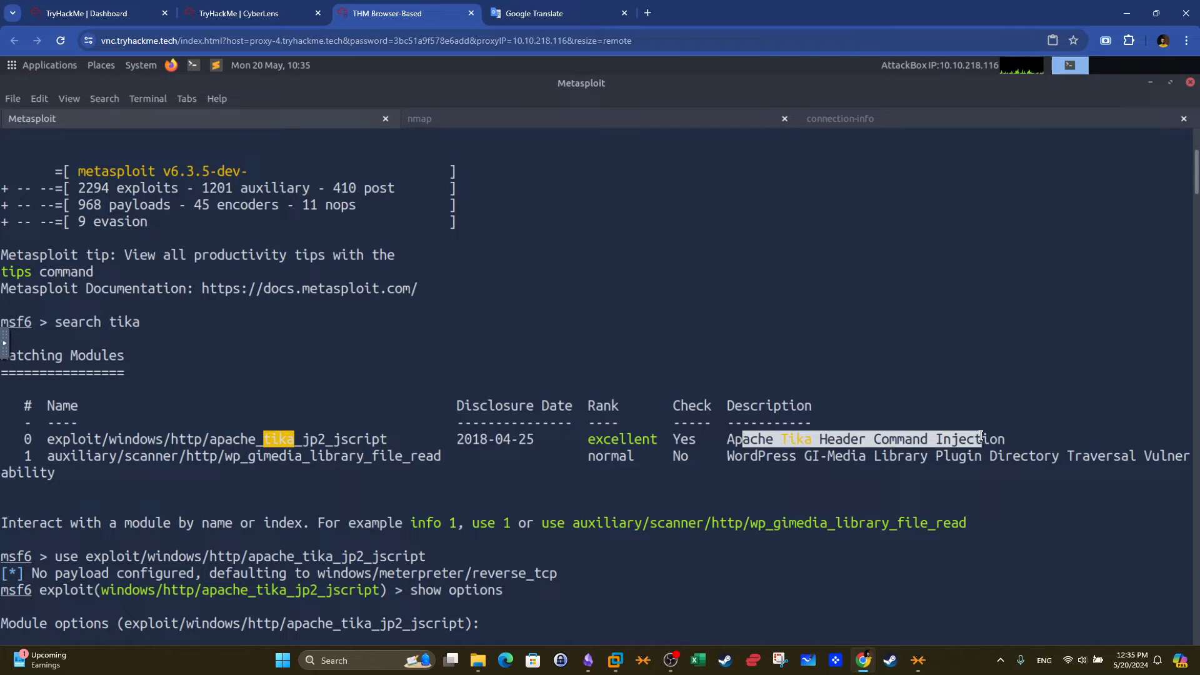
Scroll through the module's listed options and highlight the command that showed them
{"action": "scroll", "scroll_direction": "down", "scroll_amount": 3}
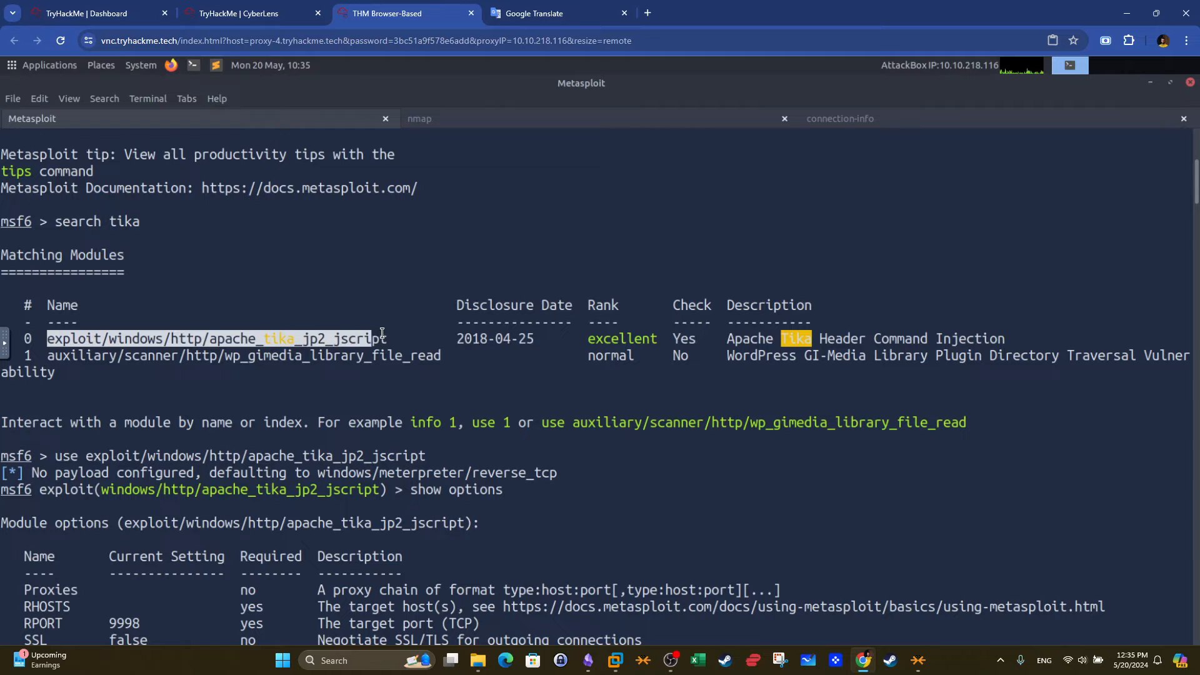
{"action": "scroll", "scroll_direction": "down", "scroll_amount": 3}
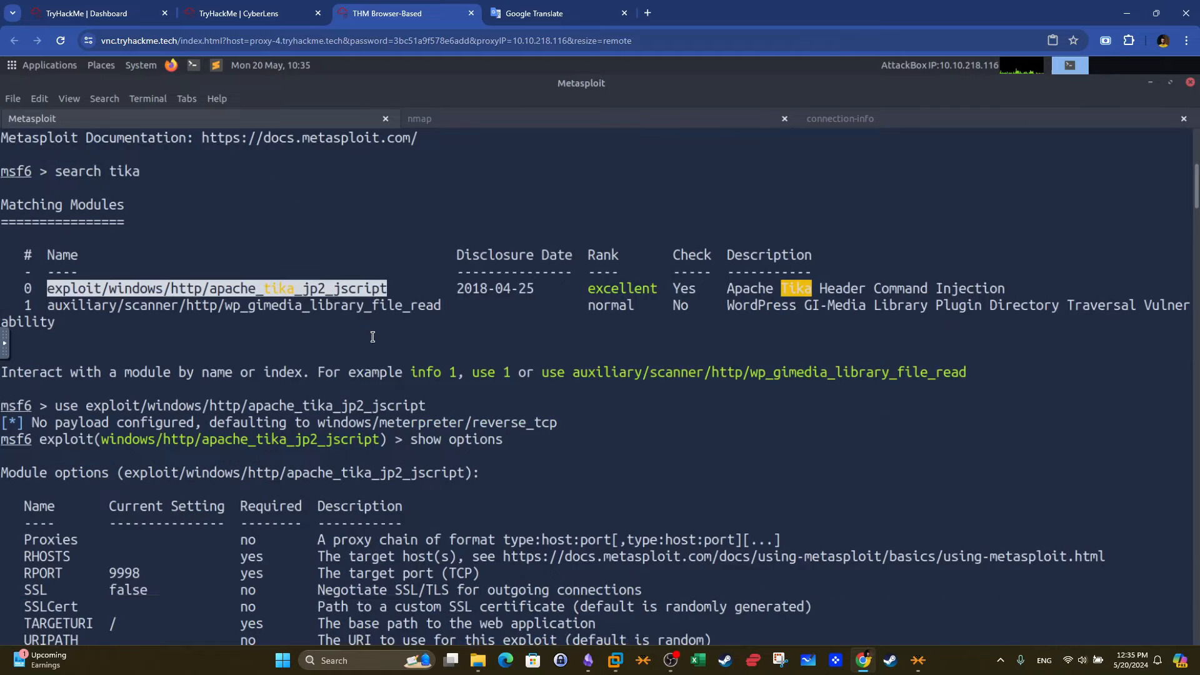
{"action": "scroll", "scroll_direction": "down", "scroll_amount": 3}
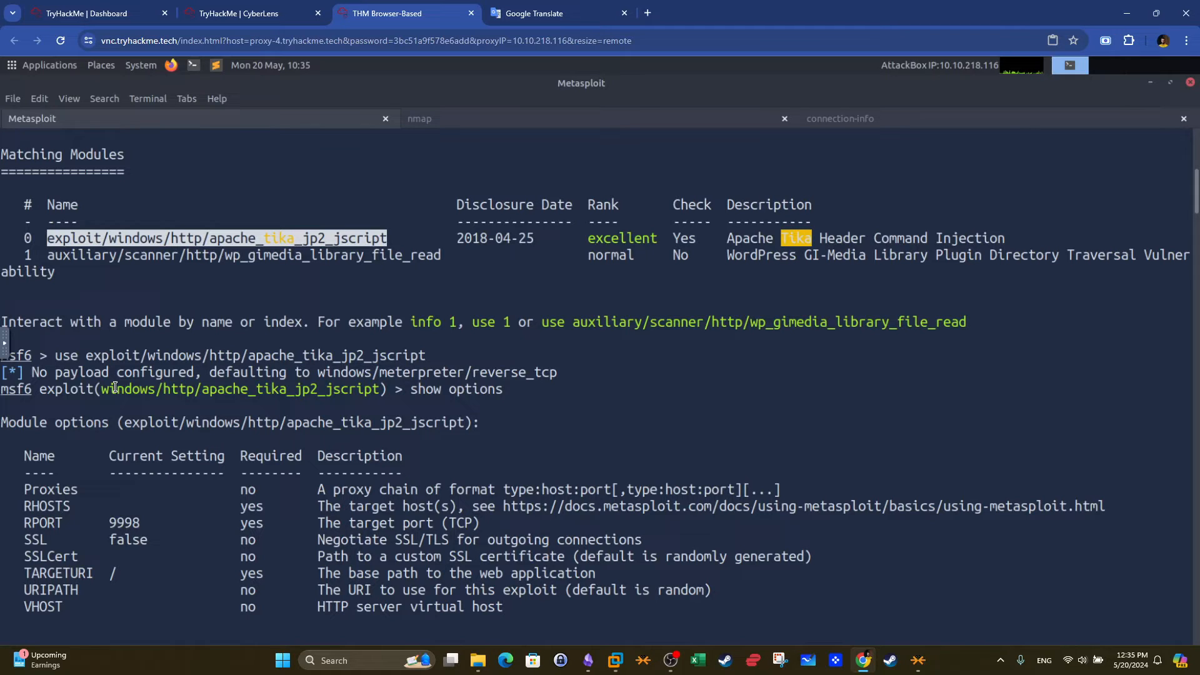
{"action": "left_click_drag", "start_coordinate": [411, 389], "coordinate": [504, 389]}
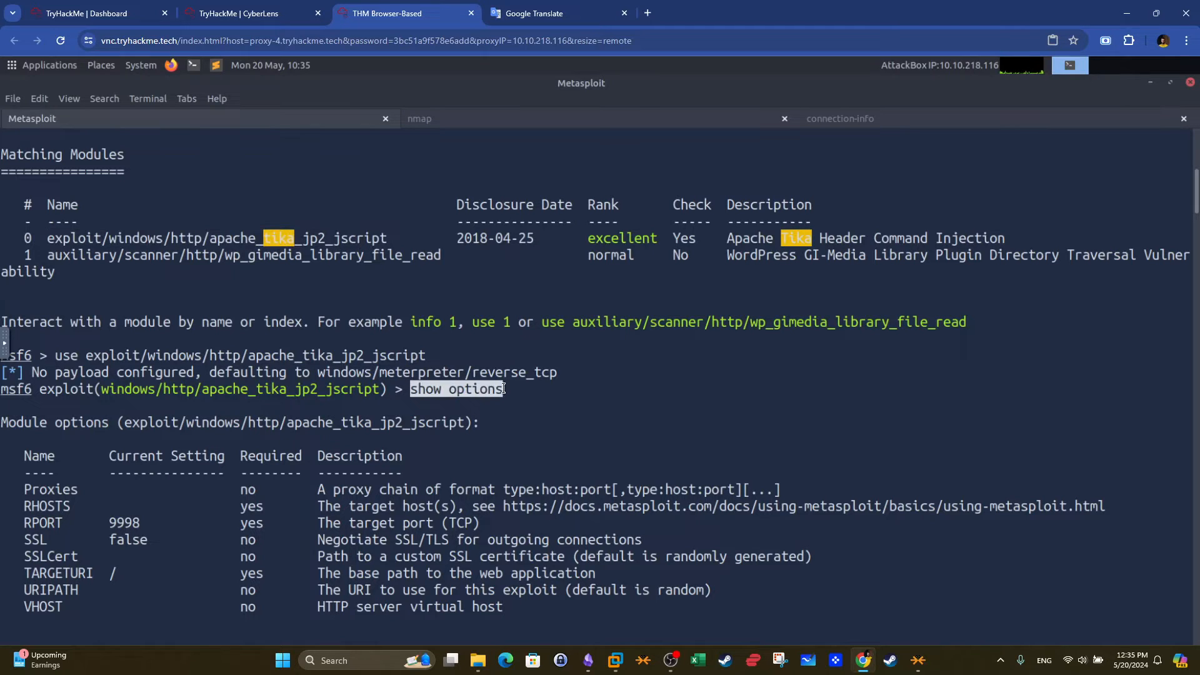
{"action": "scroll", "scroll_direction": "down", "scroll_amount": 3}
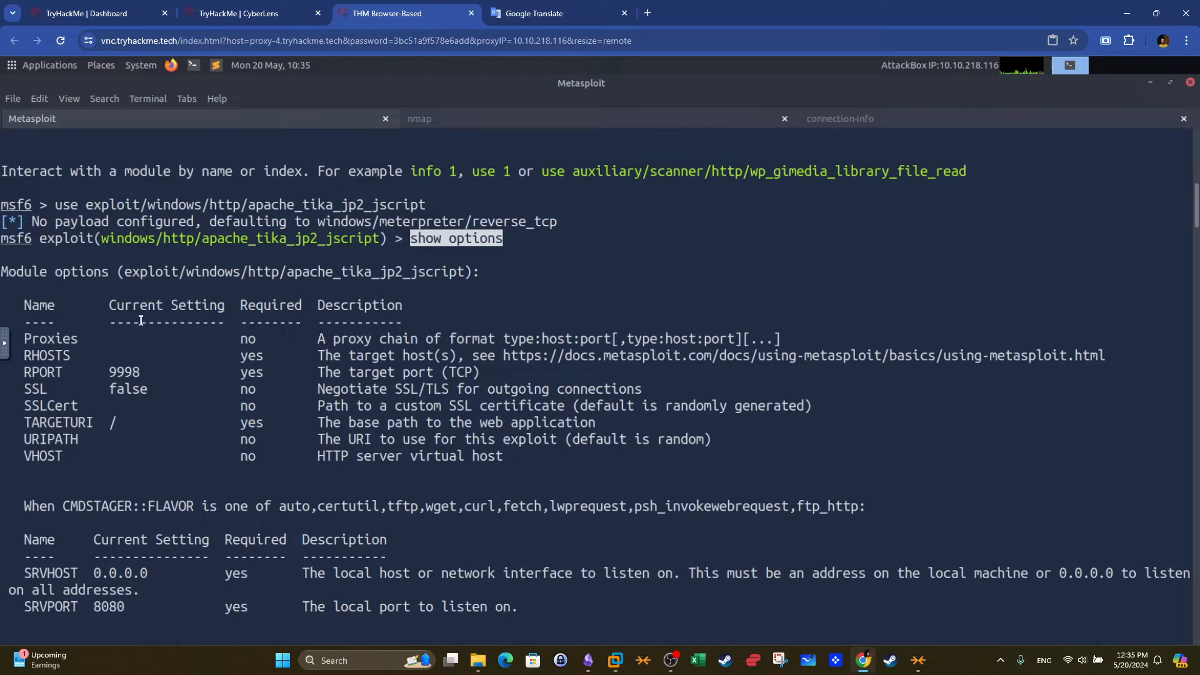
{"action": "mouse_move", "coordinate": [265, 355]}
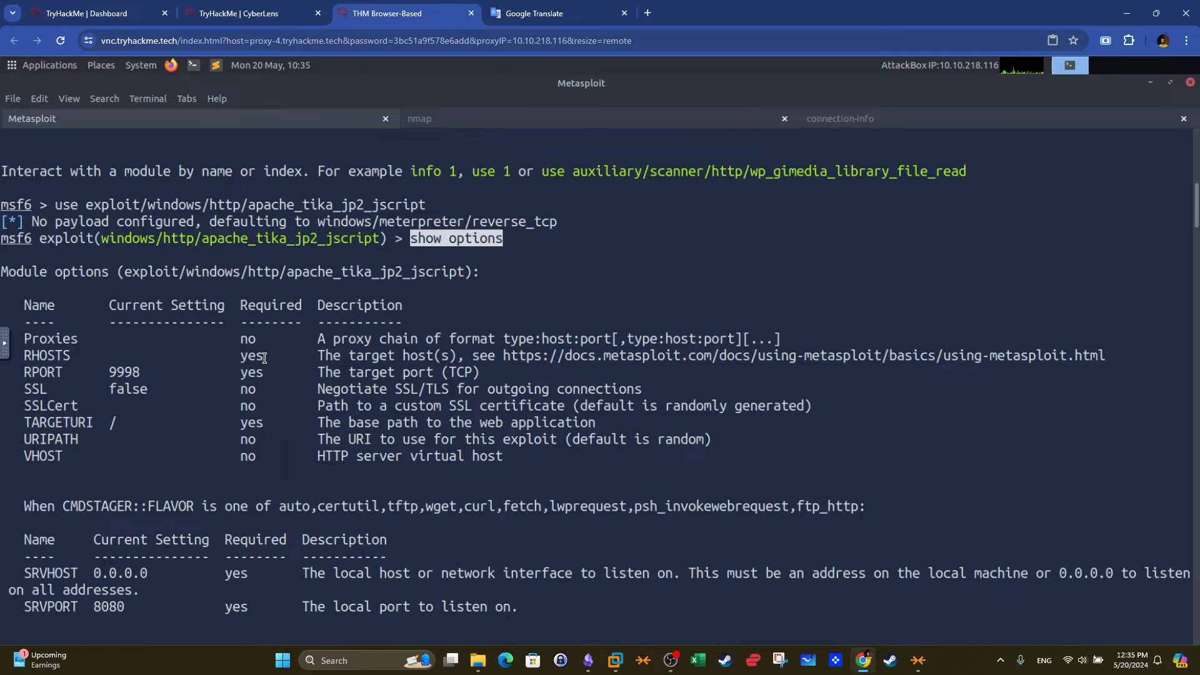
{"action": "double_click", "coordinate": [251, 372]}
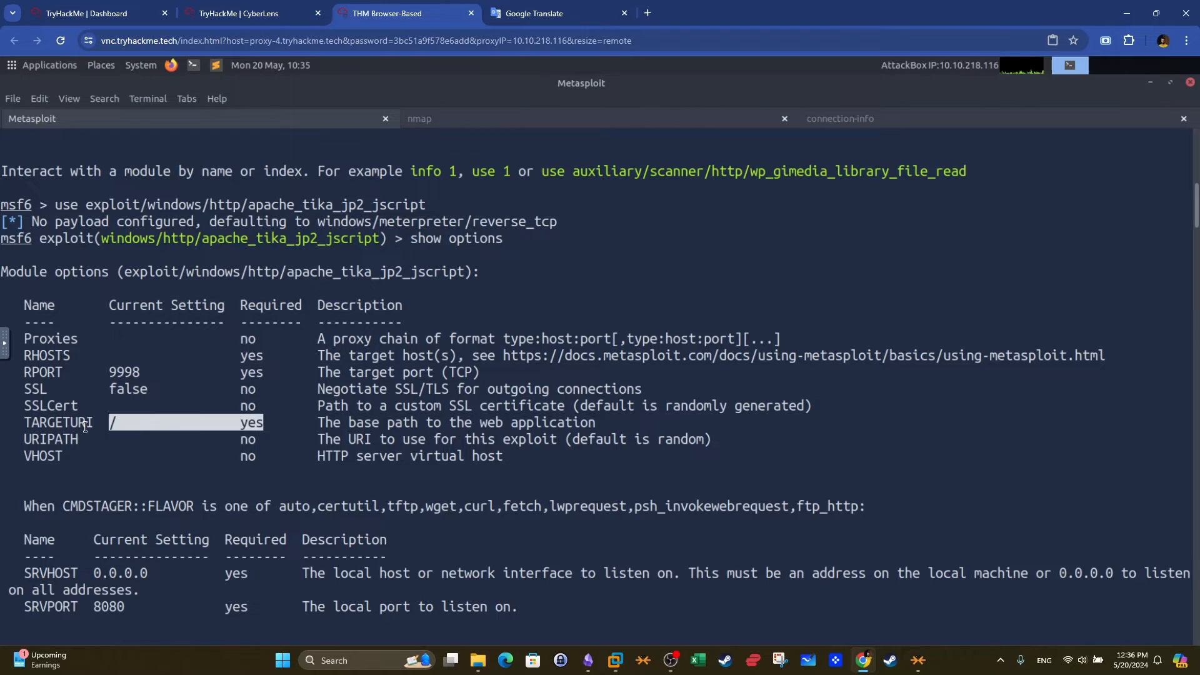
{"action": "scroll", "scroll_direction": "down", "scroll_amount": 3}
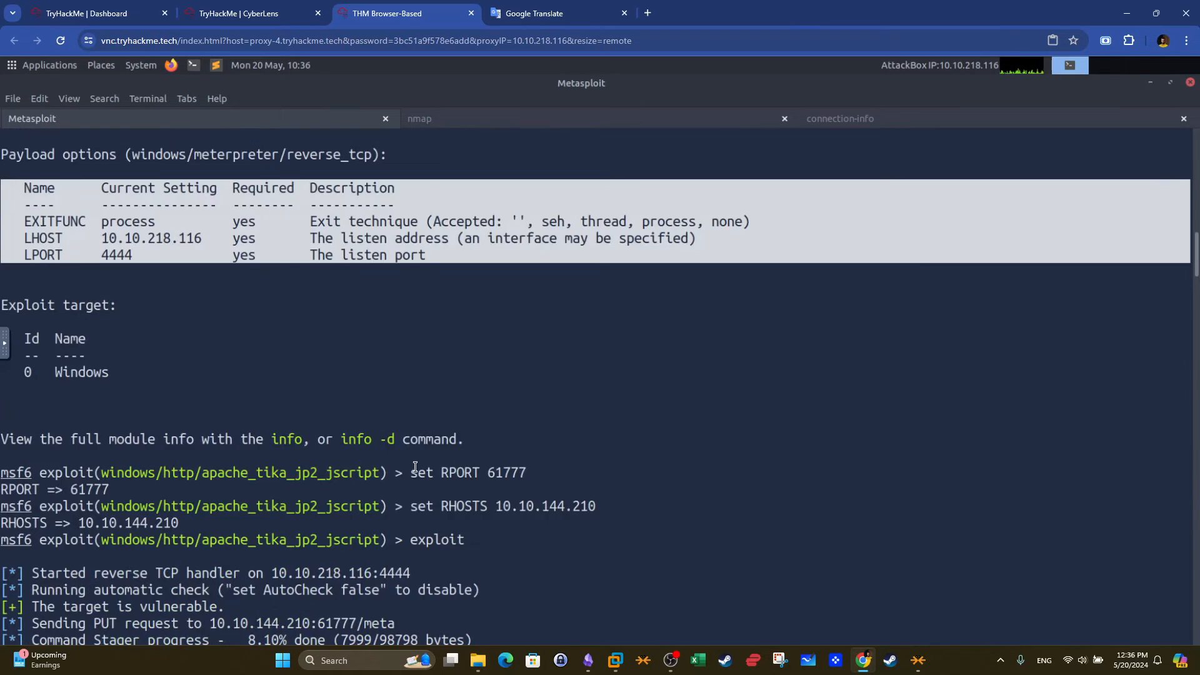
Highlight the exploit output confirming 10.10.144.210:61777 is vulnerable to the Tika exploit
{"action": "double_click", "coordinate": [490, 473]}
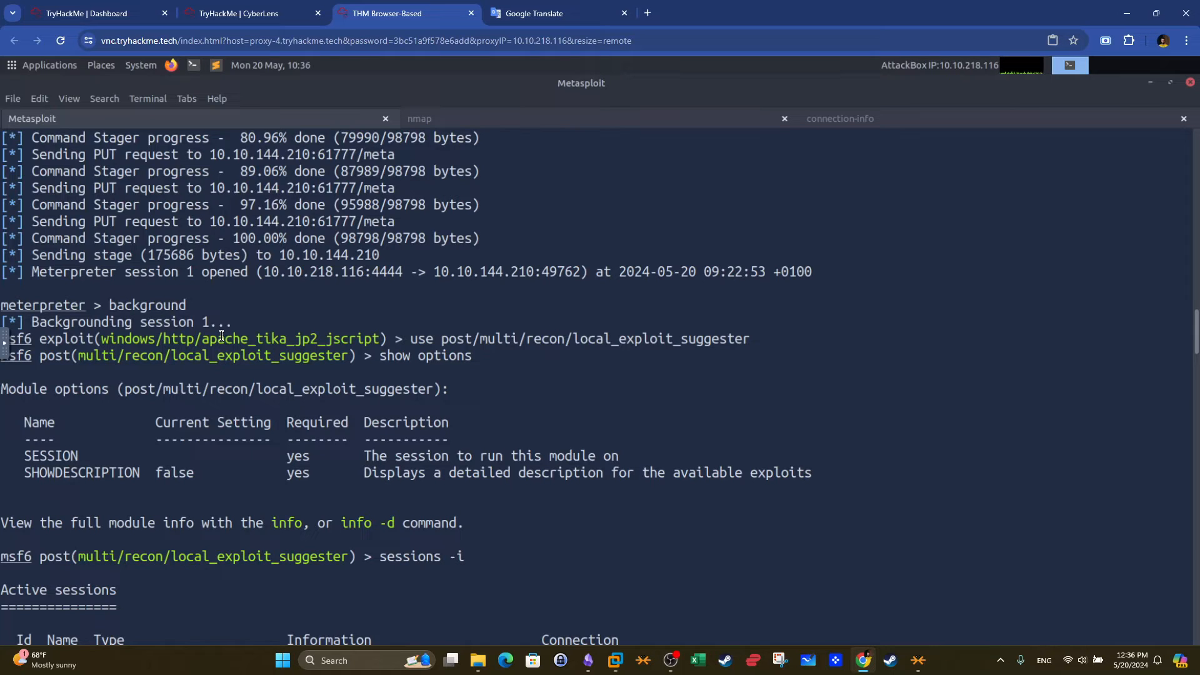
{"action": "mouse_move", "coordinate": [211, 323]}
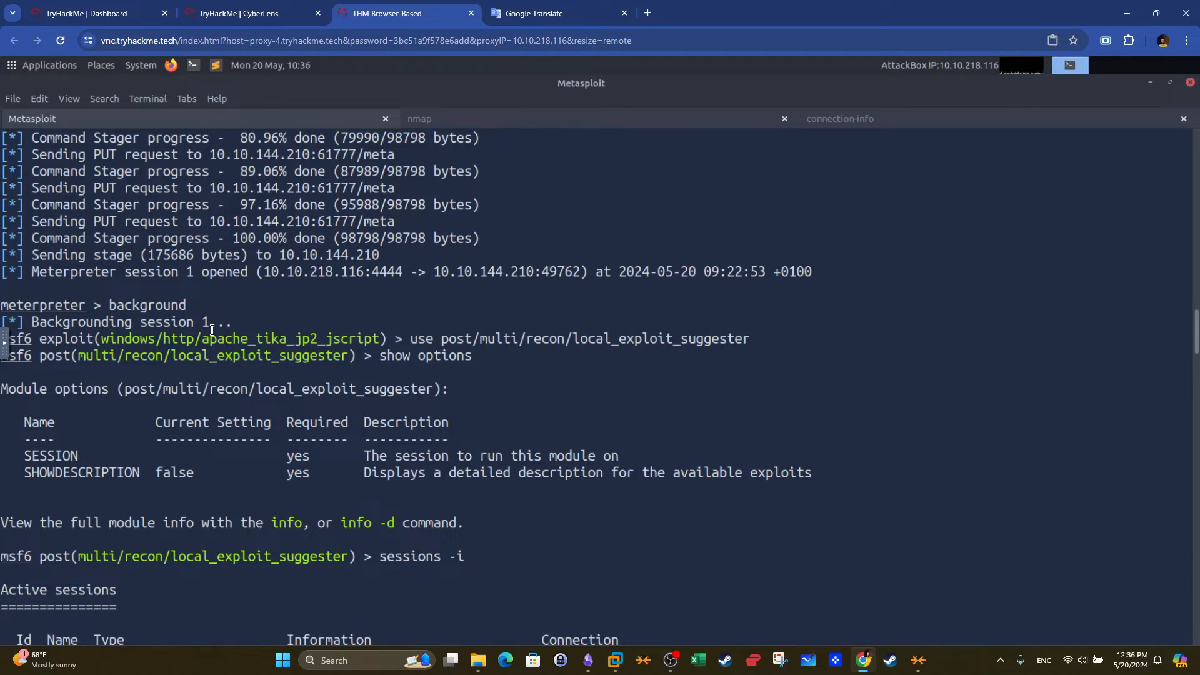
{"action": "mouse_move", "coordinate": [197, 323]}
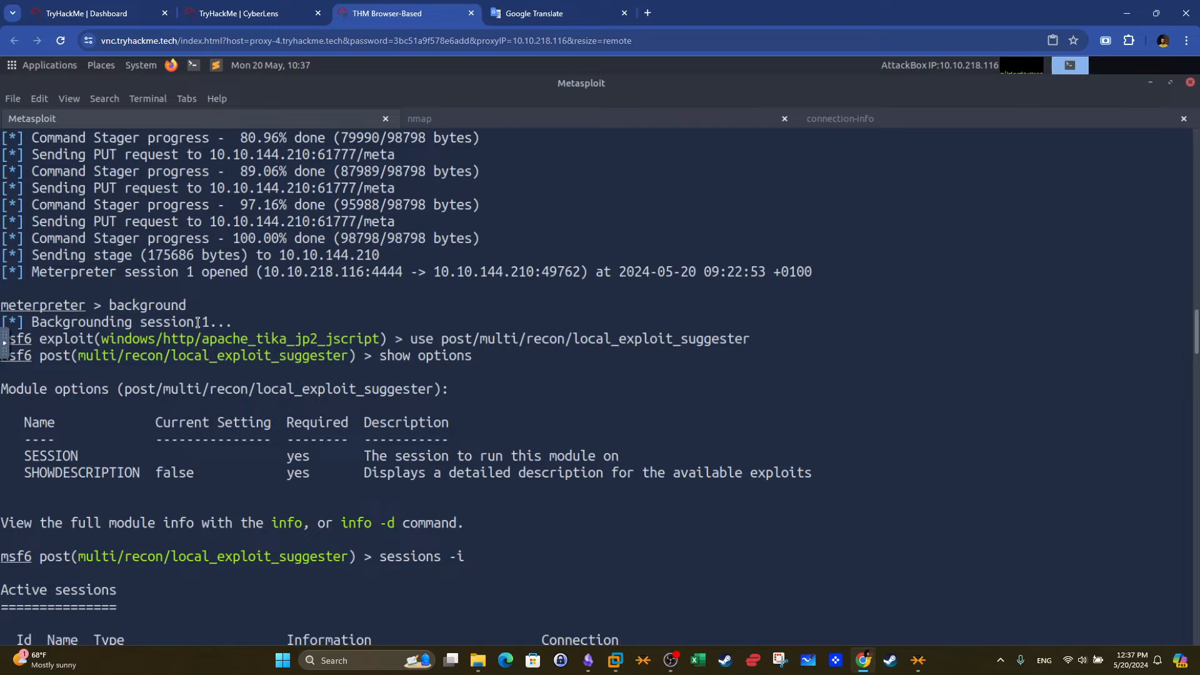
{"action": "mouse_move", "coordinate": [75, 355]}
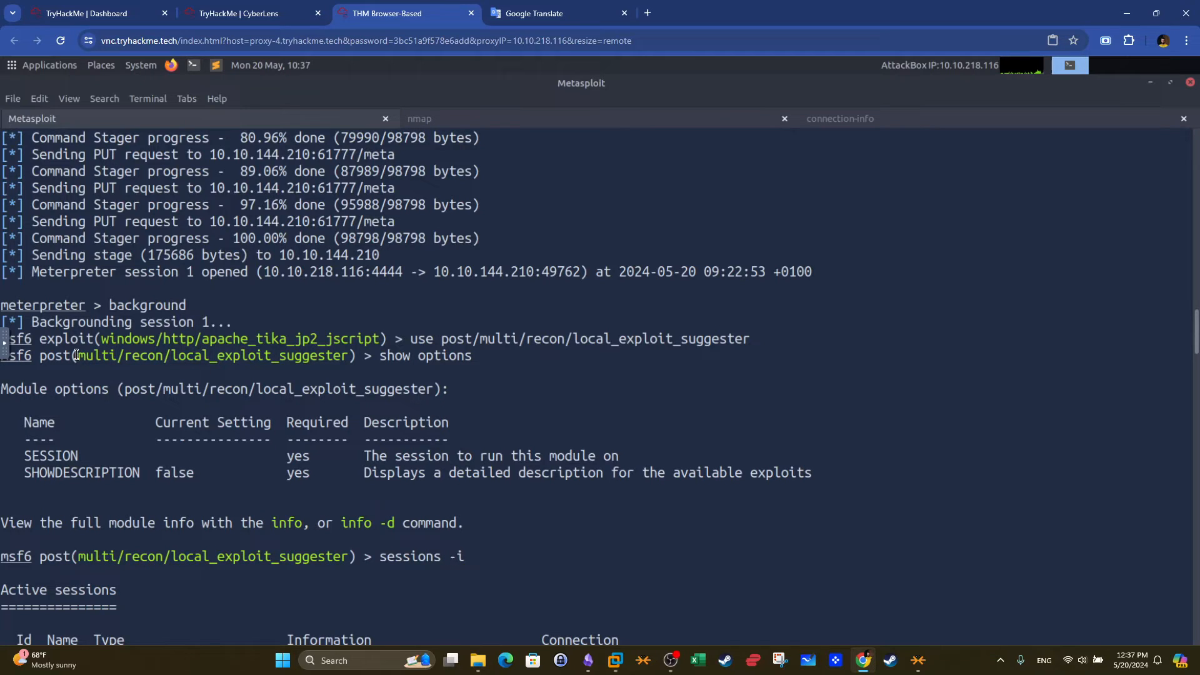
{"action": "double_click", "coordinate": [210, 355]}
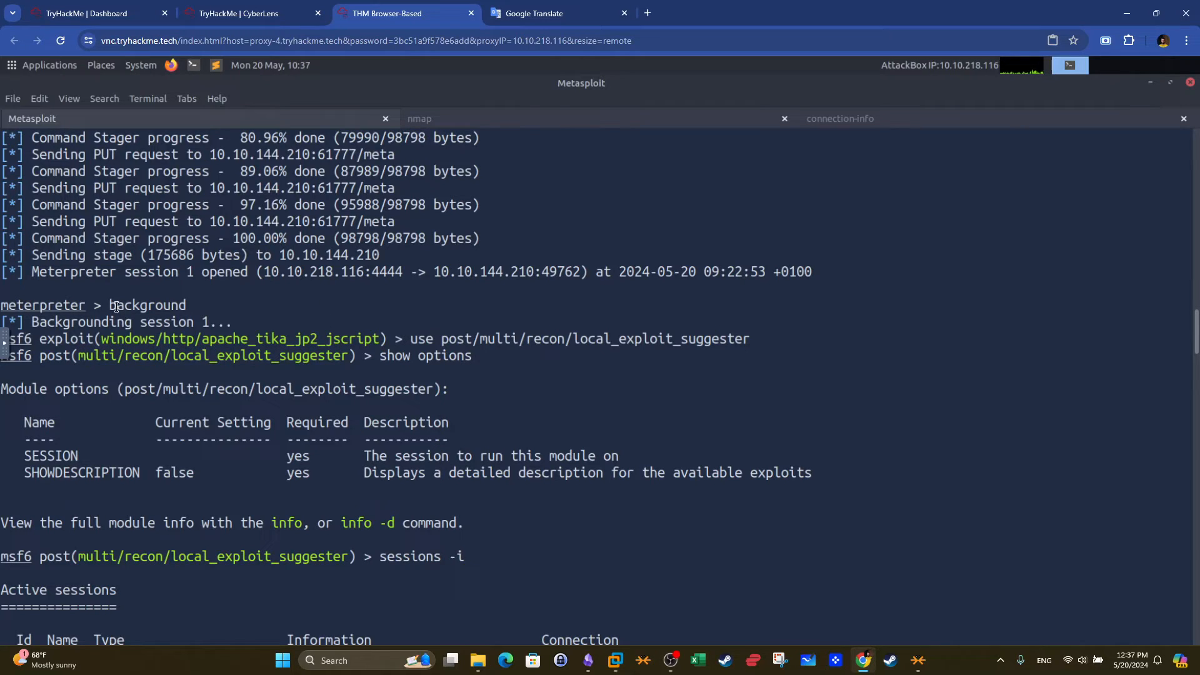
{"action": "double_click", "coordinate": [146, 305]}
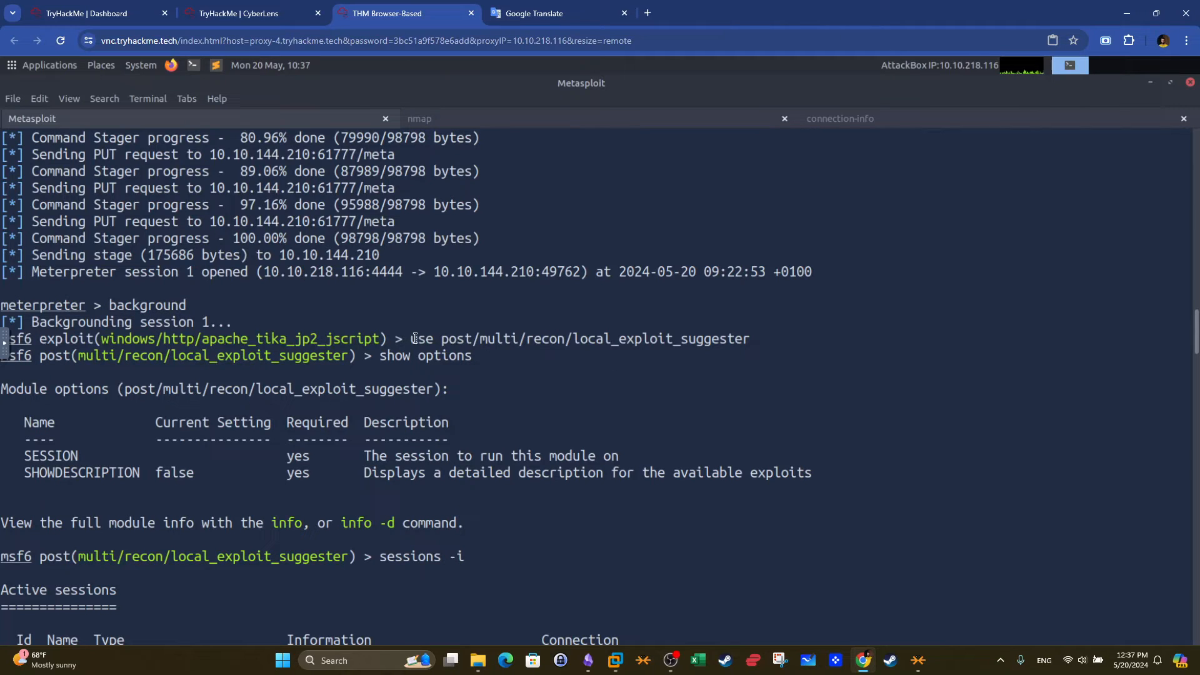
{"action": "left_click_drag", "start_coordinate": [411, 339], "coordinate": [758, 339]}
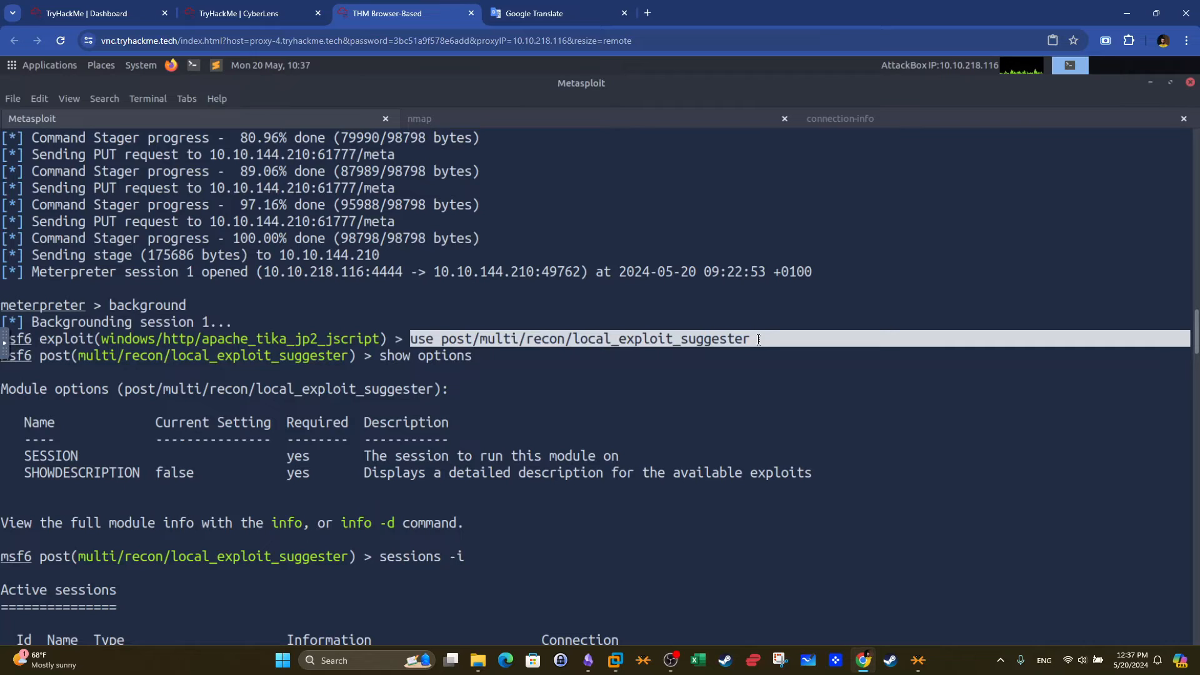
{"action": "mouse_move", "coordinate": [599, 352]}
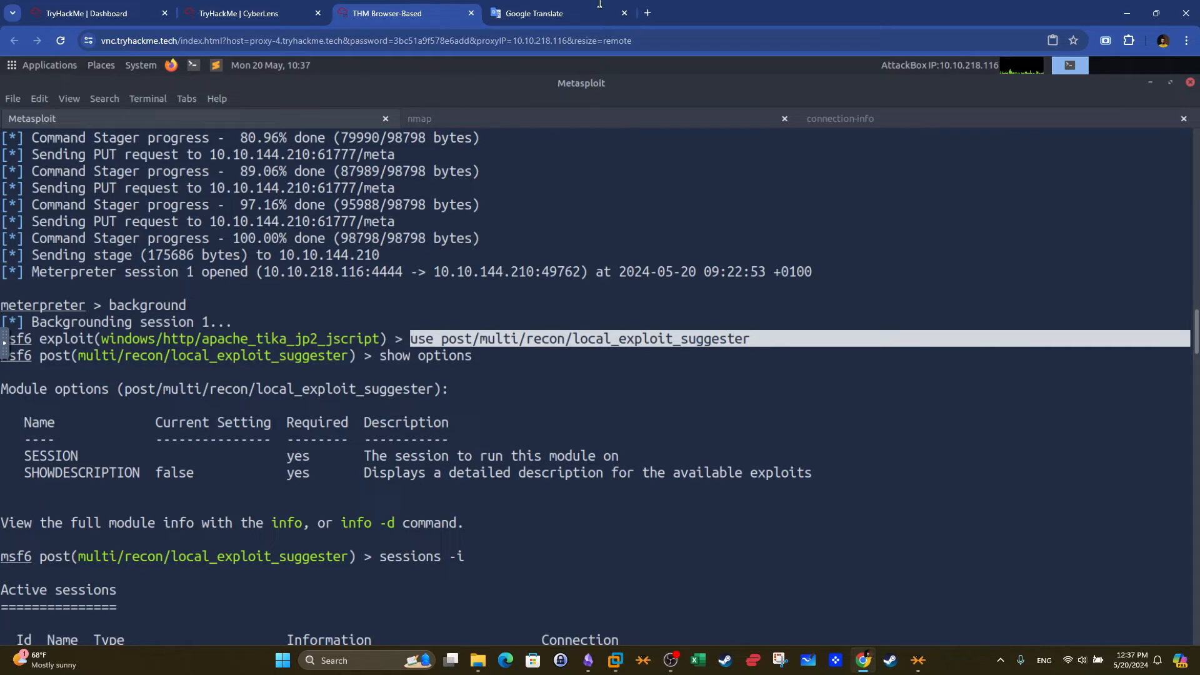
{"action": "double_click", "coordinate": [51, 455]}
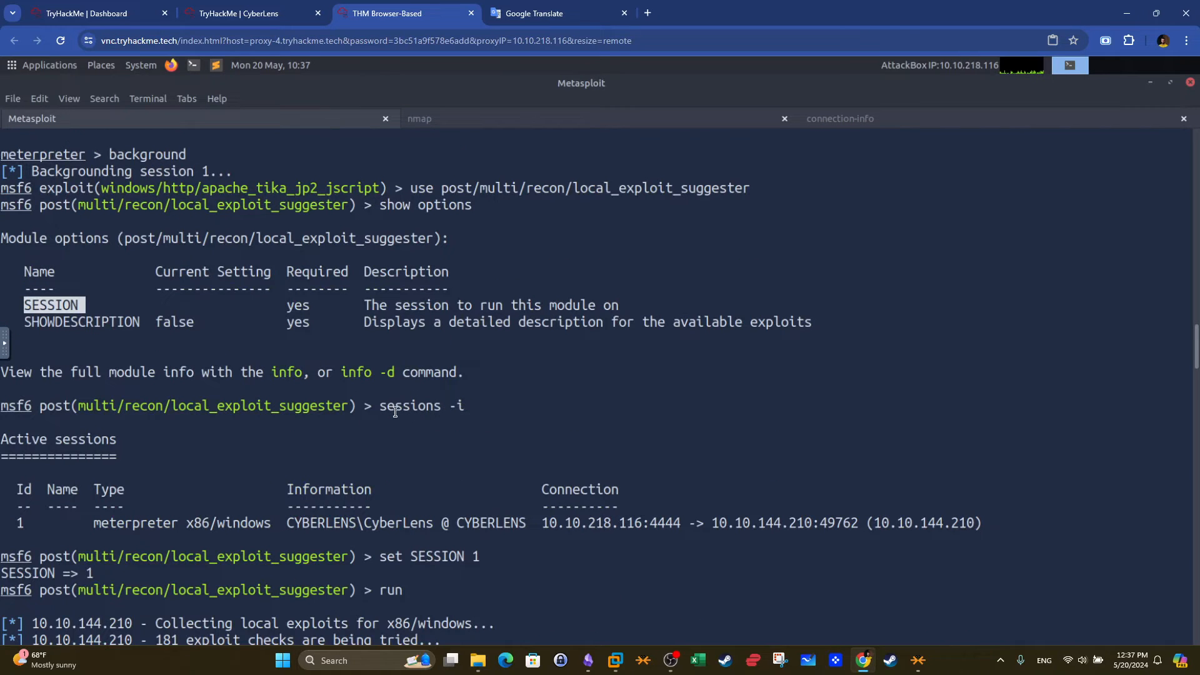
{"action": "double_click", "coordinate": [403, 405]}
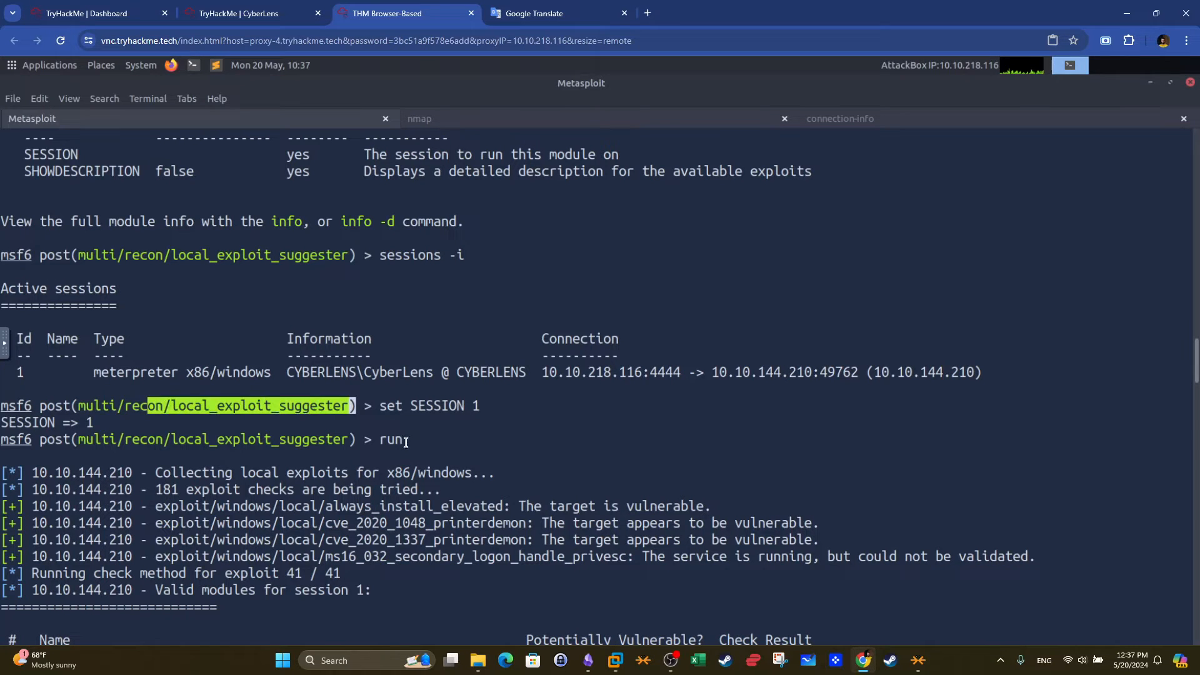
{"action": "double_click", "coordinate": [390, 439]}
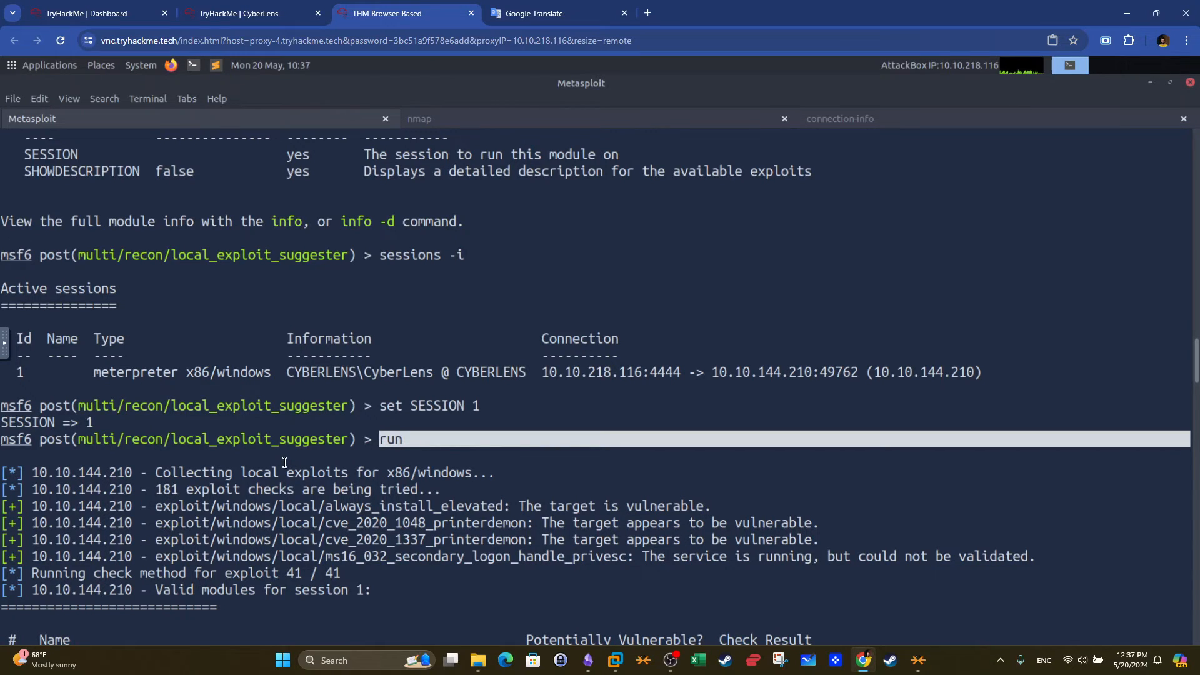
{"action": "scroll", "scroll_direction": "down", "scroll_amount": 3}
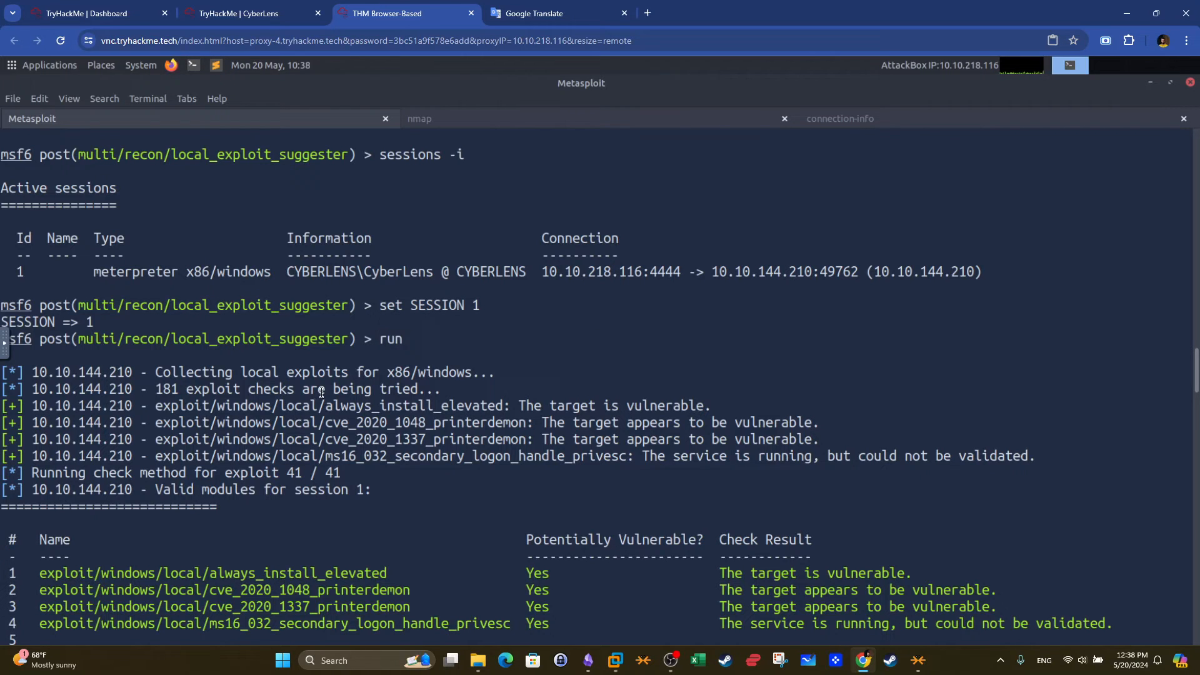
{"action": "scroll", "scroll_direction": "down", "scroll_amount": 3}
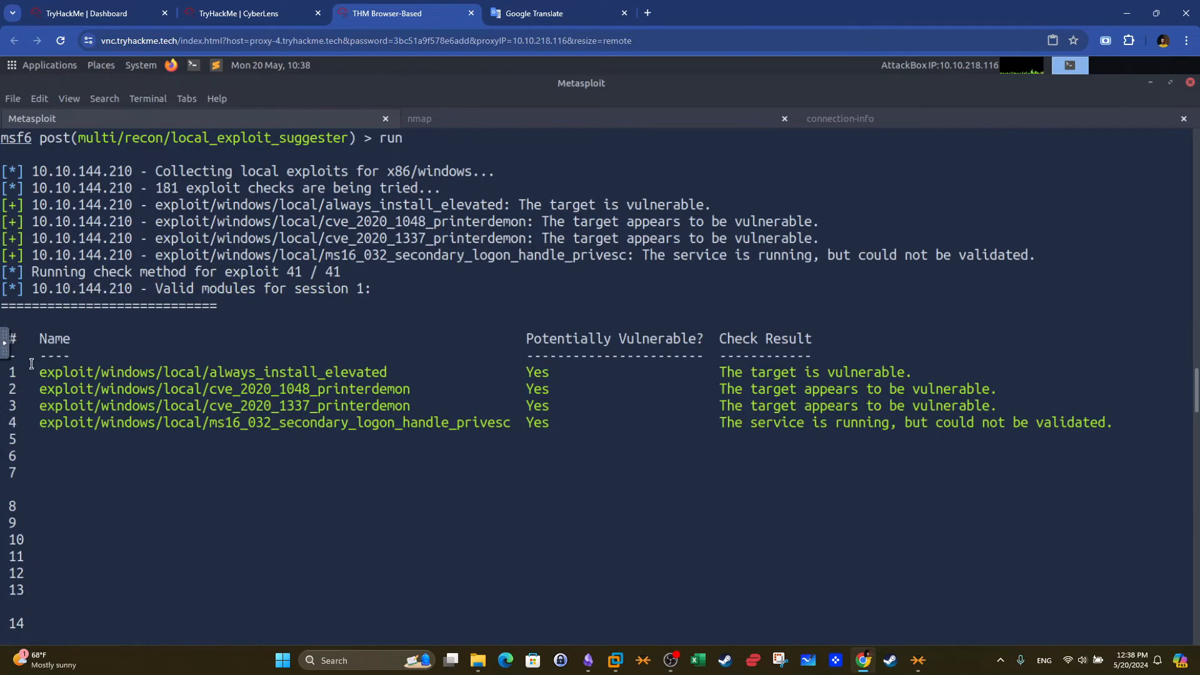
{"action": "mouse_move", "coordinate": [532, 387]}
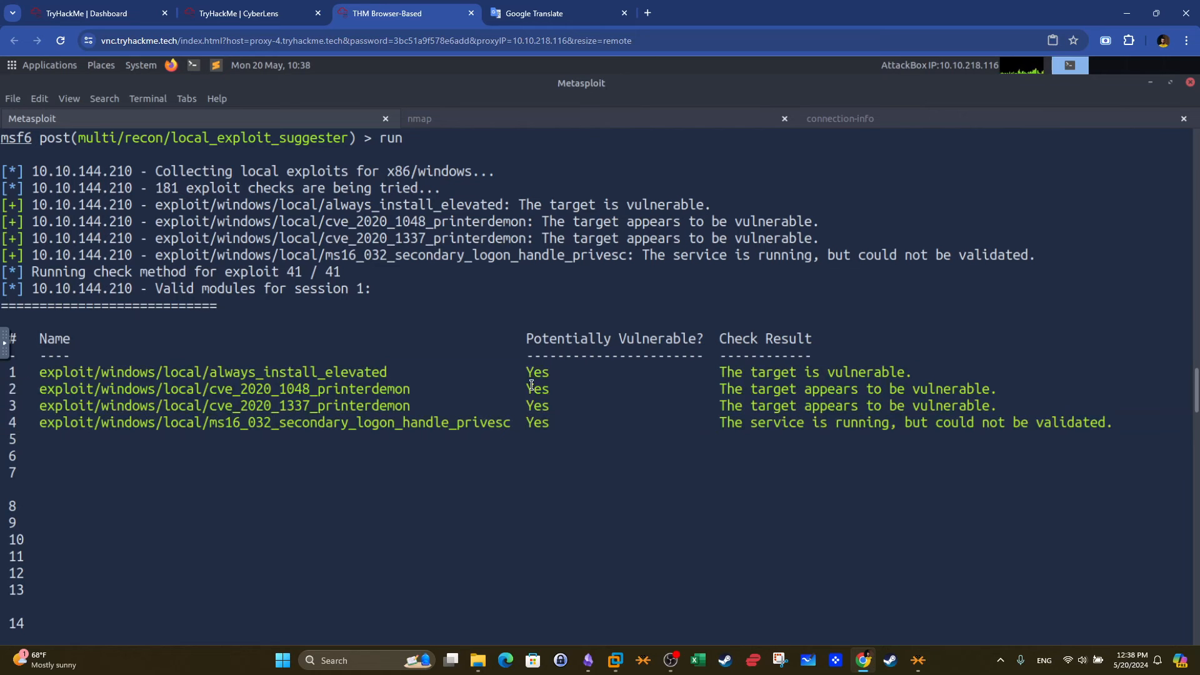
{"action": "double_click", "coordinate": [297, 372]}
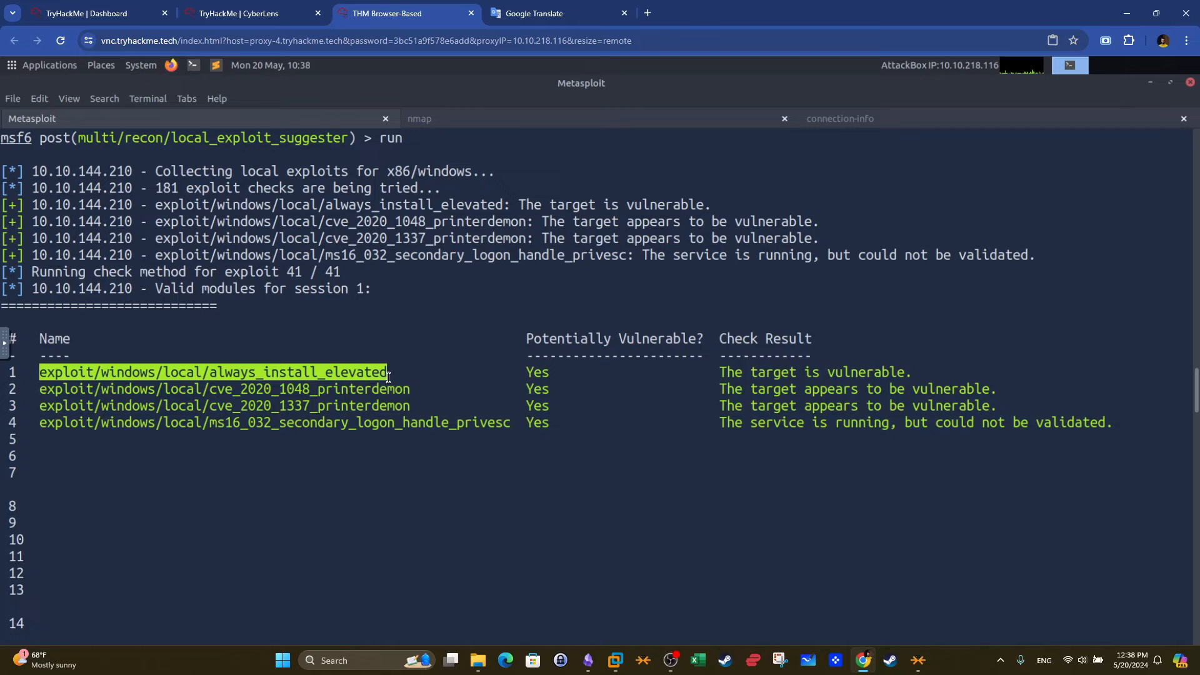
{"action": "type", "text": "use exploit/windows/local/always_install_elevated"}
{"action": "type", "text": "show options"}
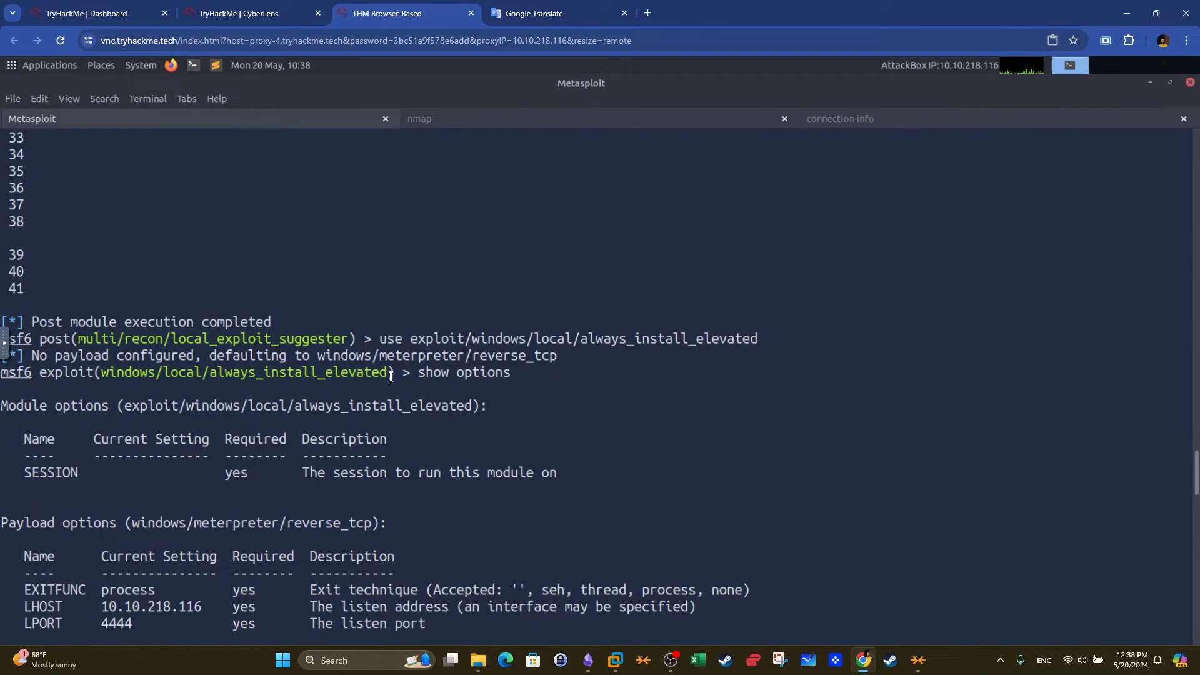
{"action": "double_click", "coordinate": [390, 339]}
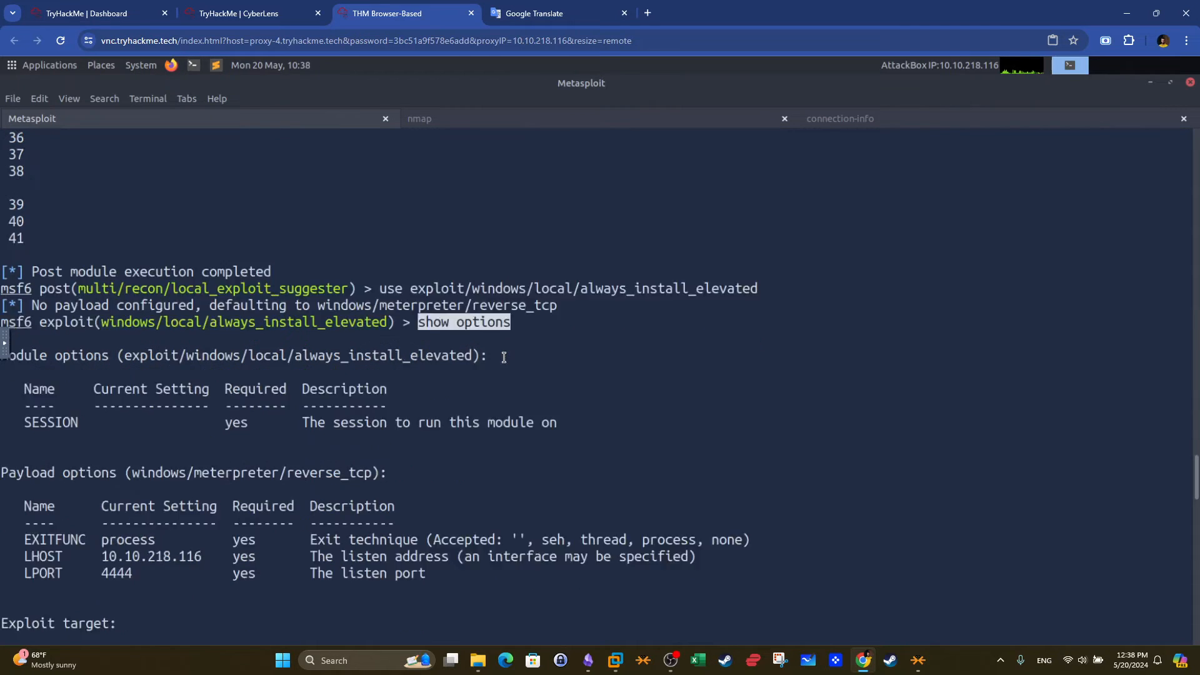
{"action": "scroll", "scroll_direction": "down", "scroll_amount": 3}
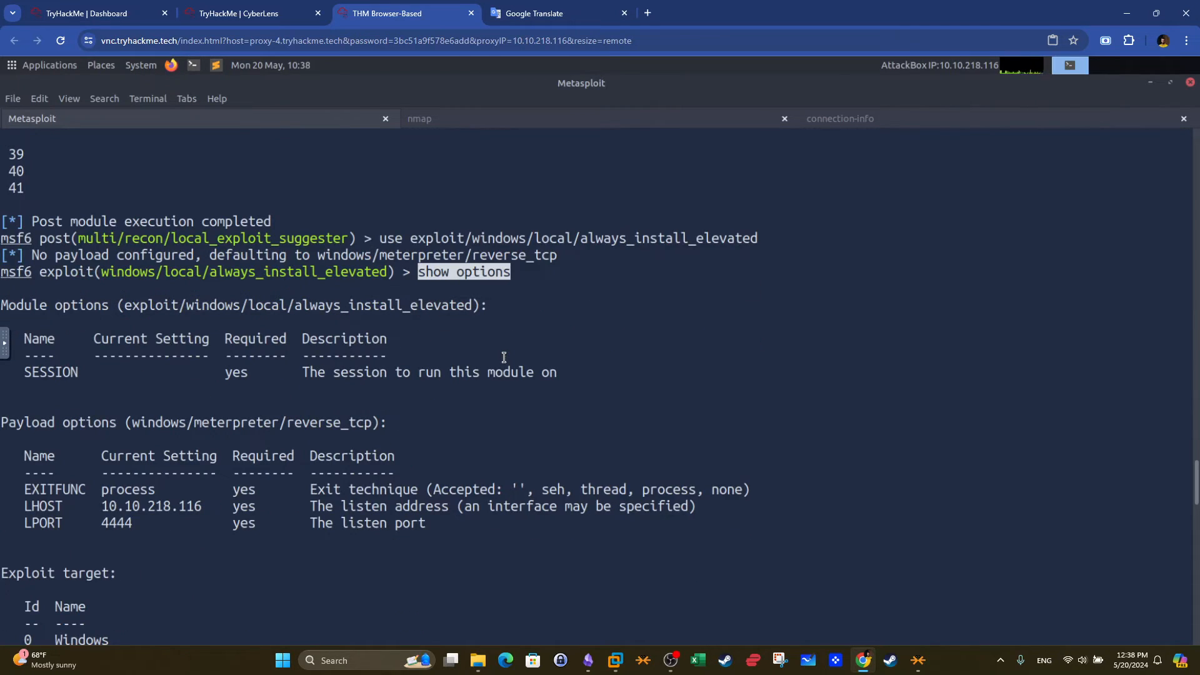
{"action": "double_click", "coordinate": [50, 372]}
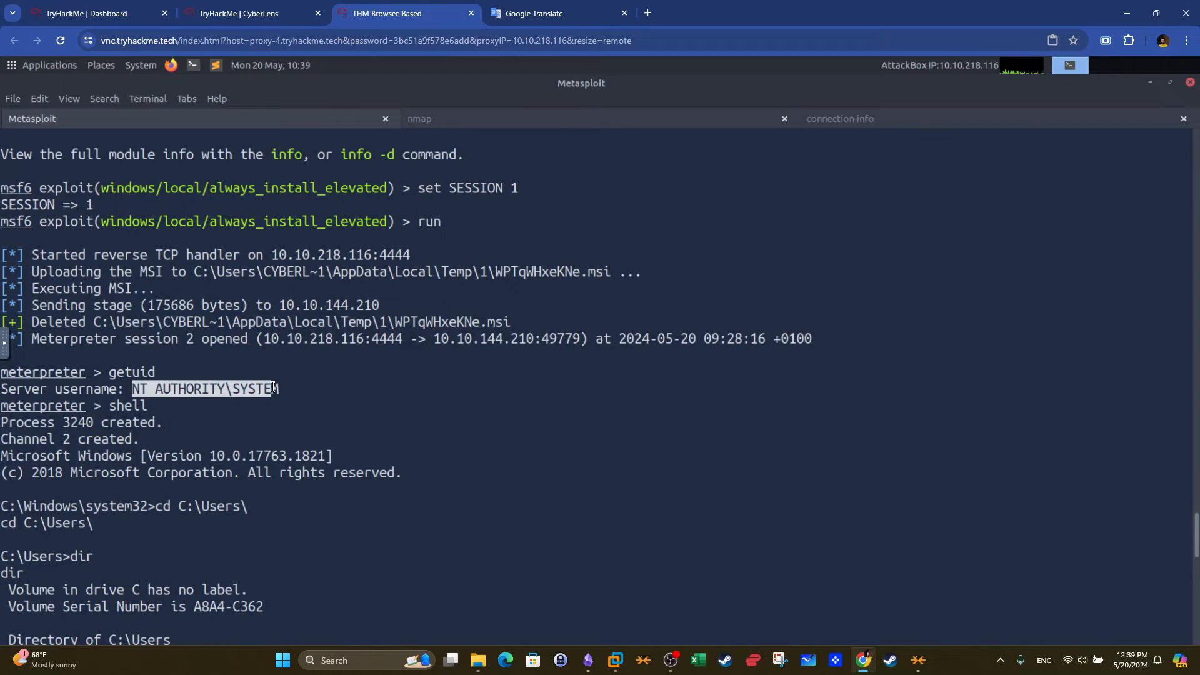
{"action": "scroll", "scroll_direction": "down", "scroll_amount": 3}
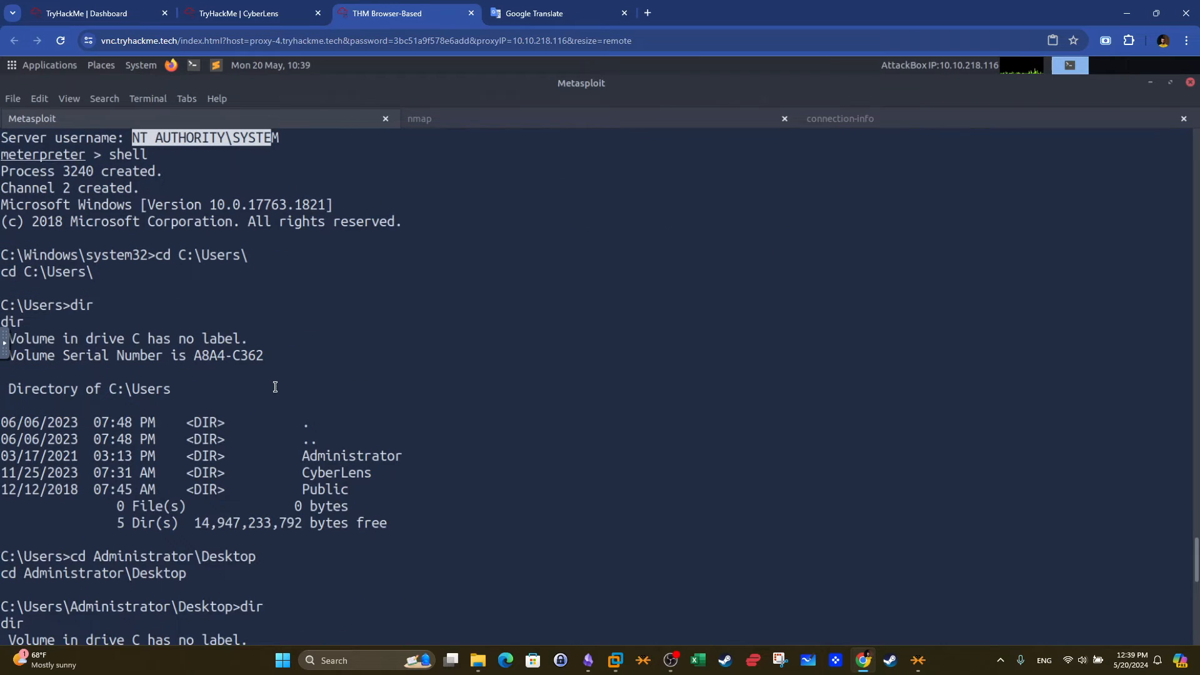
{"action": "scroll", "scroll_direction": "down", "scroll_amount": 3}
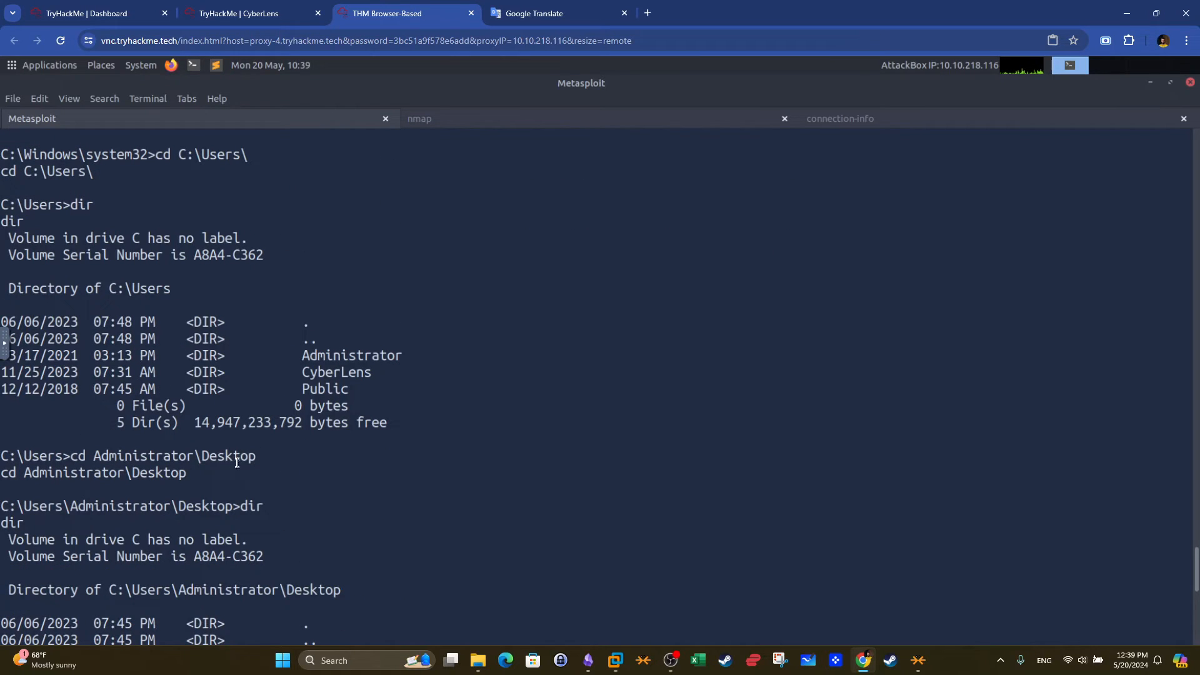
{"action": "mouse_move", "coordinate": [93, 454]}
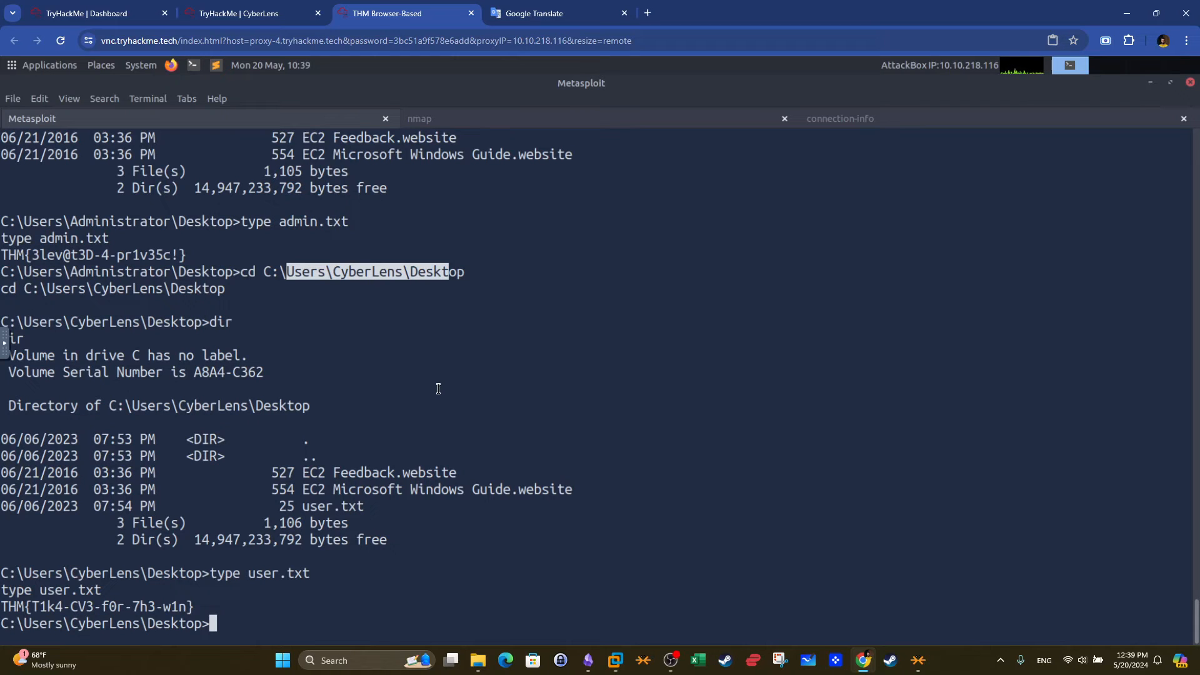
{"action": "mouse_move", "coordinate": [442, 338]}
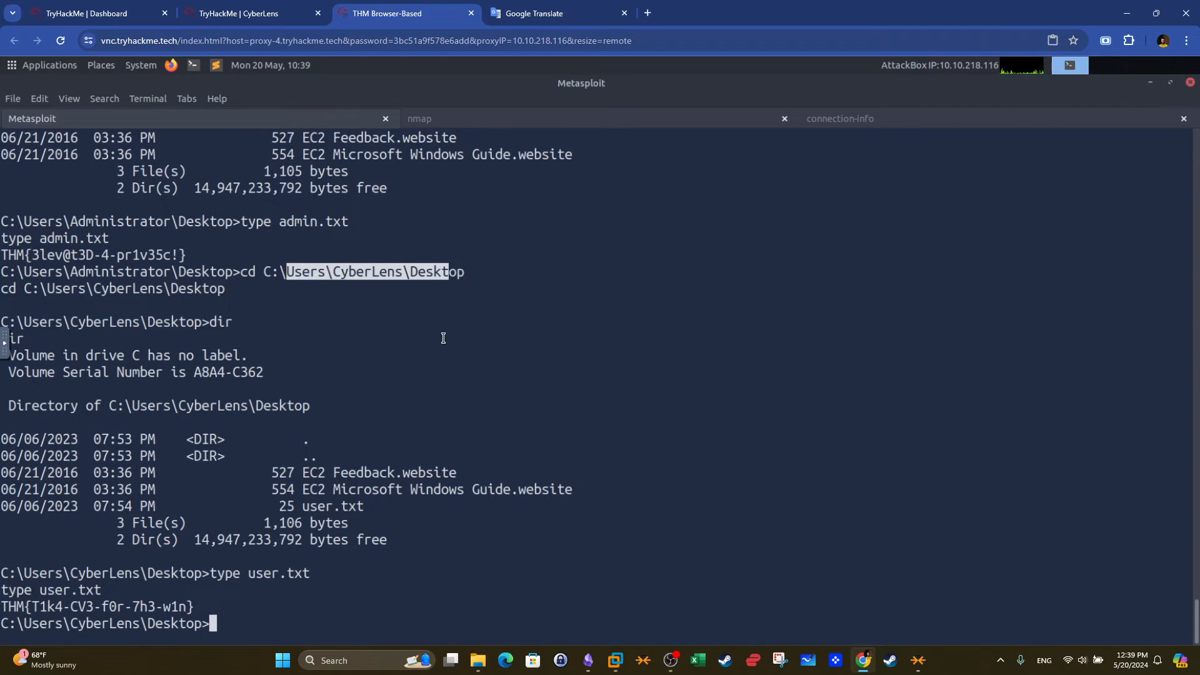
{"action": "mouse_move", "coordinate": [535, 272]}
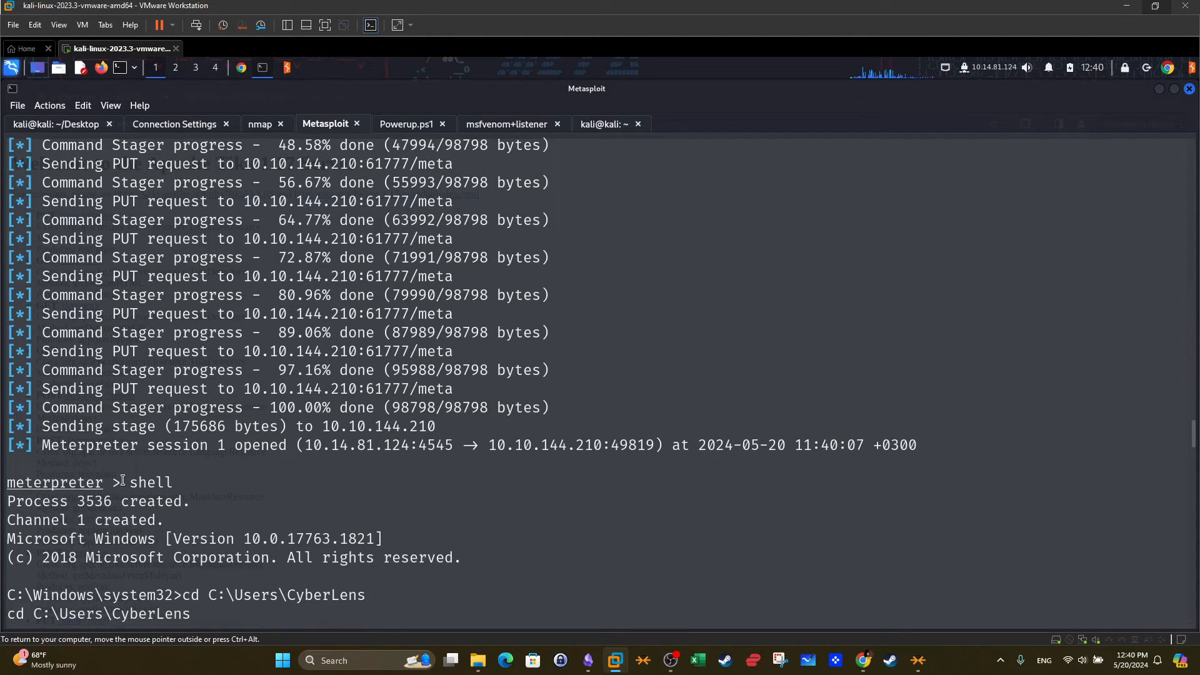
{"action": "mouse_move", "coordinate": [398, 390]}
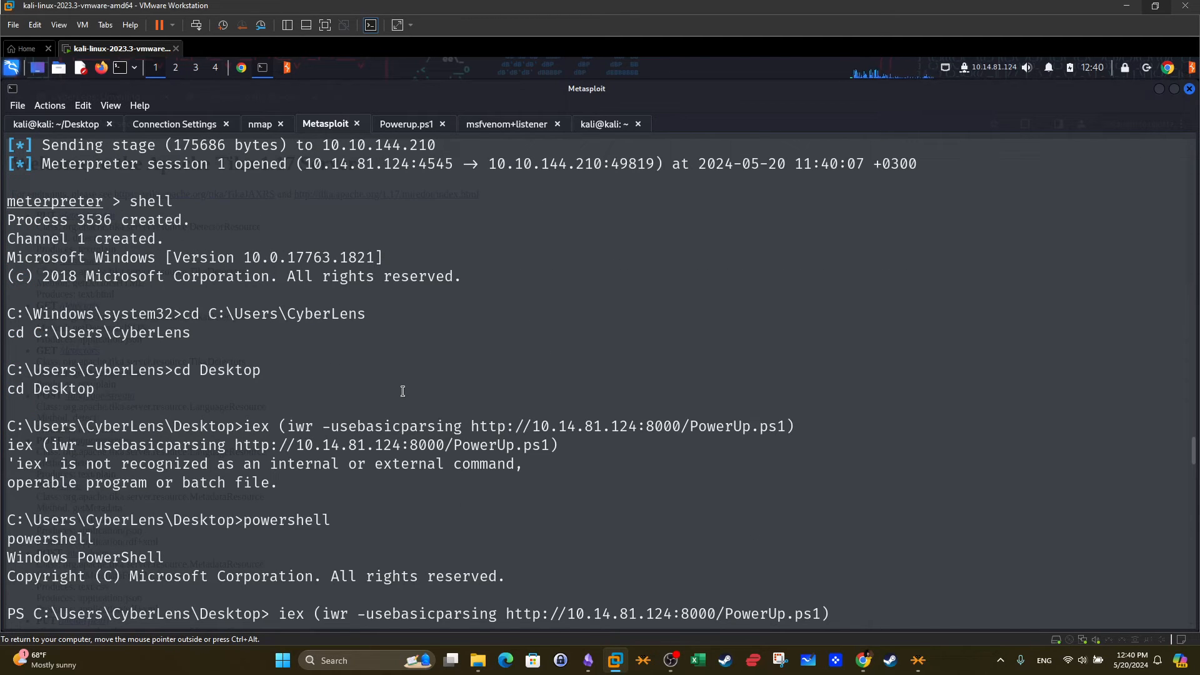
Highlight the PowerUp.ps1 script name and the python web server command that served it
{"action": "double_click", "coordinate": [738, 427]}
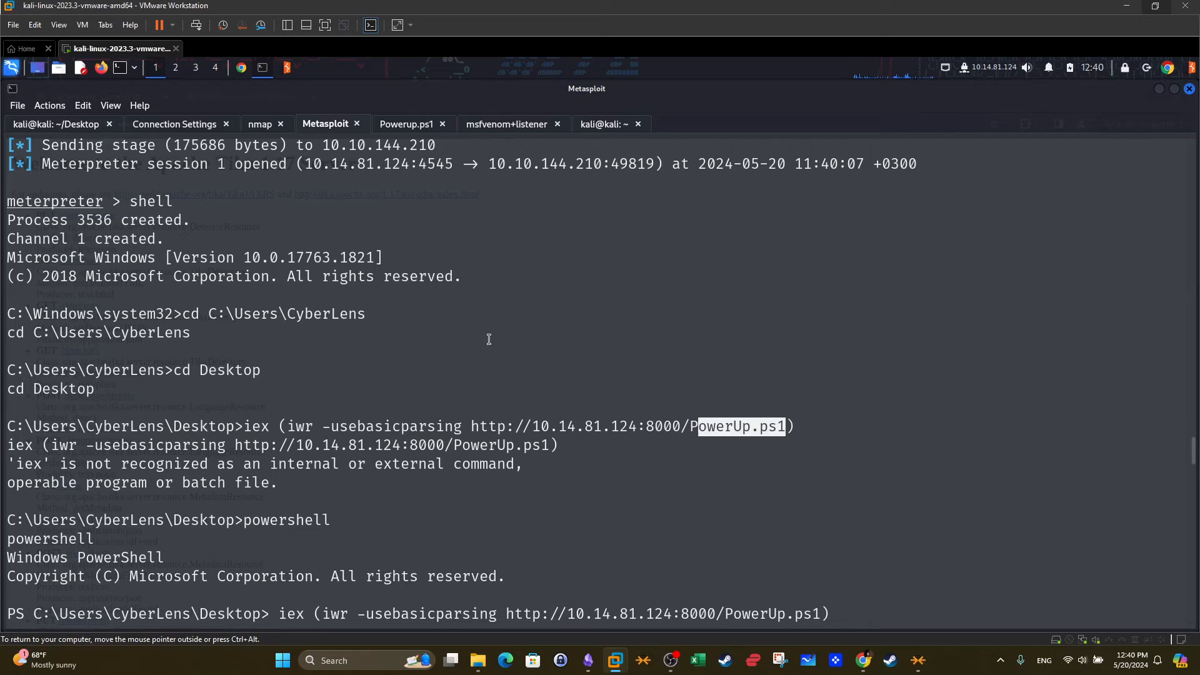
{"action": "left_click", "coordinate": [405, 124]}
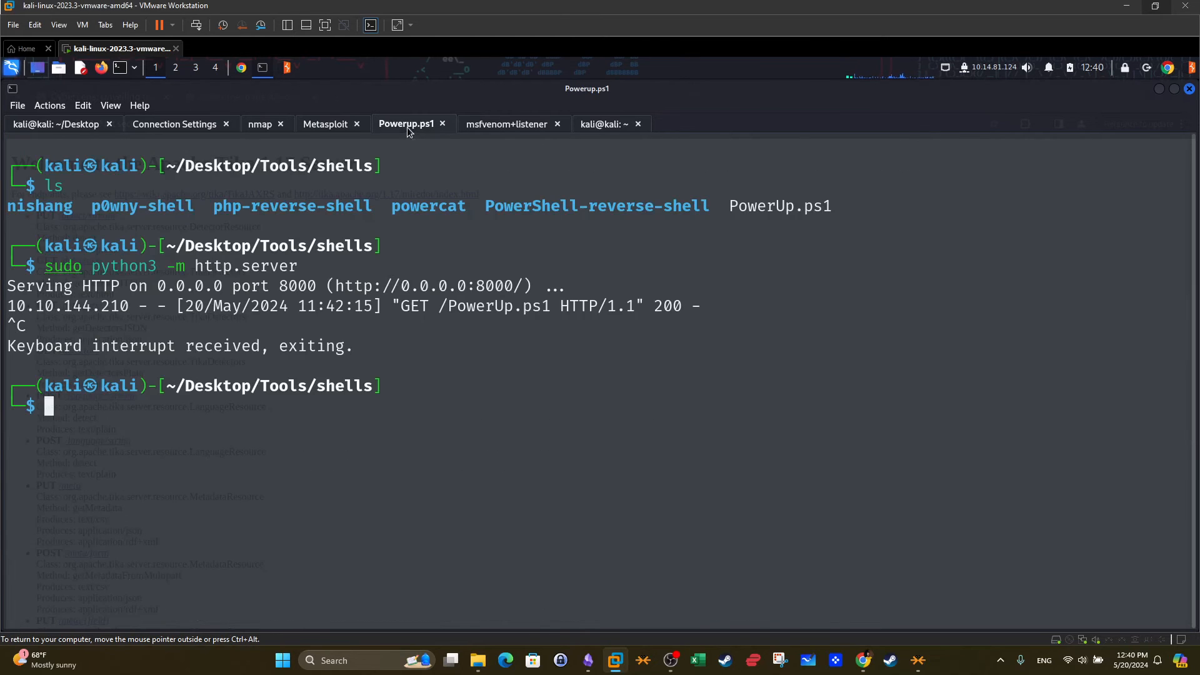
{"action": "double_click", "coordinate": [780, 205]}
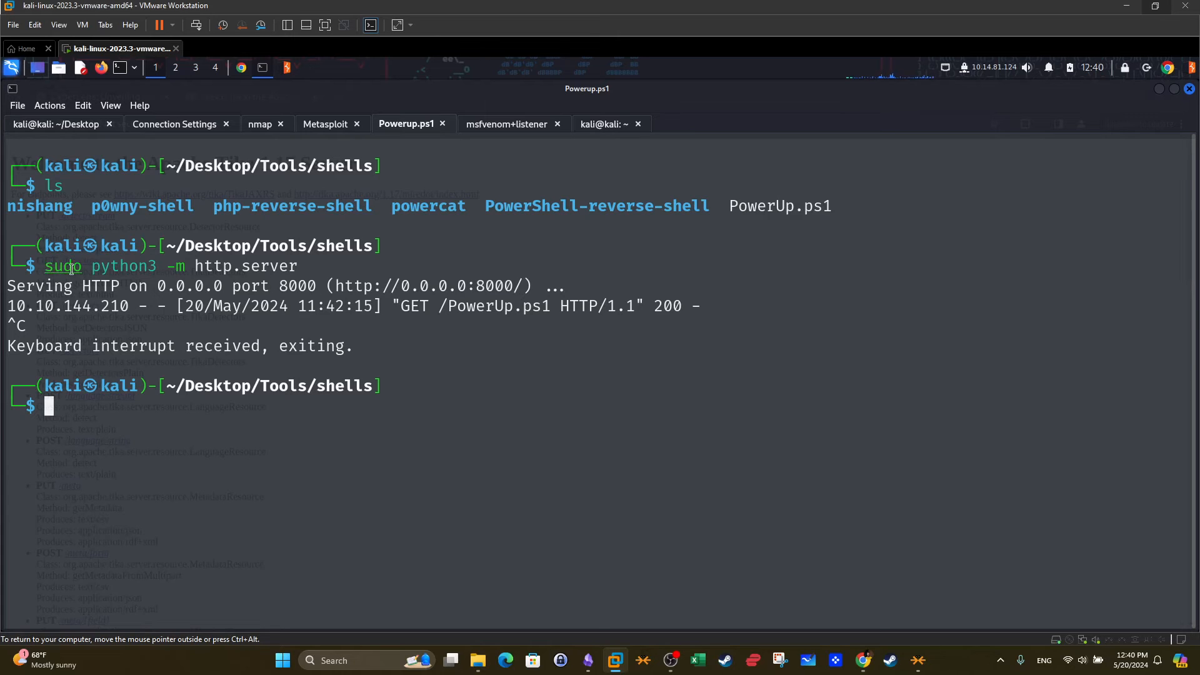
{"action": "left_click_drag", "start_coordinate": [45, 265], "coordinate": [302, 265]}
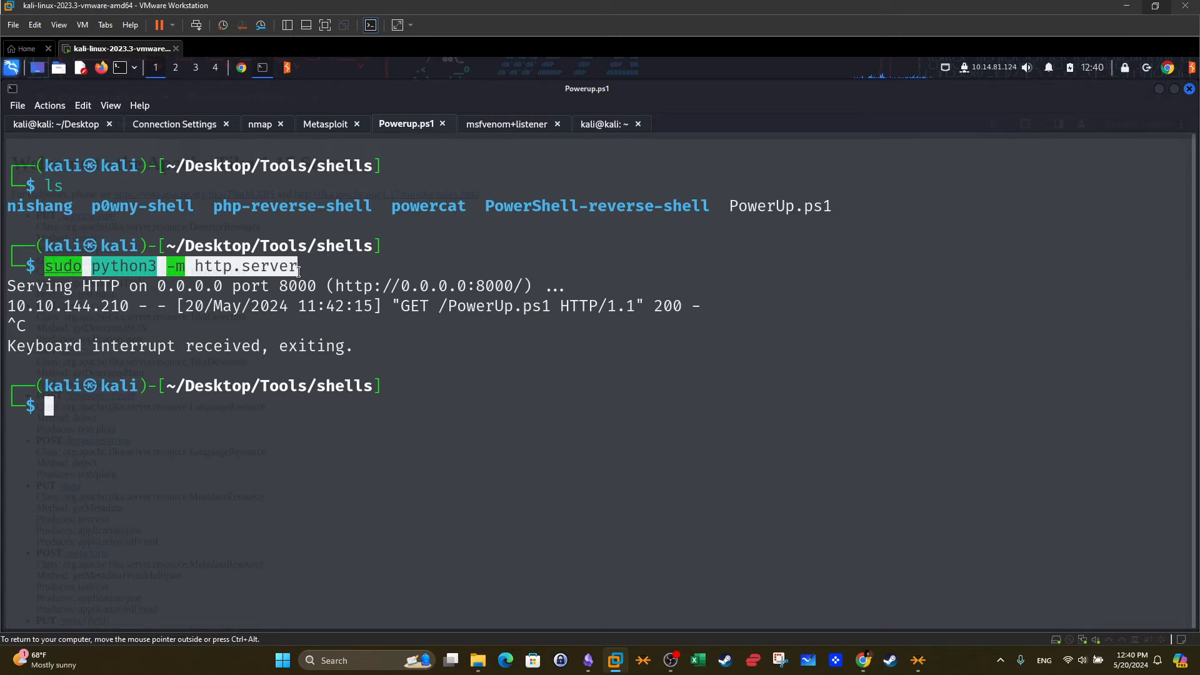
{"action": "mouse_move", "coordinate": [292, 175]}
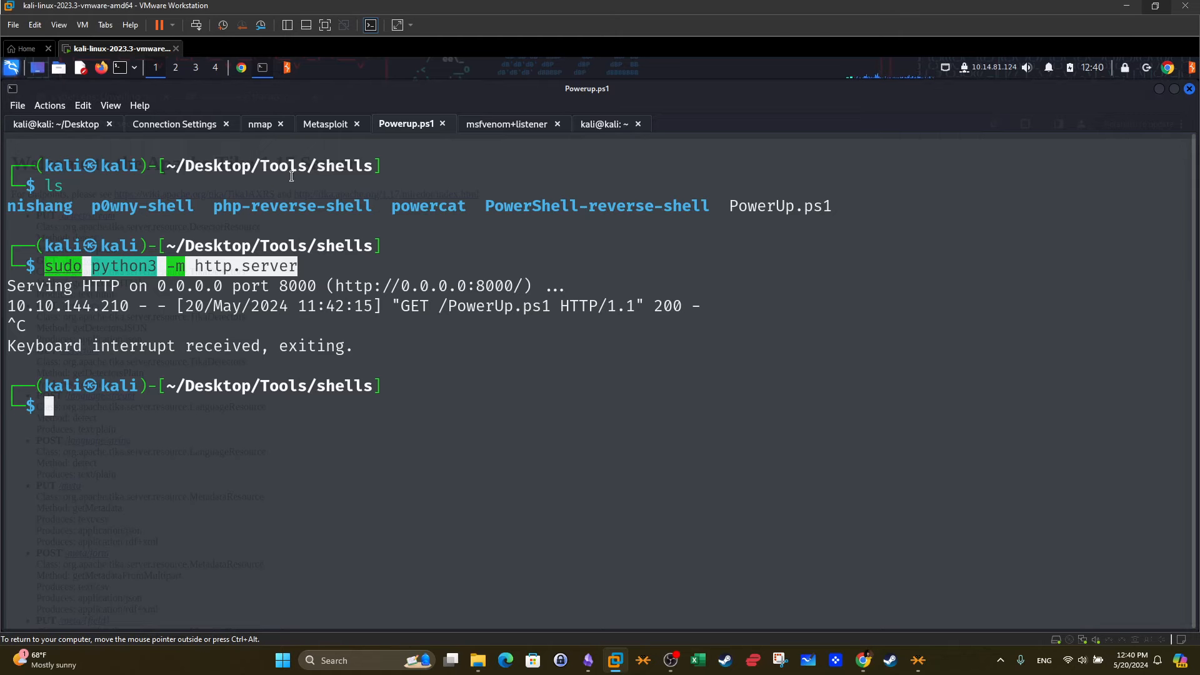
Run invoke-allchecks in the target's PowerShell session and highlight the command
{"action": "left_click", "coordinate": [325, 124]}
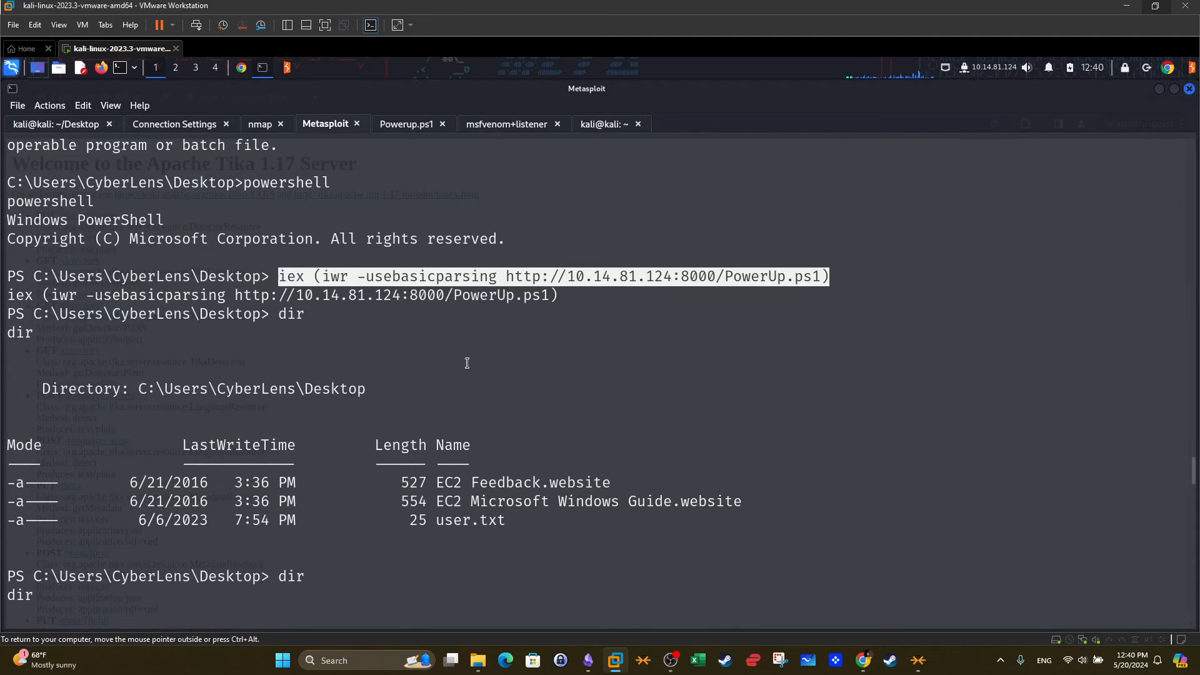
{"action": "type", "text": "invoke-allchecks"}
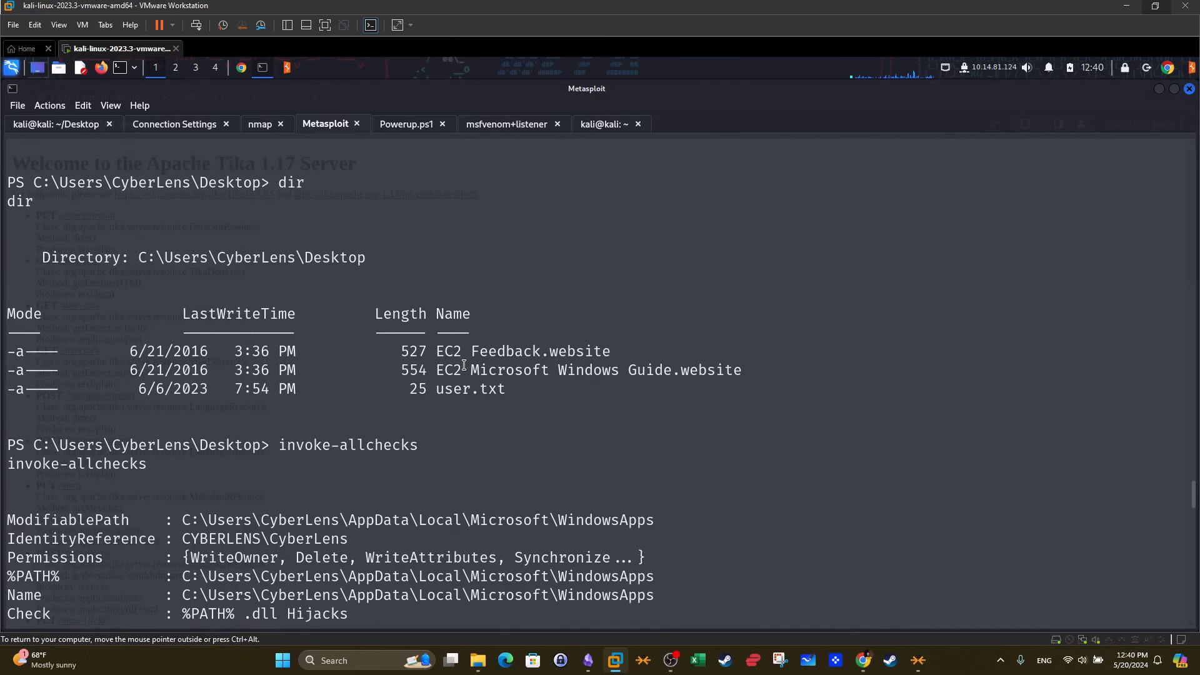
{"action": "double_click", "coordinate": [348, 445]}
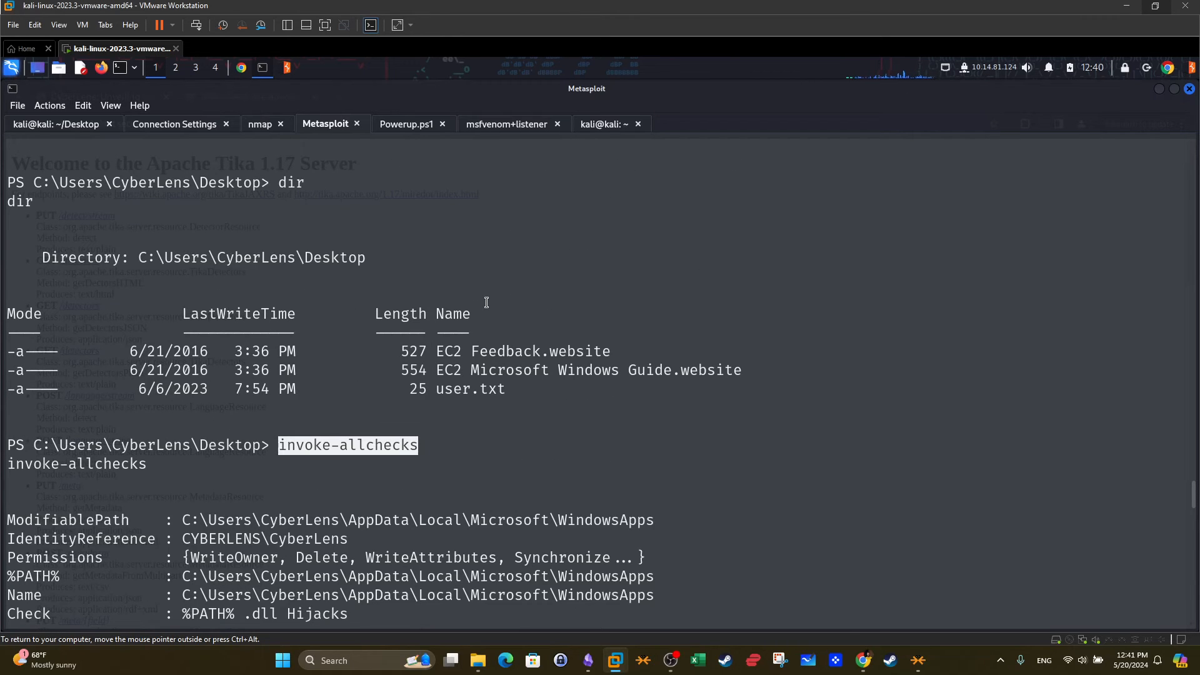
{"action": "mouse_move", "coordinate": [580, 164]}
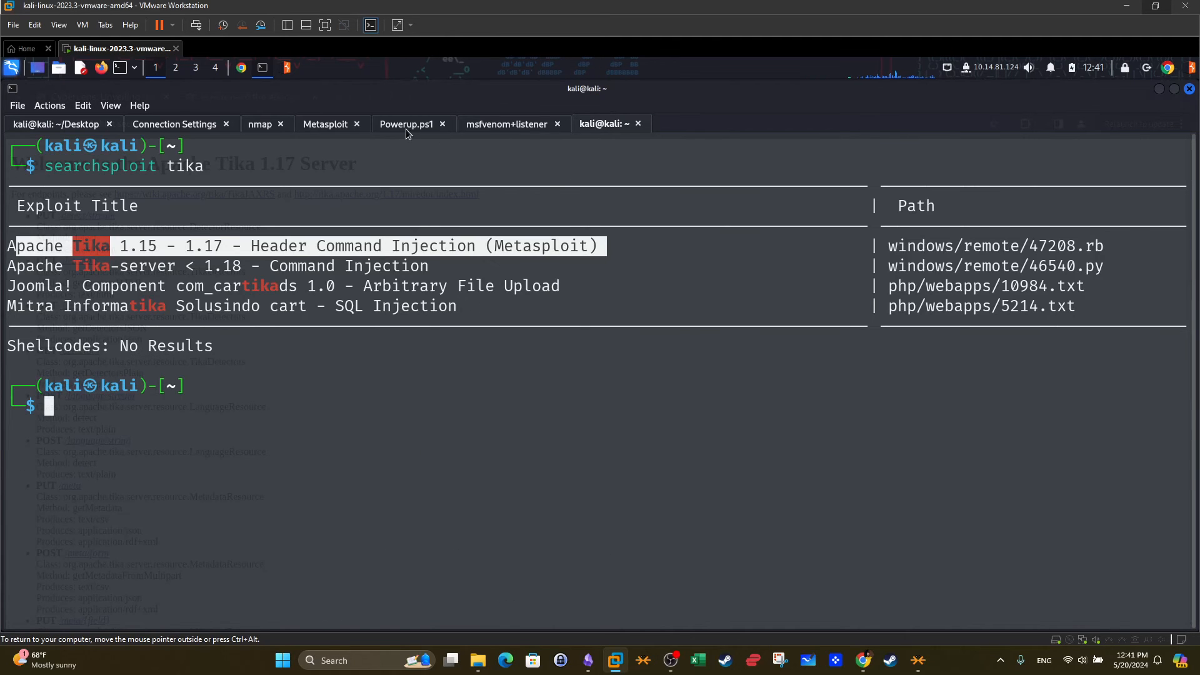
Mark the target IP in the http.server log, then show the PowerUp all-checks results
{"action": "left_click", "coordinate": [405, 124]}
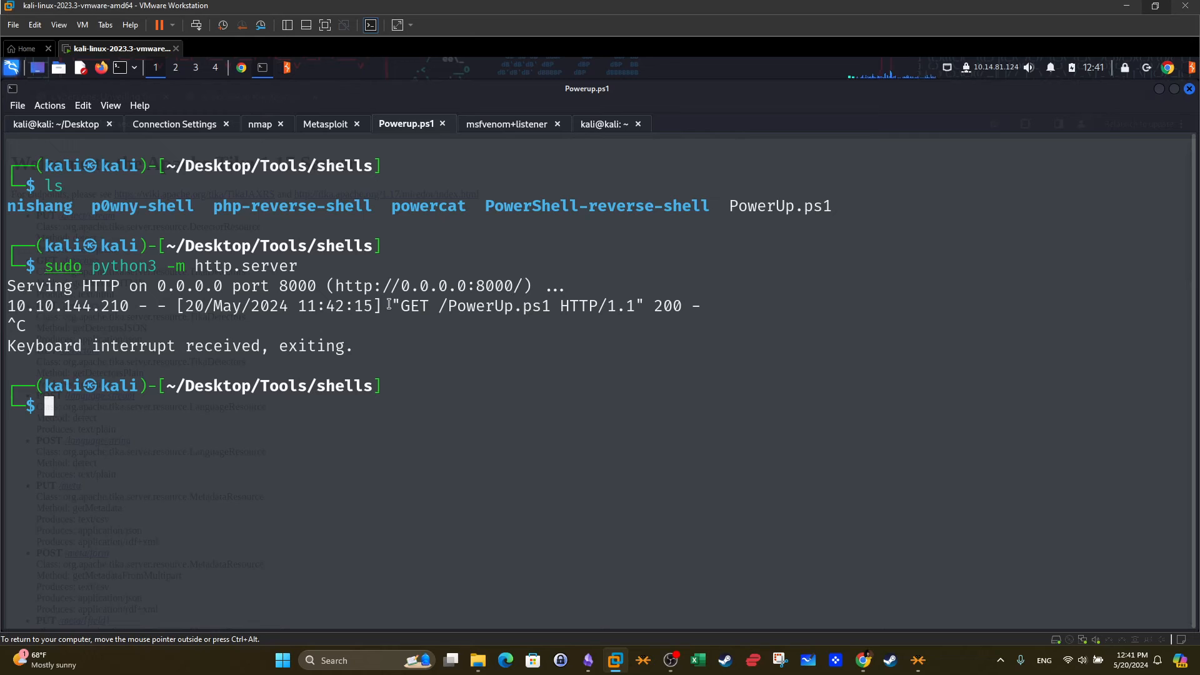
{"action": "double_click", "coordinate": [413, 306]}
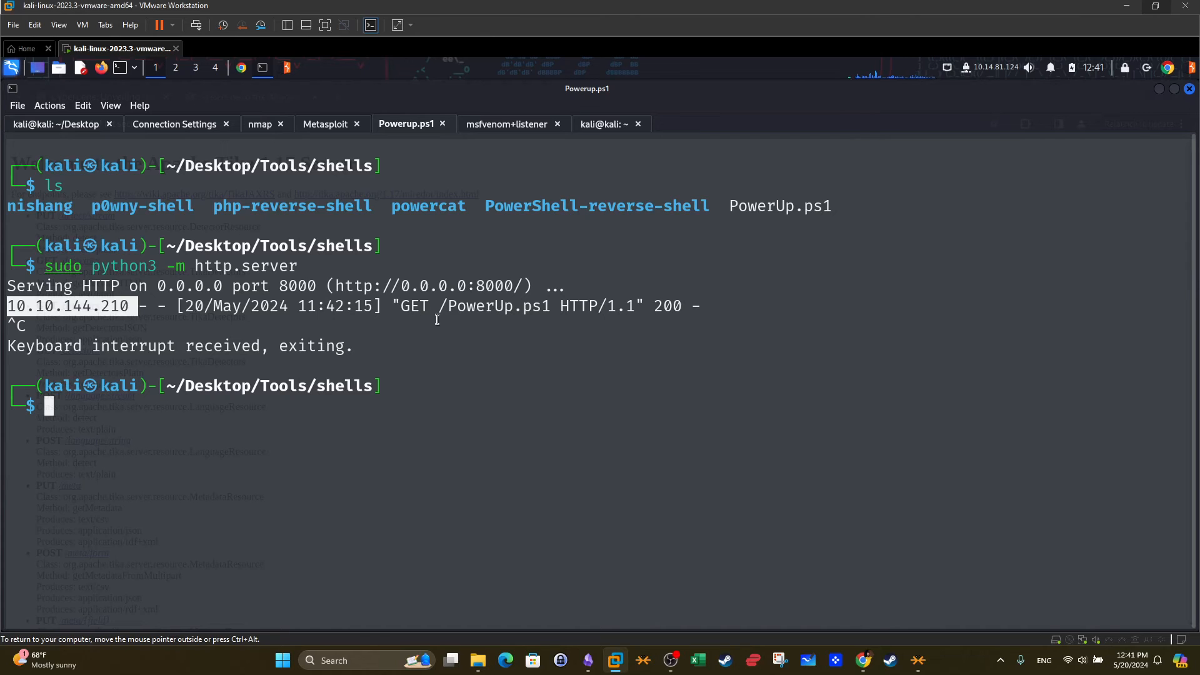
{"action": "left_click", "coordinate": [325, 124]}
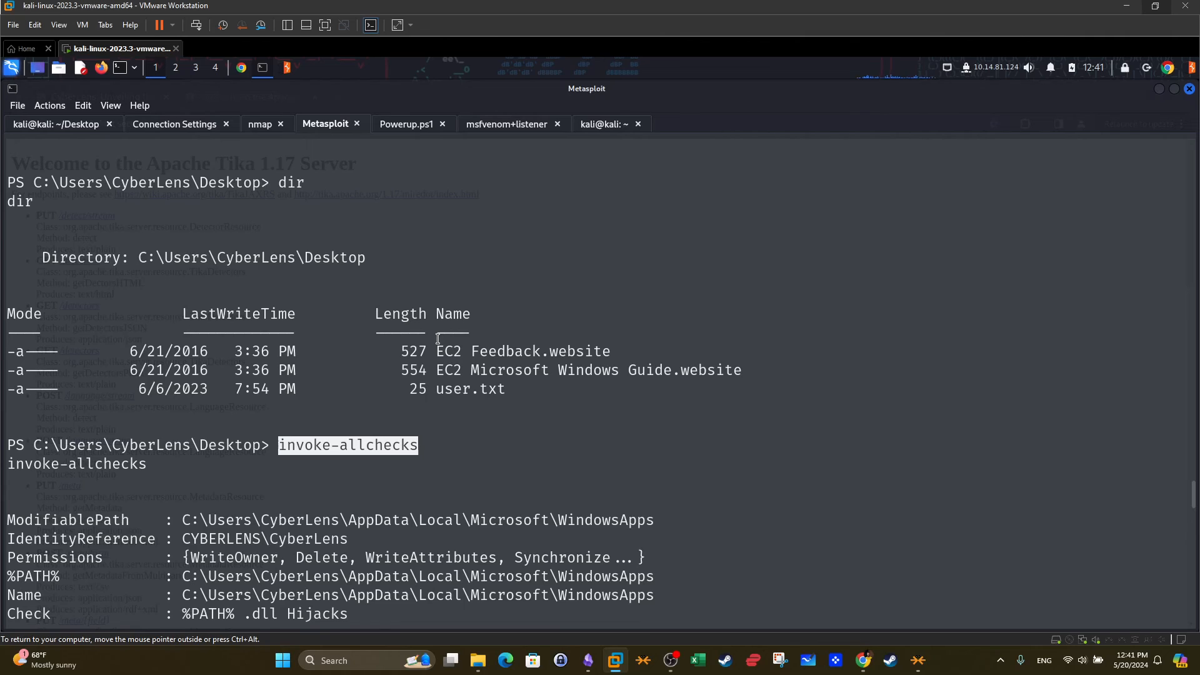
{"action": "scroll", "scroll_direction": "down", "scroll_amount": 3}
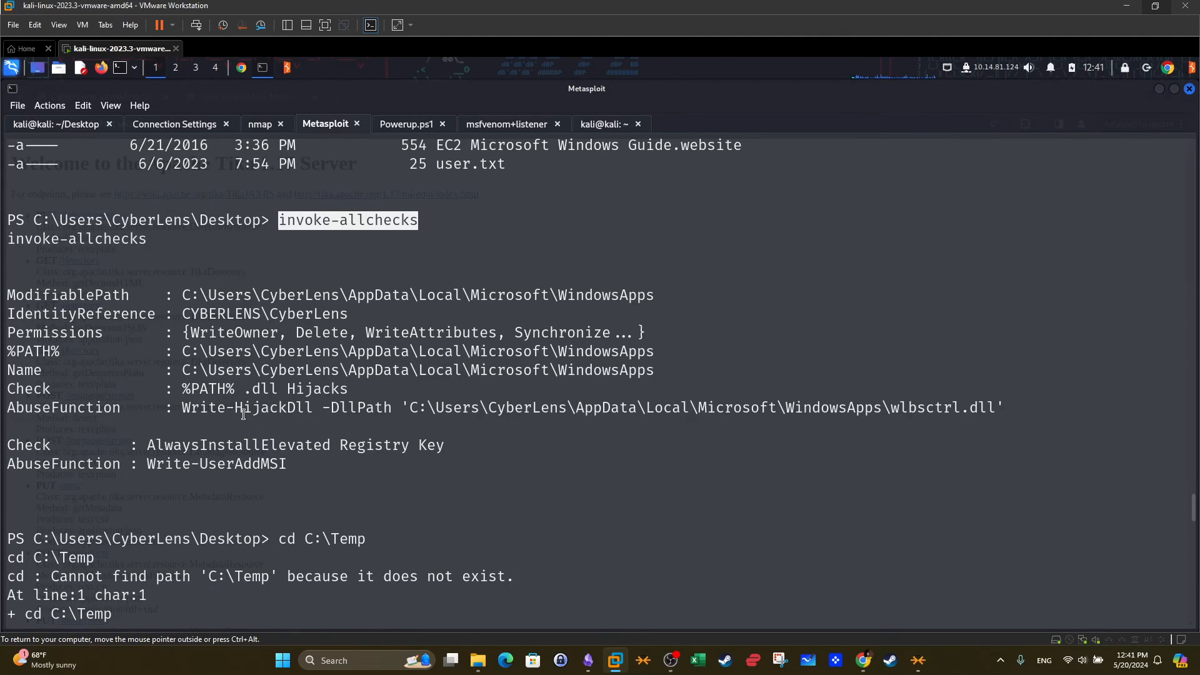
{"action": "mouse_move", "coordinate": [259, 421]}
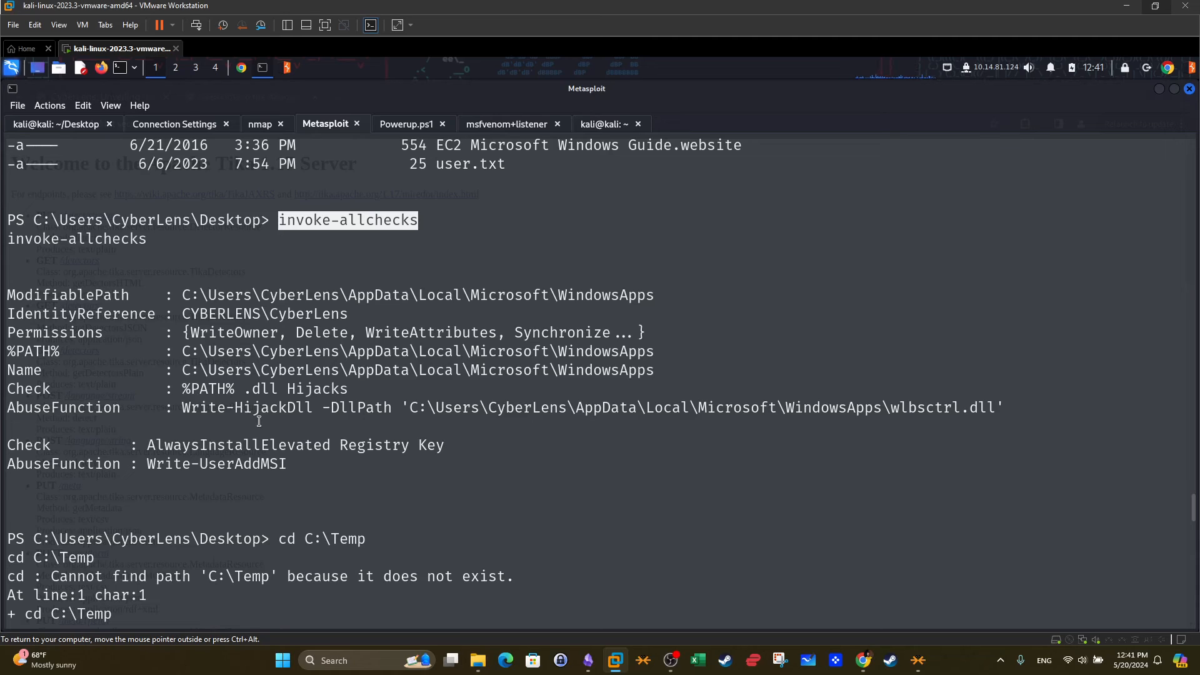
{"action": "mouse_move", "coordinate": [178, 434]}
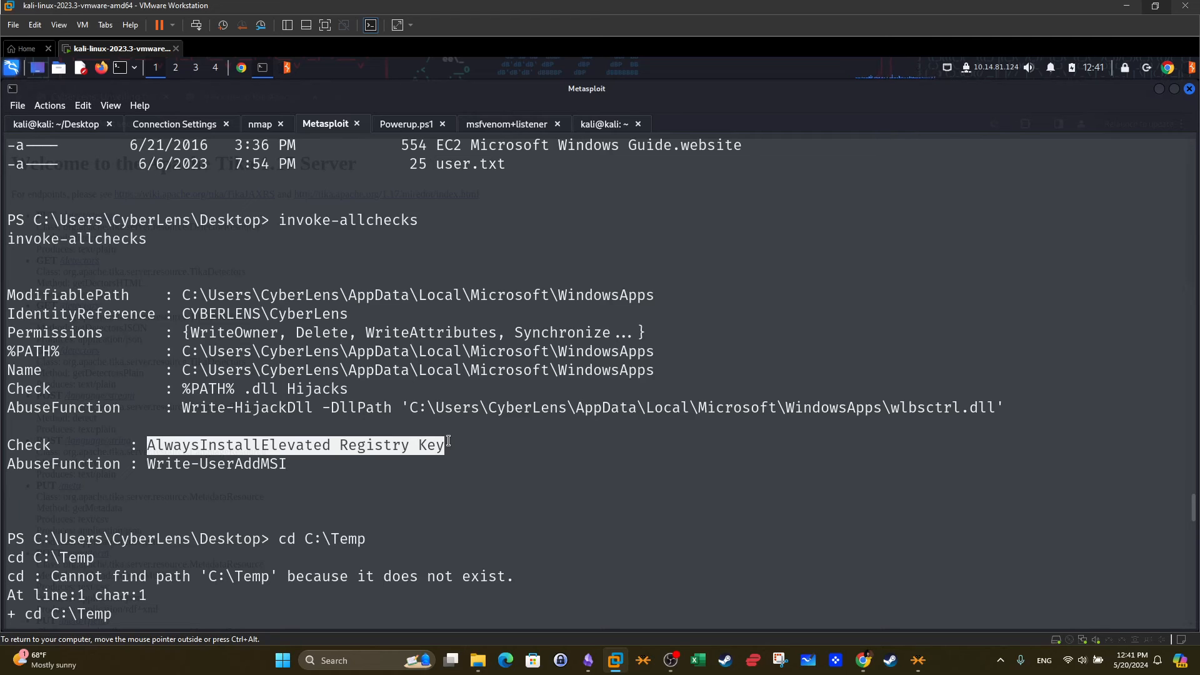
{"action": "mouse_move", "coordinate": [646, 521]}
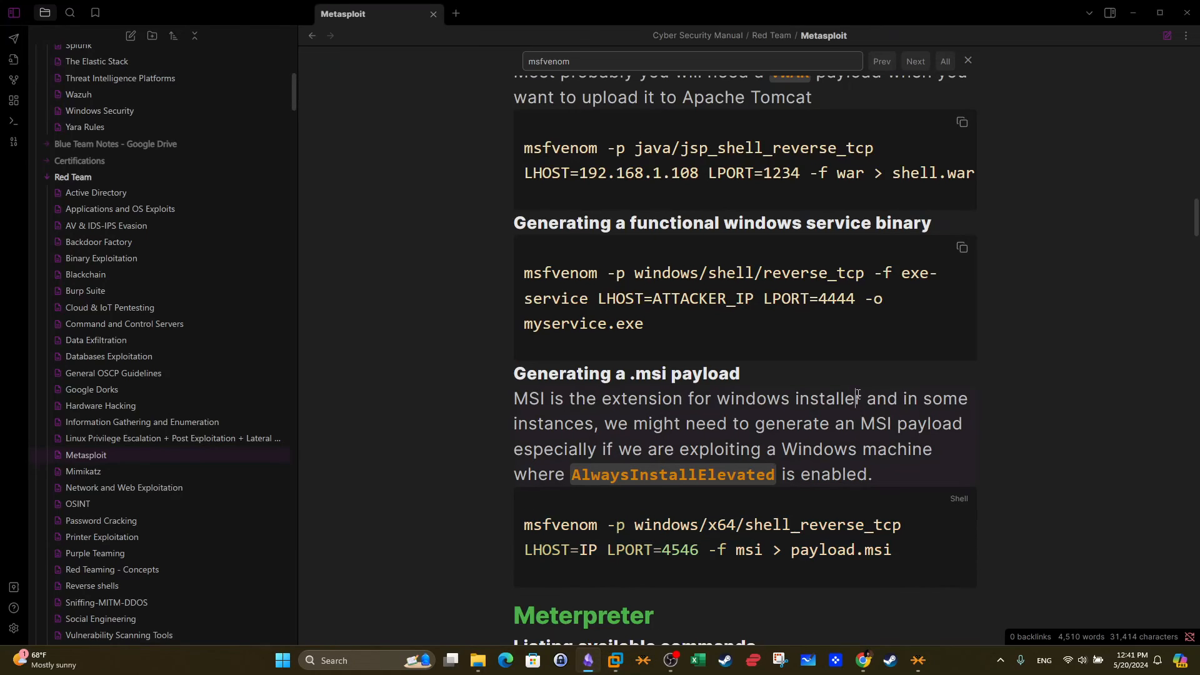
Select the msfvenom msi payload command in the Metasploit note and return to the Kali VM
{"action": "scroll", "scroll_direction": "down", "scroll_amount": 3}
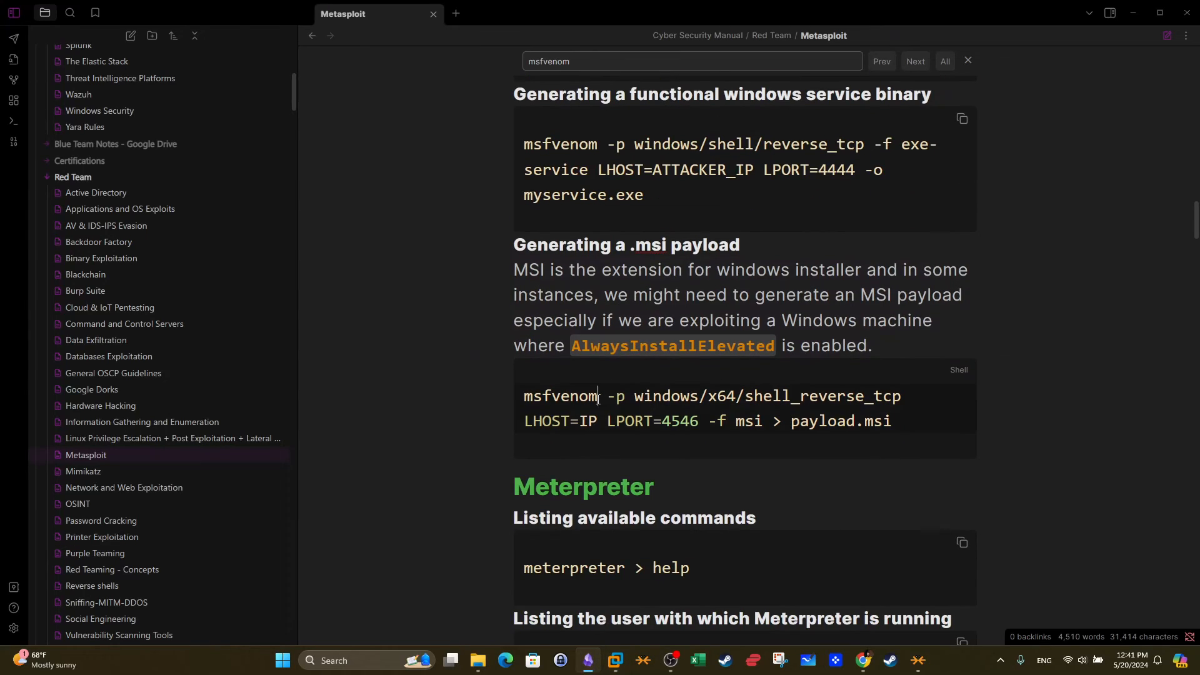
{"action": "double_click", "coordinate": [560, 396]}
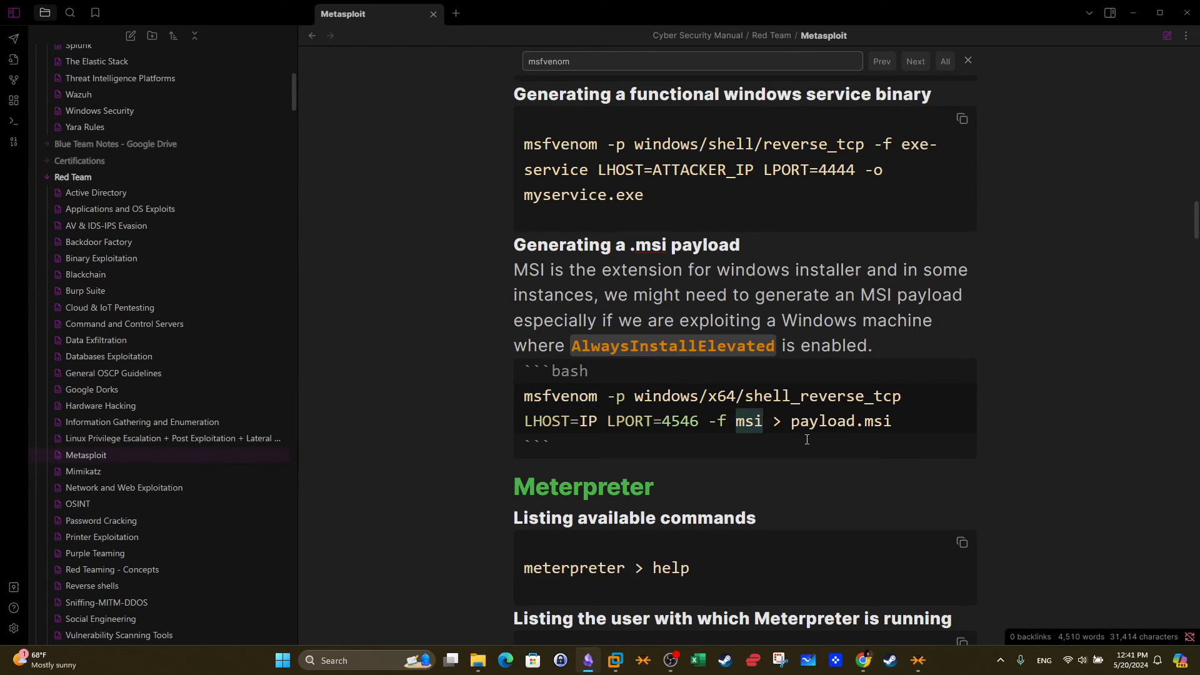
{"action": "left_click_drag", "start_coordinate": [522, 396], "coordinate": [890, 421]}
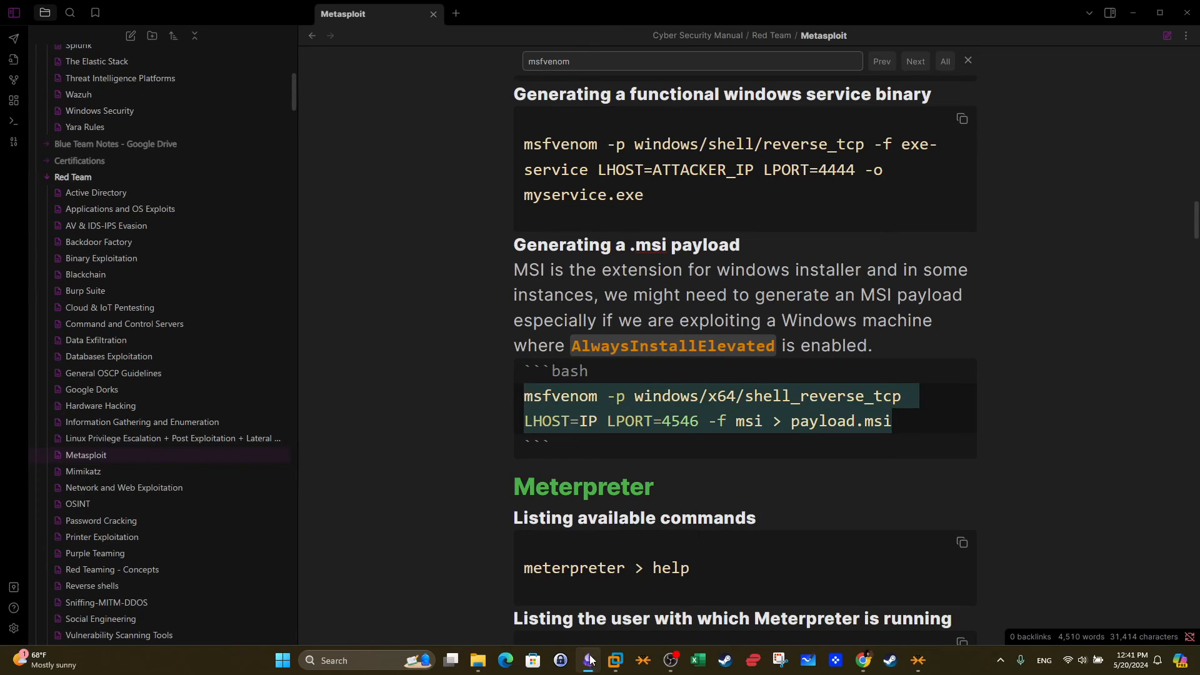
{"action": "left_click", "coordinate": [588, 660]}
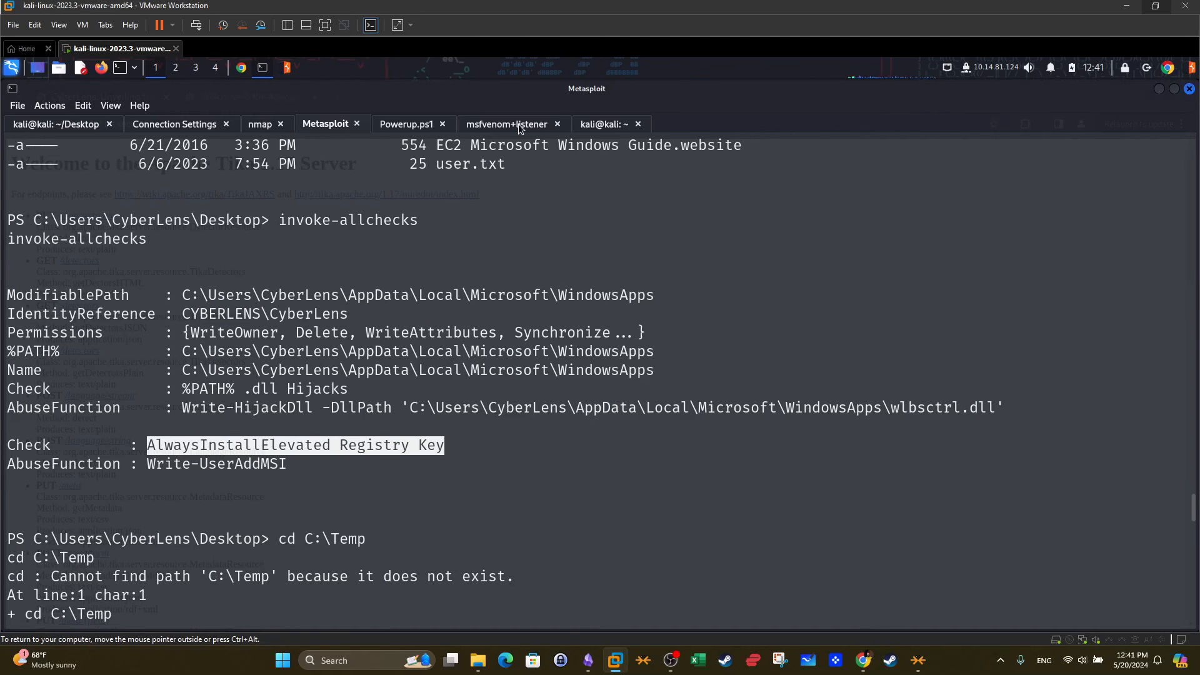
Show the payload/listener terminal, mark listener port 4546, and return to the target PowerShell session
{"action": "left_click", "coordinate": [506, 123]}
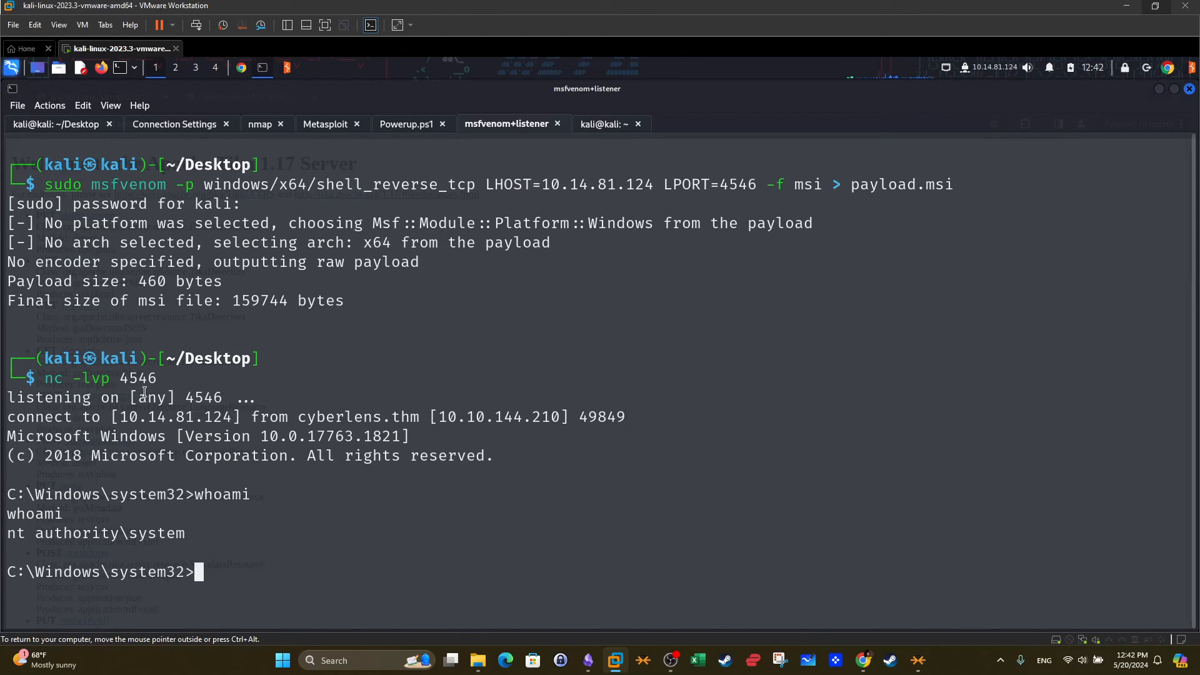
{"action": "mouse_move", "coordinate": [910, 185]}
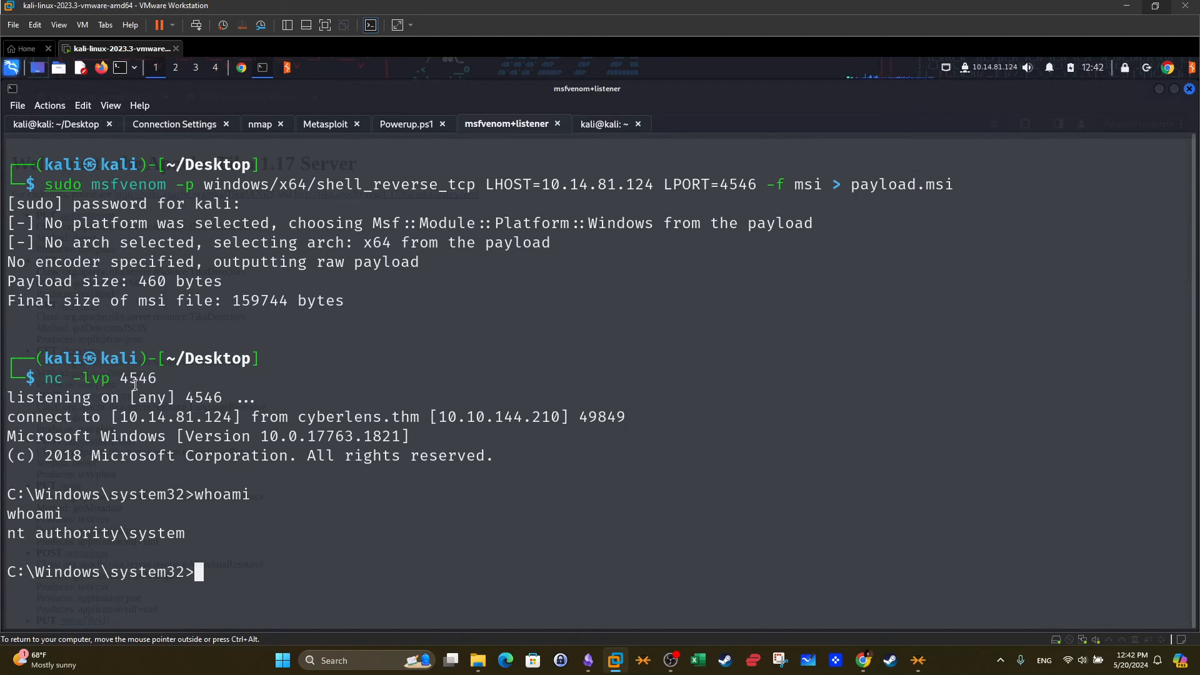
{"action": "double_click", "coordinate": [137, 378]}
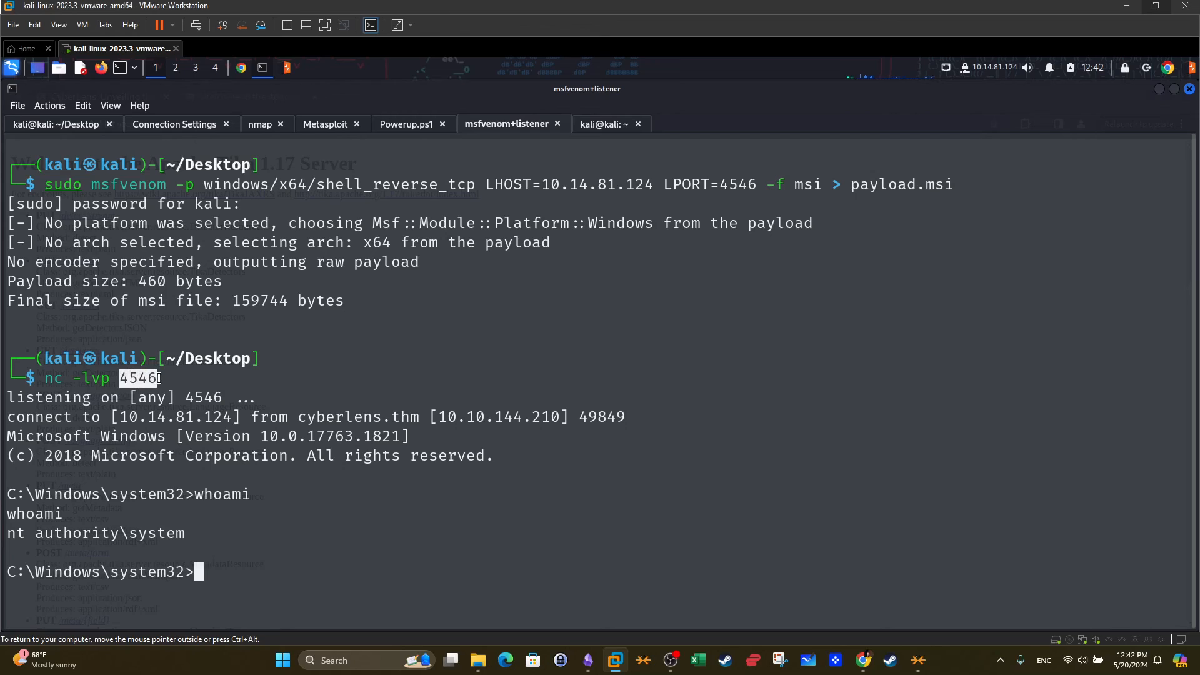
{"action": "mouse_move", "coordinate": [732, 197]}
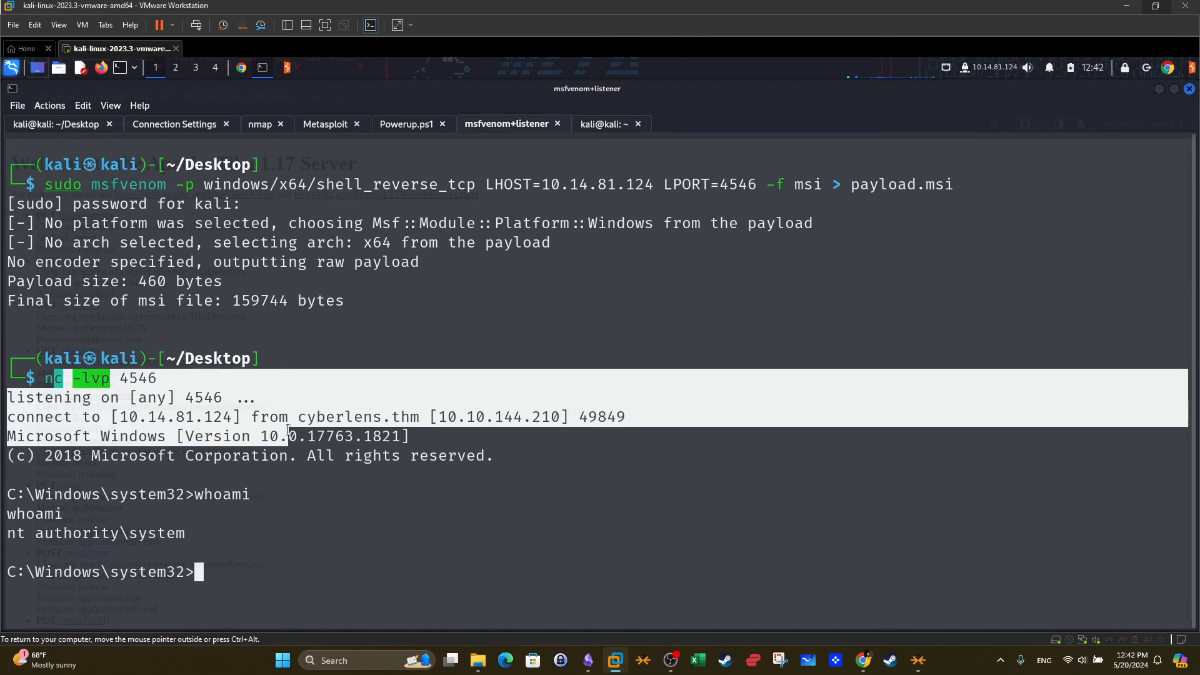
{"action": "left_click", "coordinate": [326, 124]}
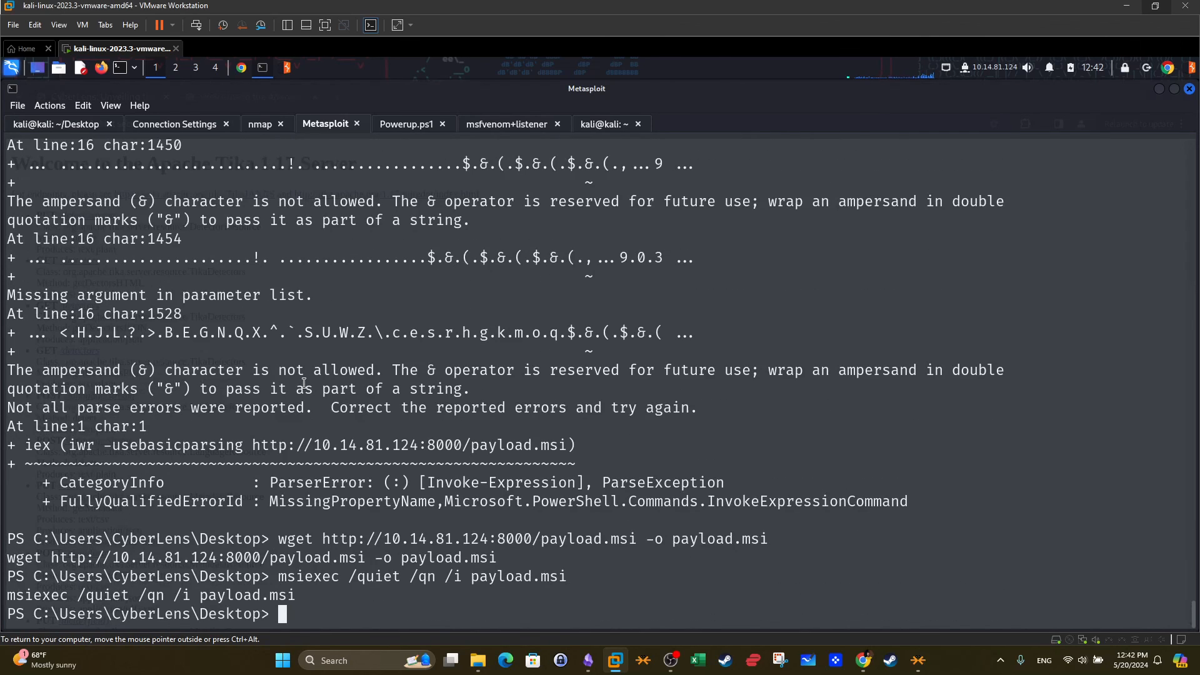
Mark payload.msi in the wget line and run whoami, showing cyberlens\cyberlens
{"action": "double_click", "coordinate": [295, 538]}
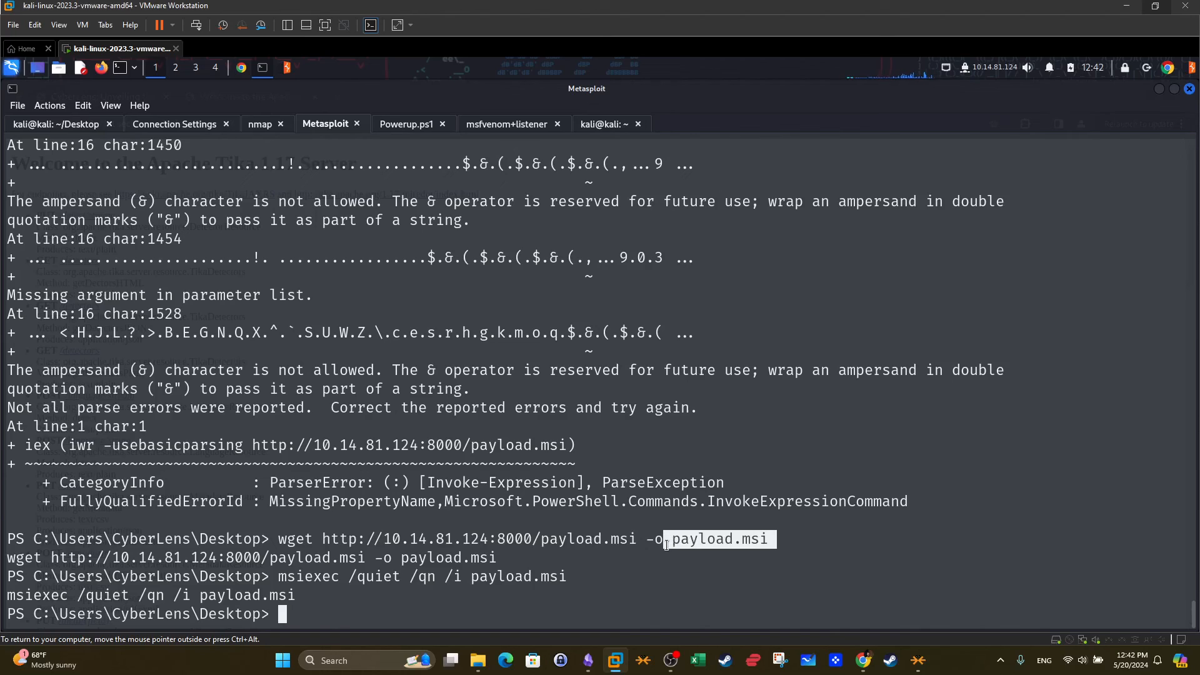
{"action": "mouse_move", "coordinate": [280, 538]}
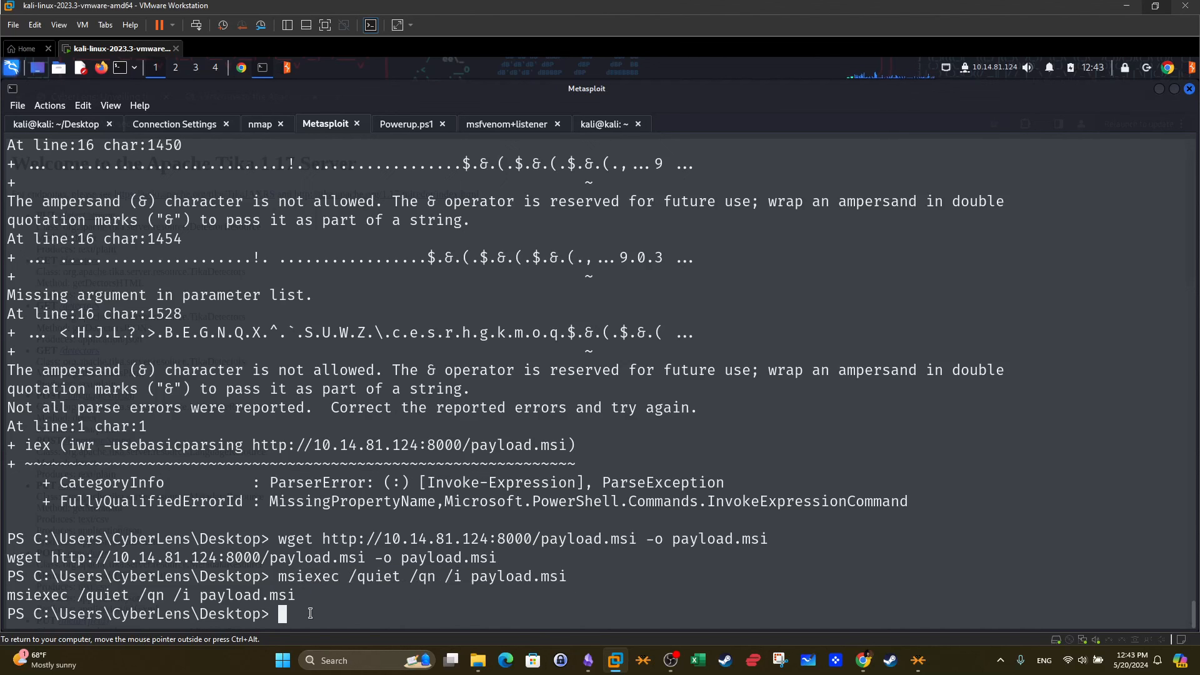
{"action": "type", "text": "whoami"}
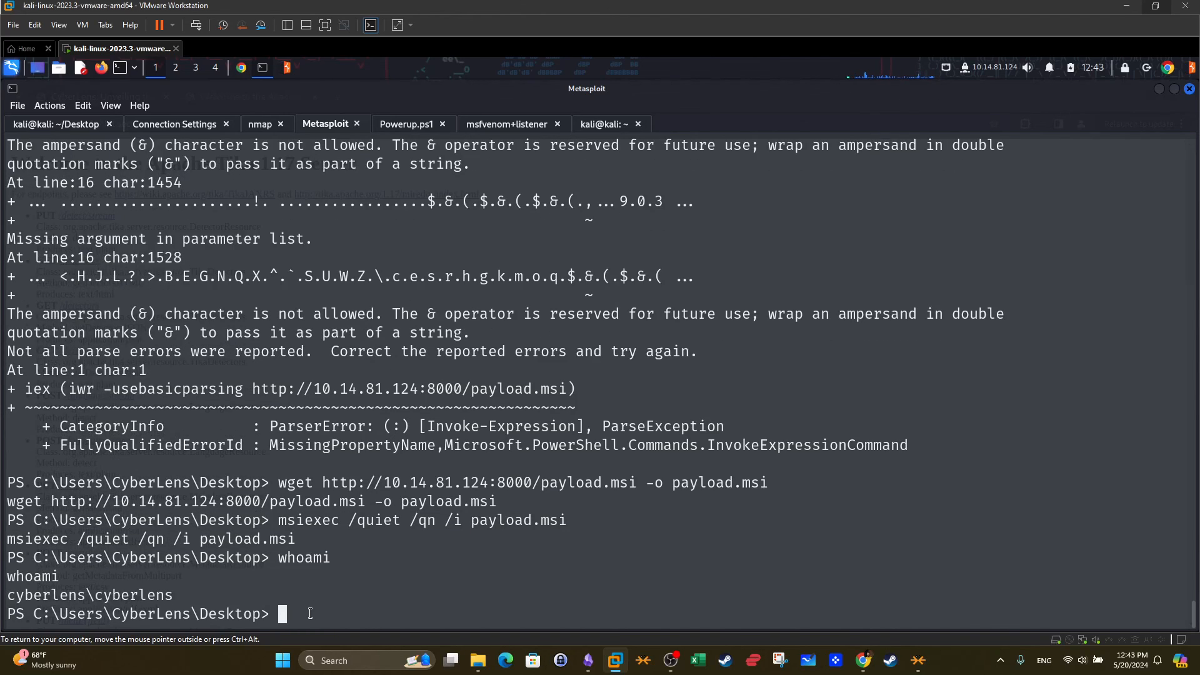
{"action": "mouse_move", "coordinate": [320, 588]}
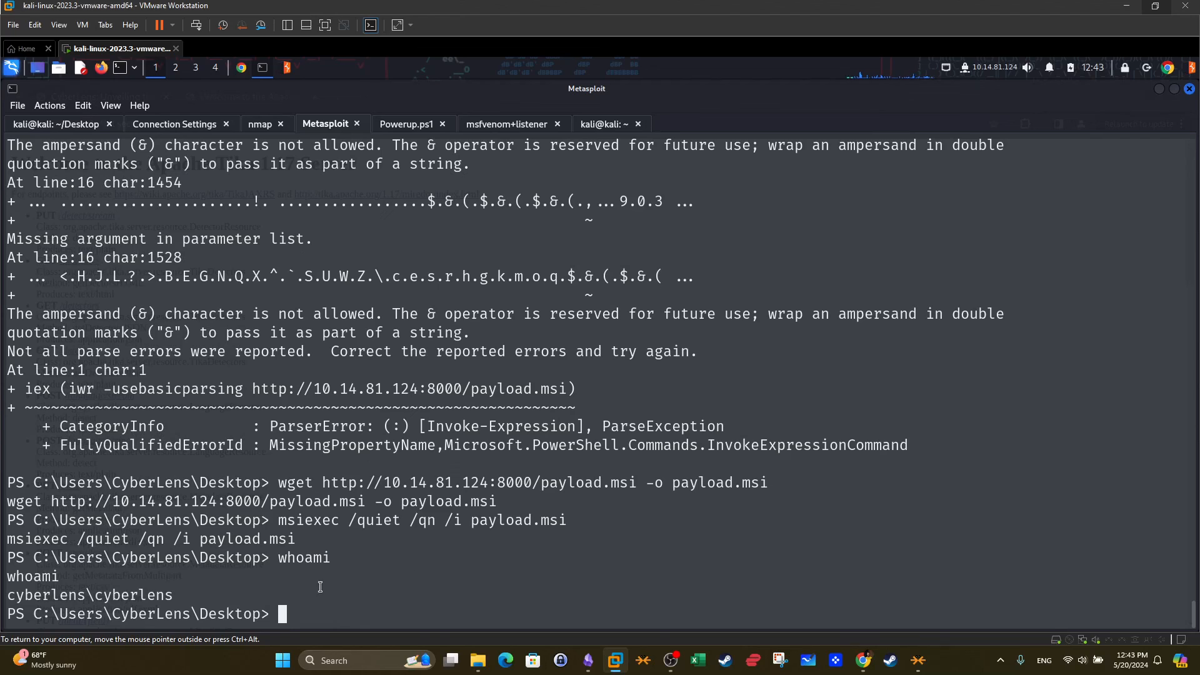
{"action": "double_click", "coordinate": [154, 595]}
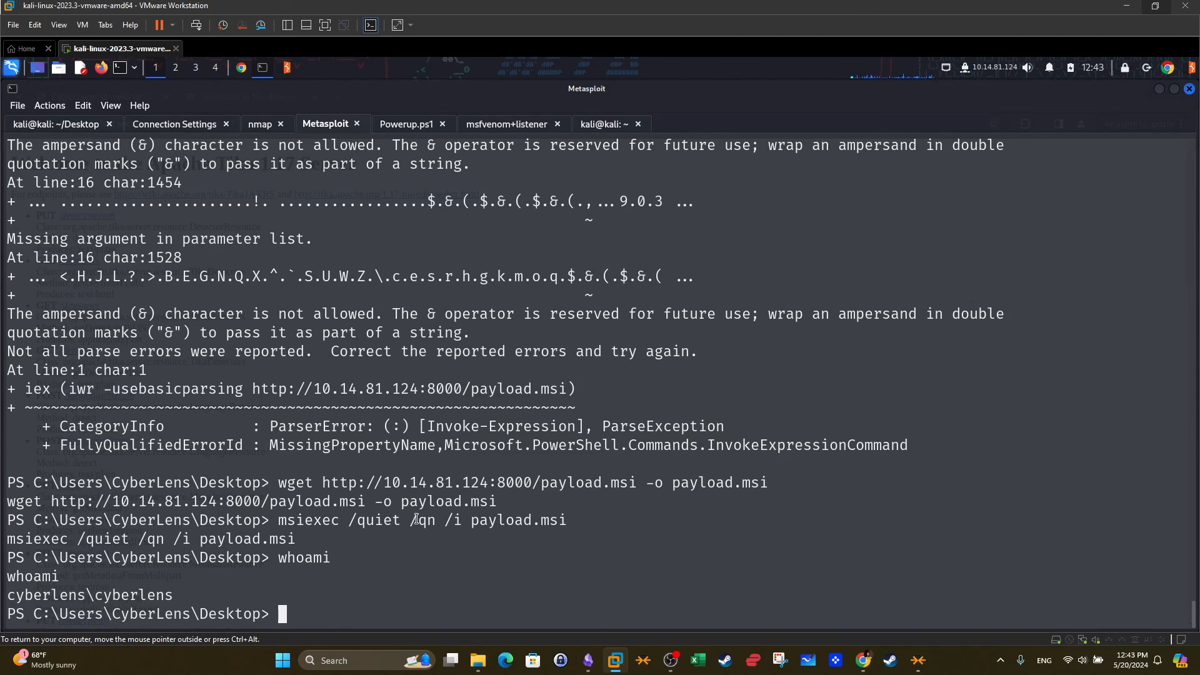
Mark payload.msi again and switch to the Tika searchsploit results terminal
{"action": "double_click", "coordinate": [443, 501]}
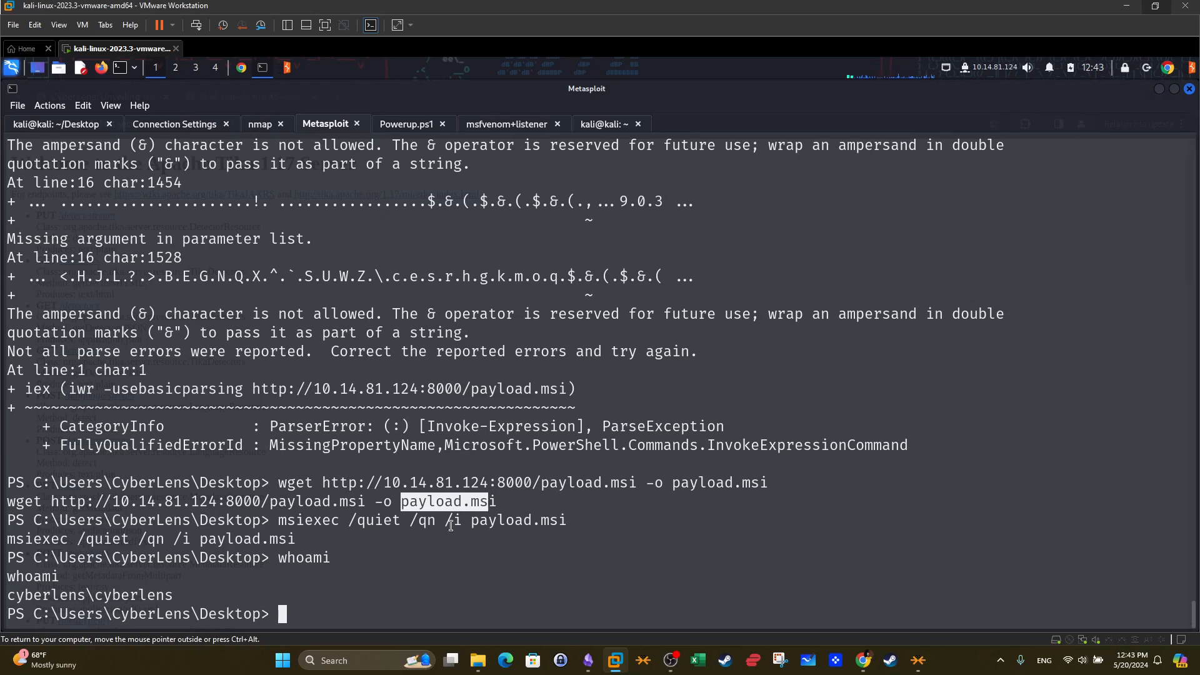
{"action": "left_click", "coordinate": [604, 123]}
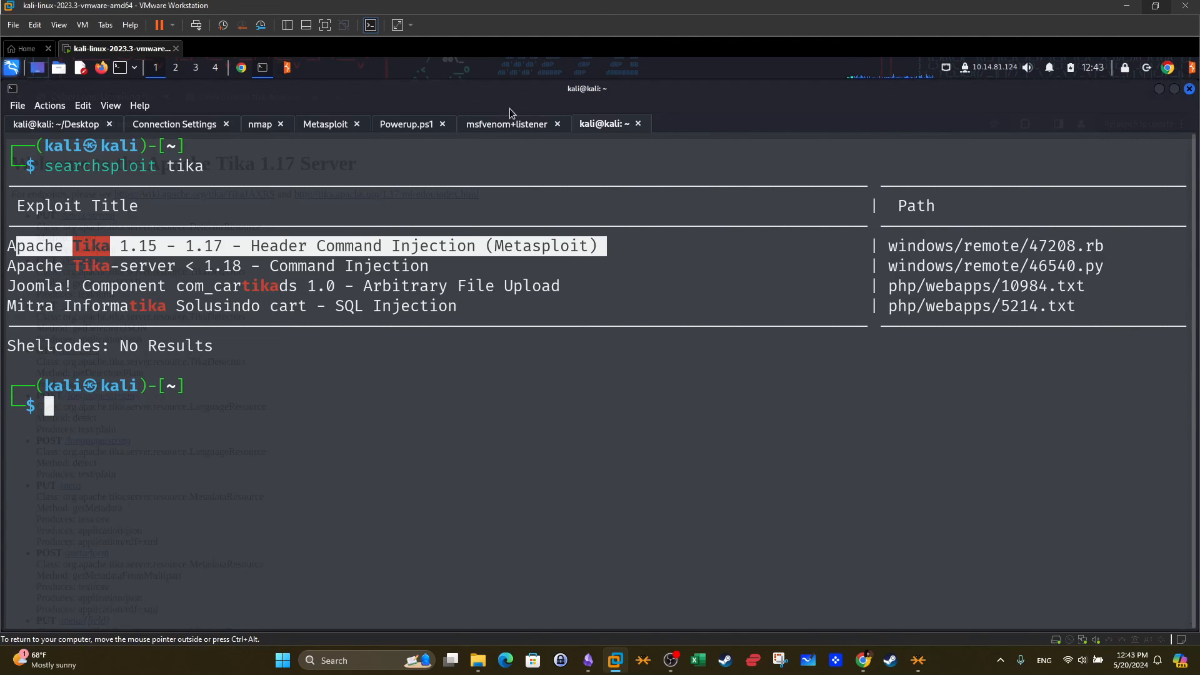
Show the AttackBox session with the captured flags, then the TryHackMe CyberLens room page
{"action": "left_click", "coordinate": [506, 124]}
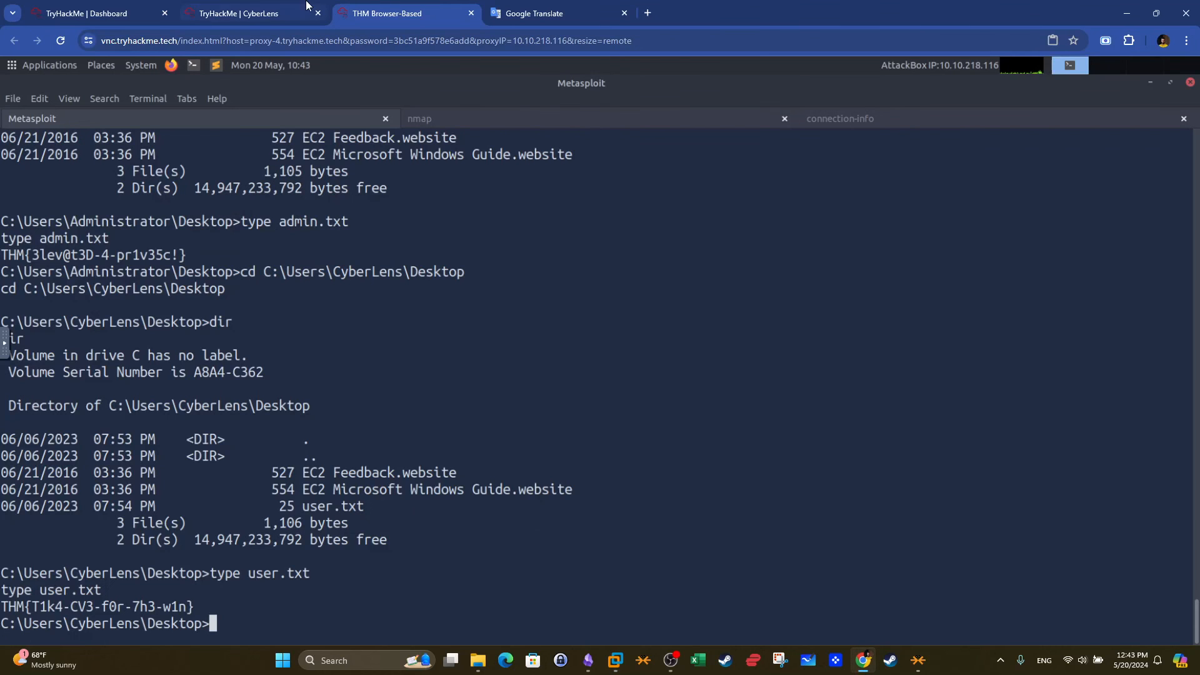
{"action": "left_click", "coordinate": [237, 13]}
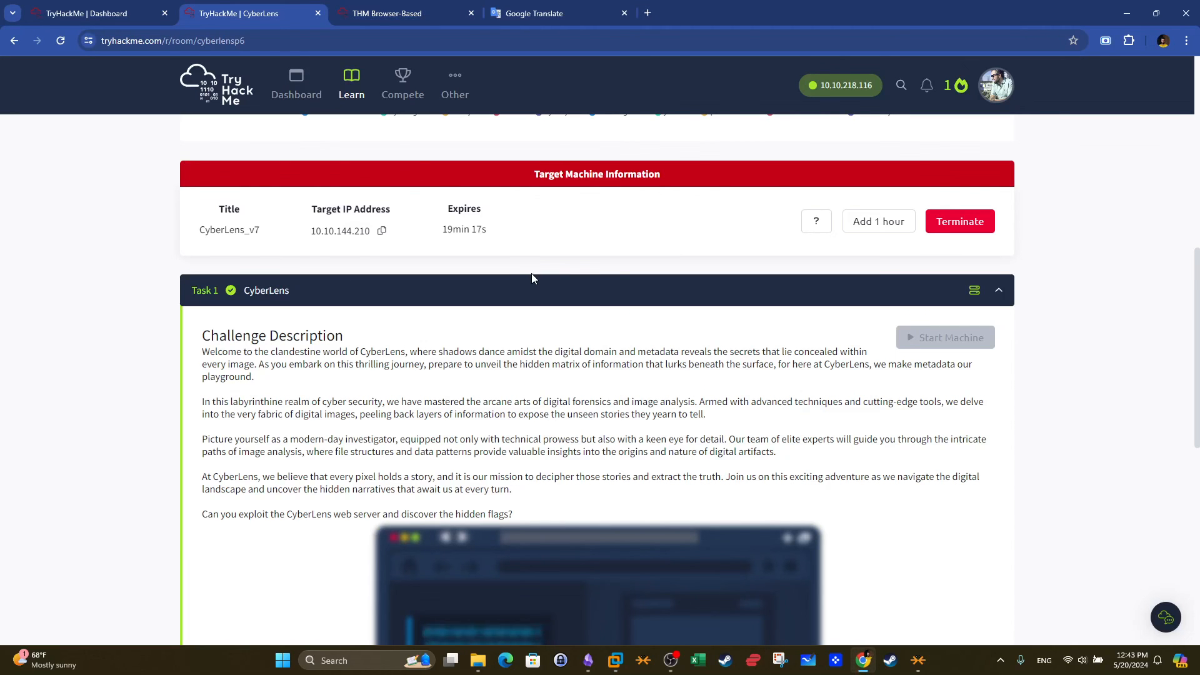
{"action": "mouse_move", "coordinate": [550, 301]}
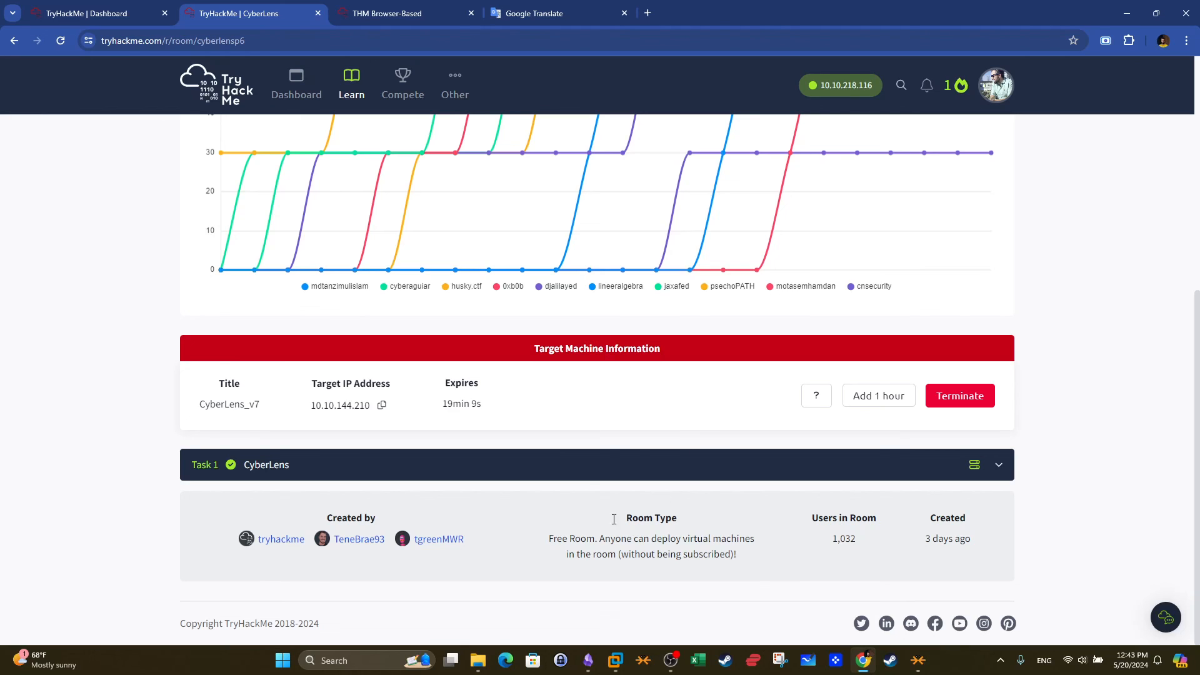
{"action": "left_click_drag", "start_coordinate": [549, 538], "coordinate": [623, 537]}
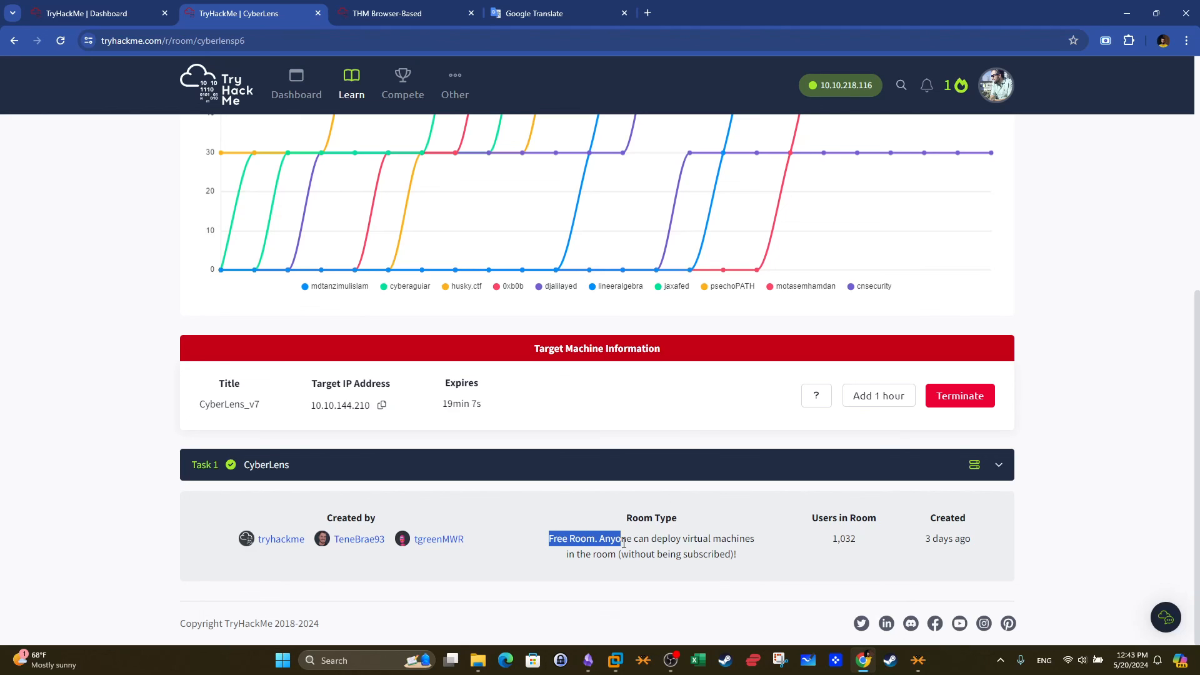
{"action": "scroll", "scroll_direction": "up", "scroll_amount": 3}
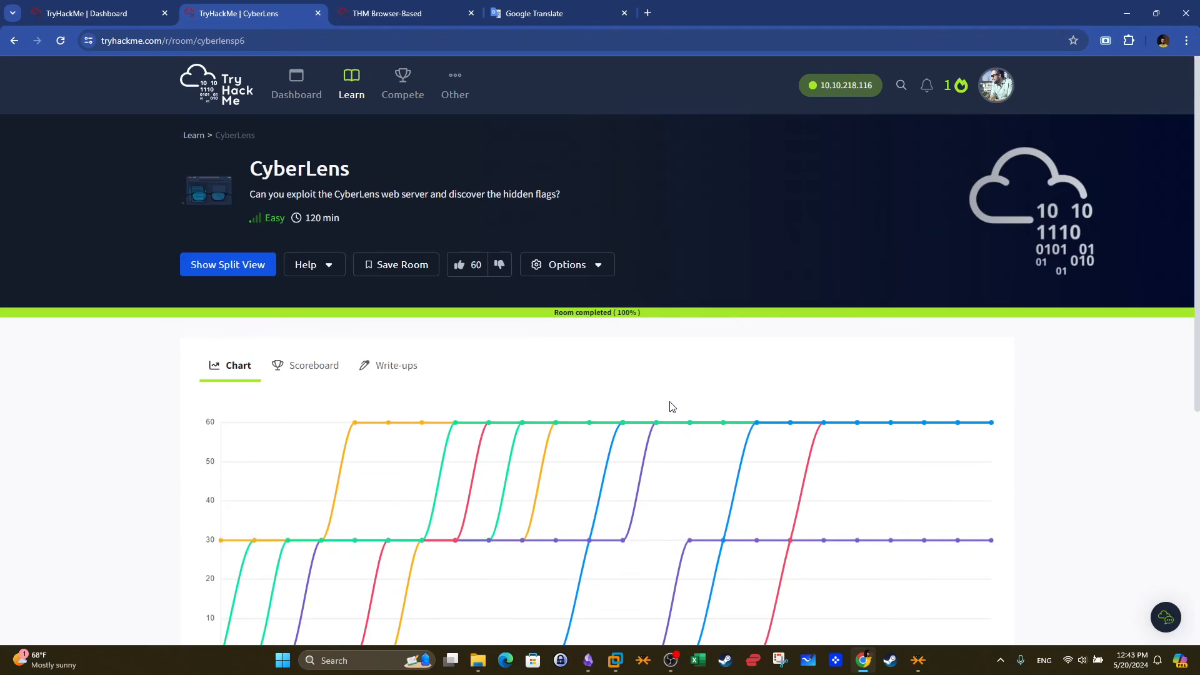
{"action": "scroll", "scroll_direction": "down", "scroll_amount": 3}
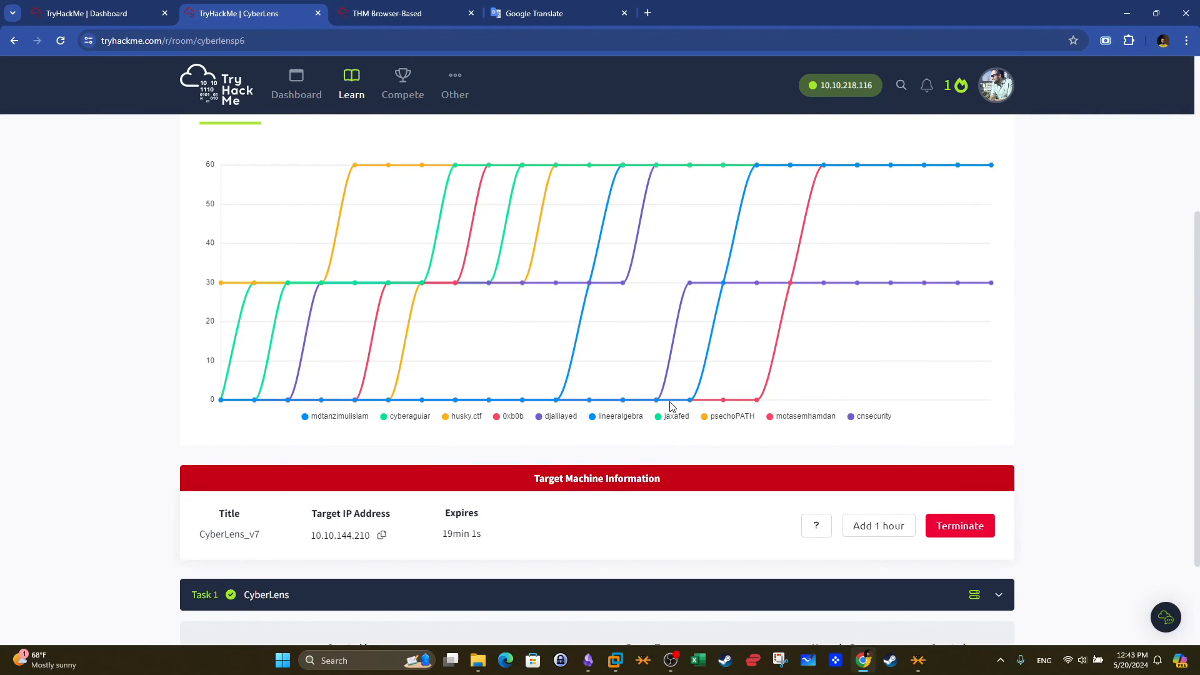
{"action": "mouse_move", "coordinate": [635, 399]}
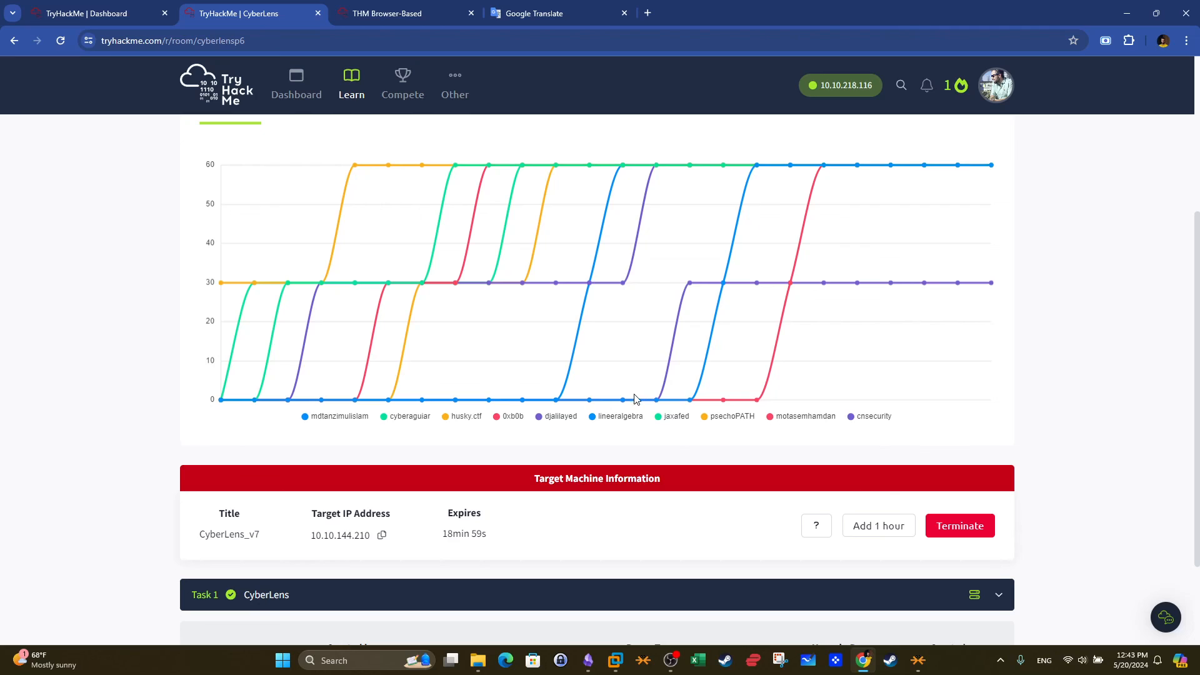